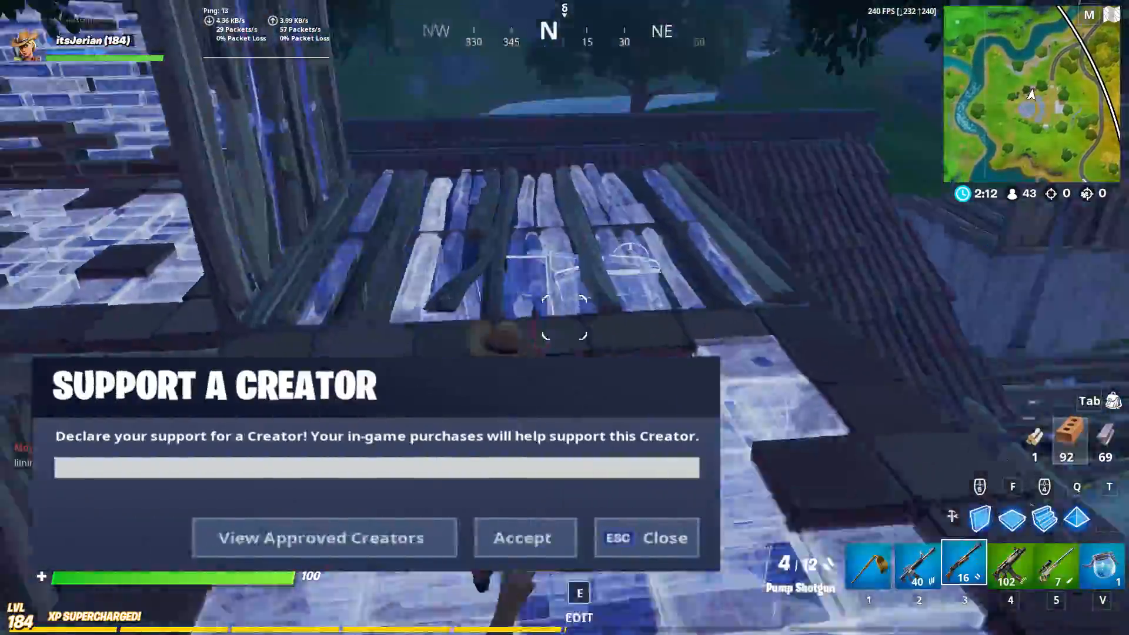
Enter the creator code 'Jerian' in Support a Creator, accept it, and keep fighting the opponent on the chimney.
text(Jeri)
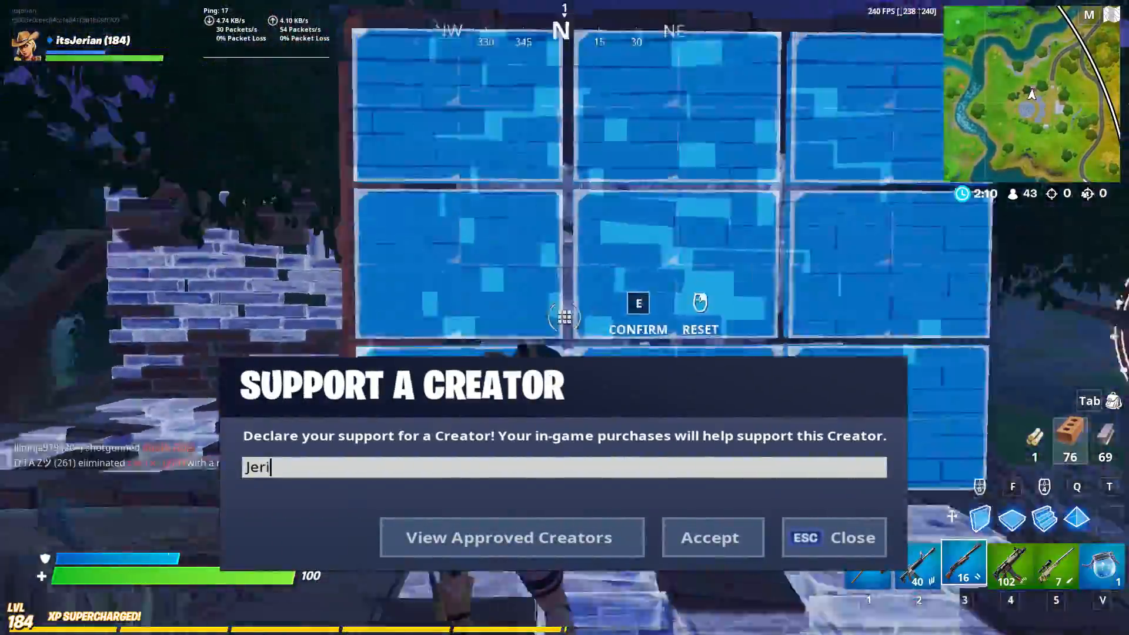
text(an)
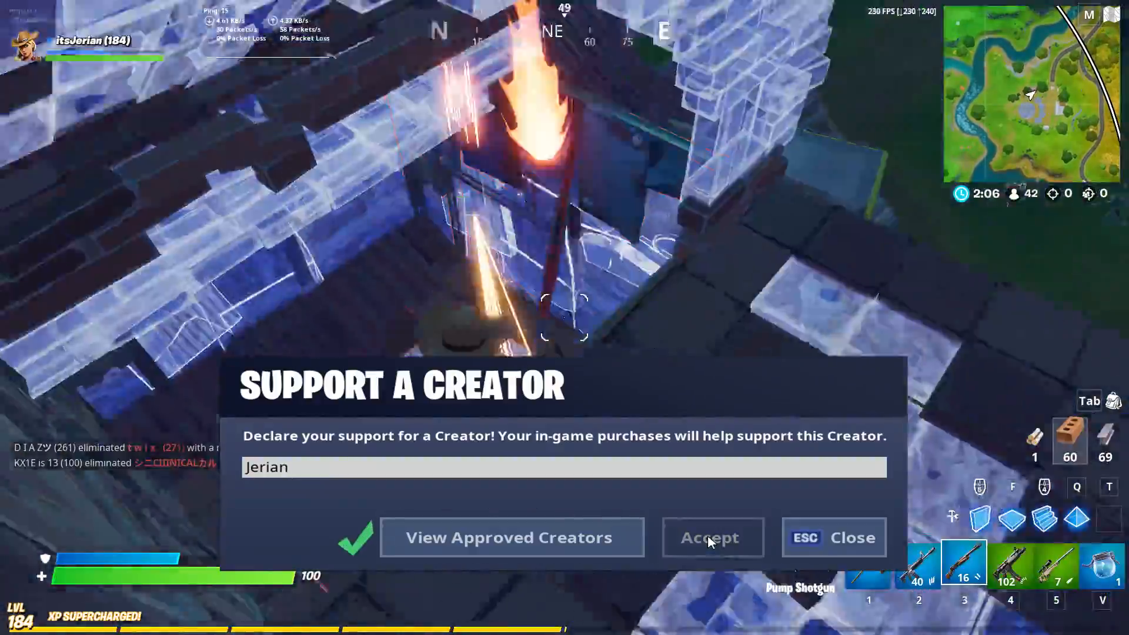
click(711, 538)
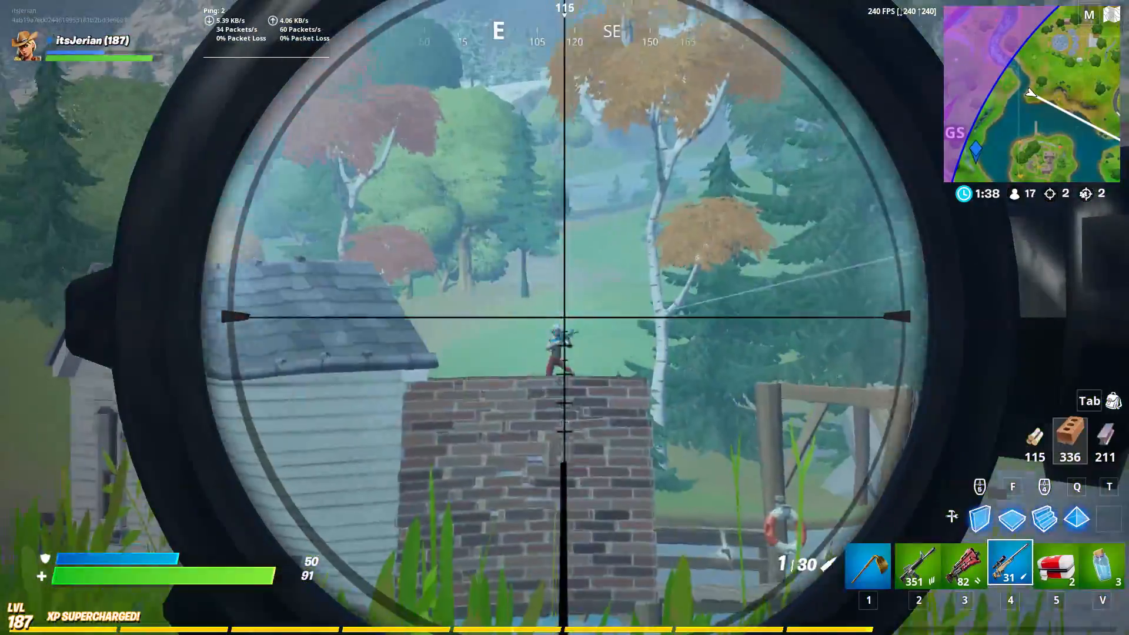
click(564, 318)
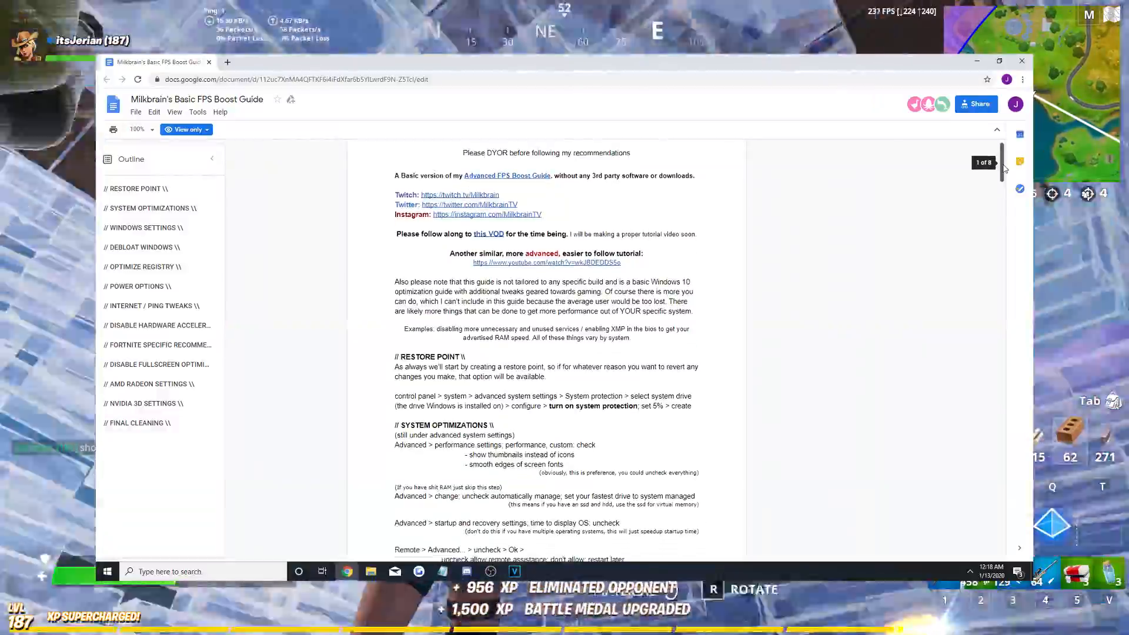
Scroll through the guide's restore point, system optimization and Windows settings sections.
scroll(down, 3)
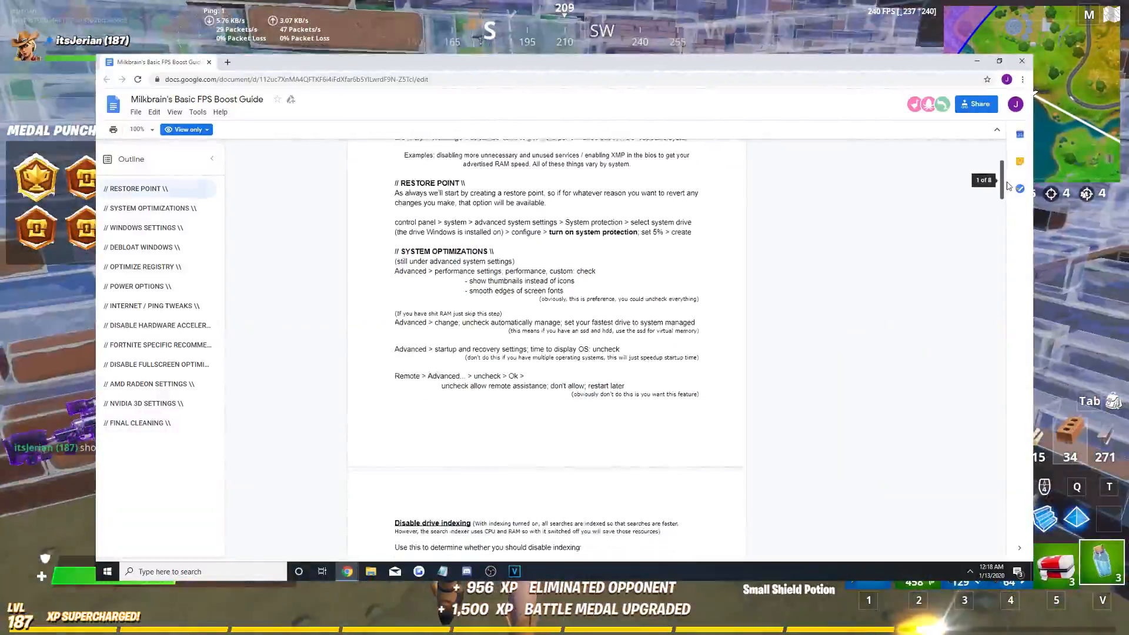
scroll(down, 3)
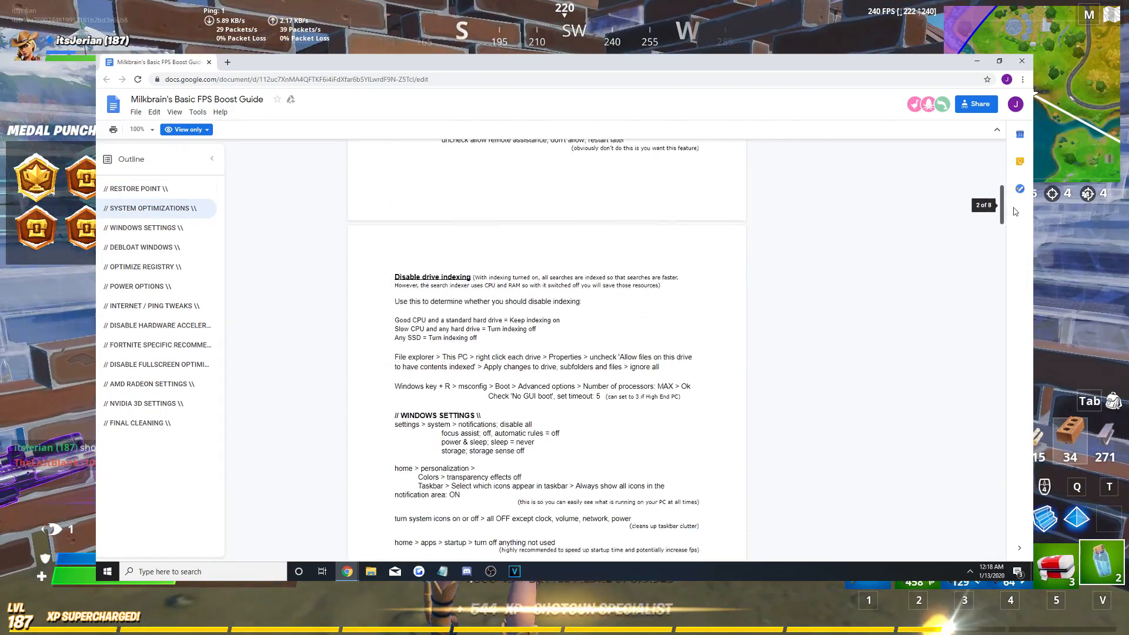
scroll(down, 3)
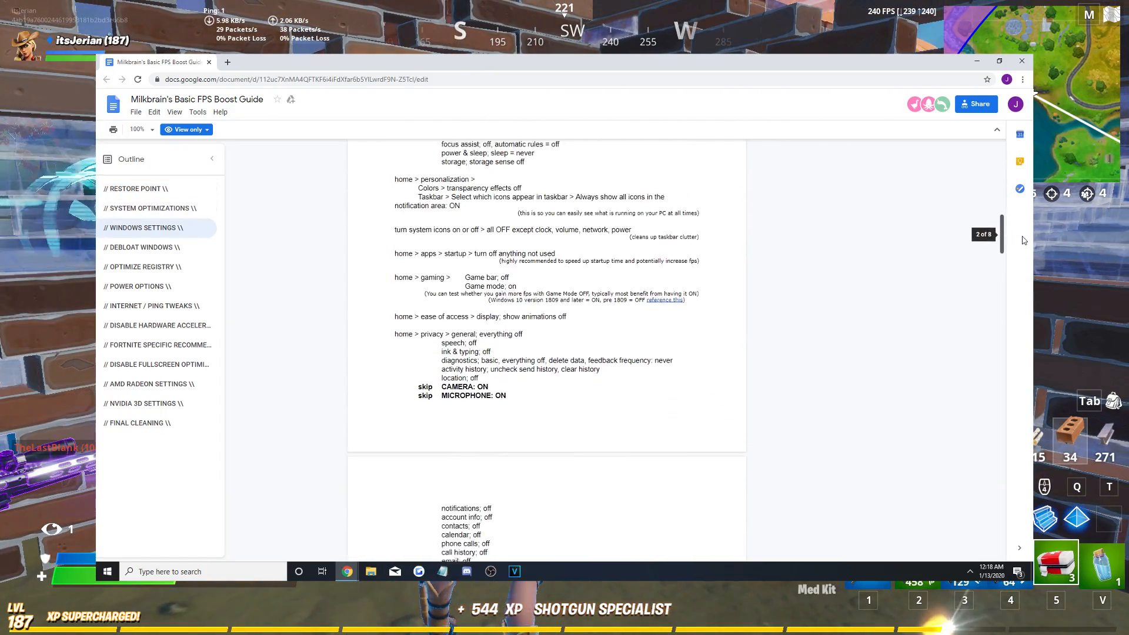
scroll(down, 3)
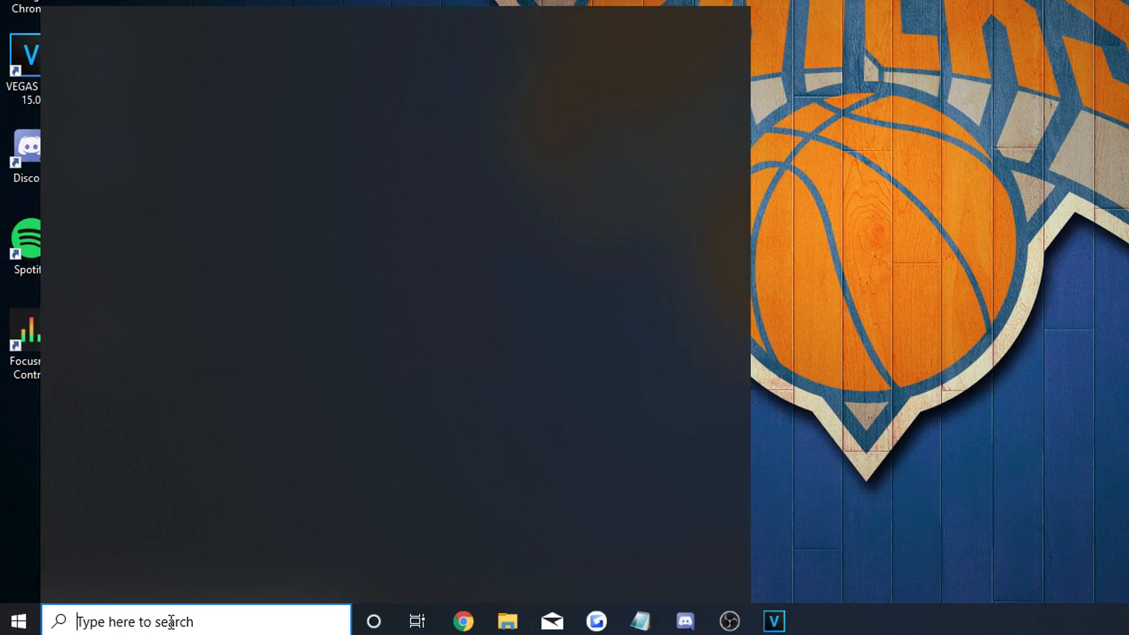
Search 'control' and reach System Properties via System and Security > System > Advanced system settings.
text(control)
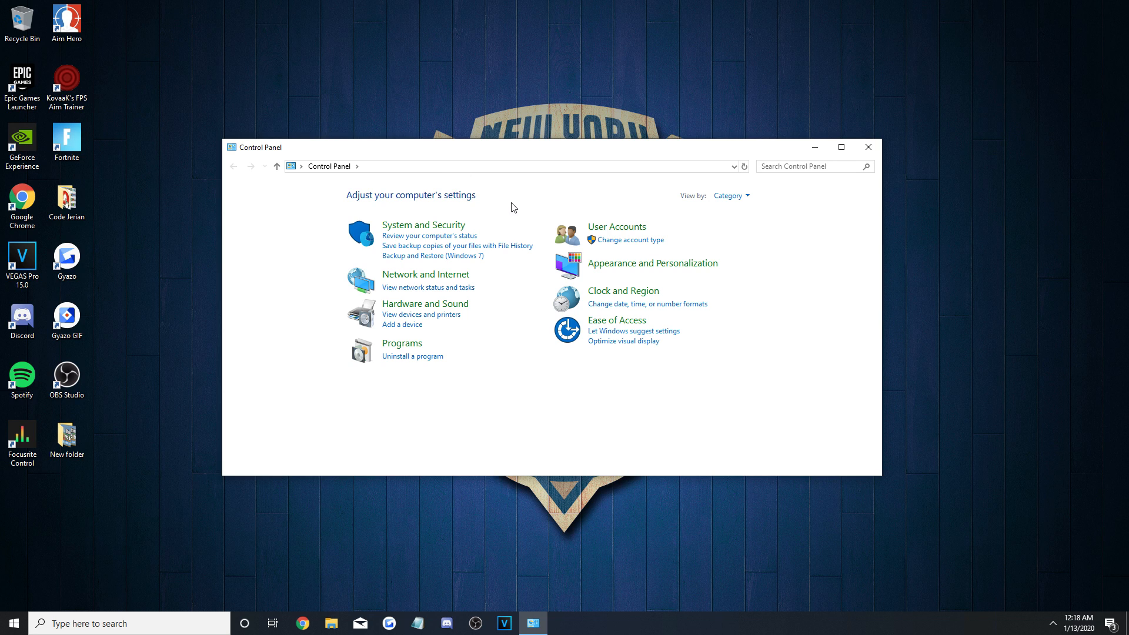
click(424, 225)
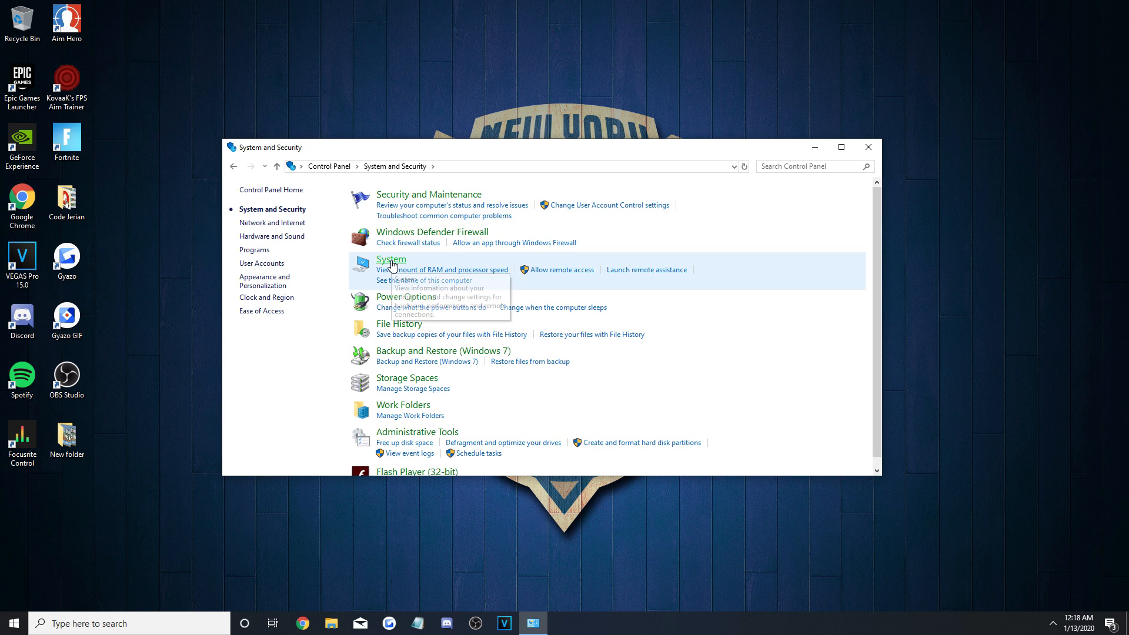
click(391, 259)
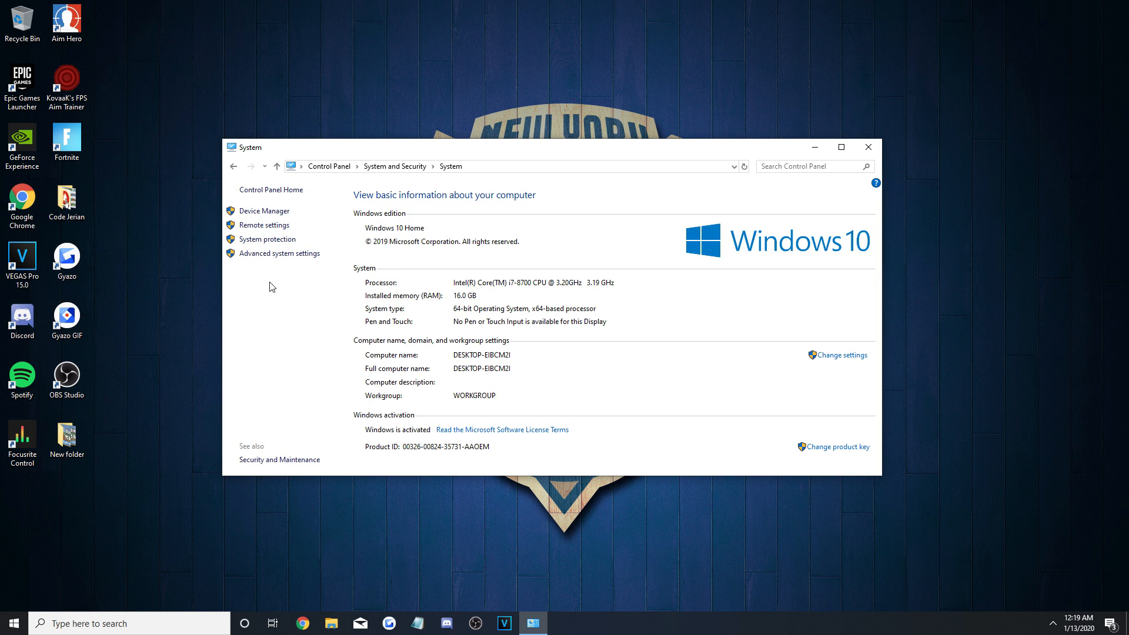
mouse_move(280, 253)
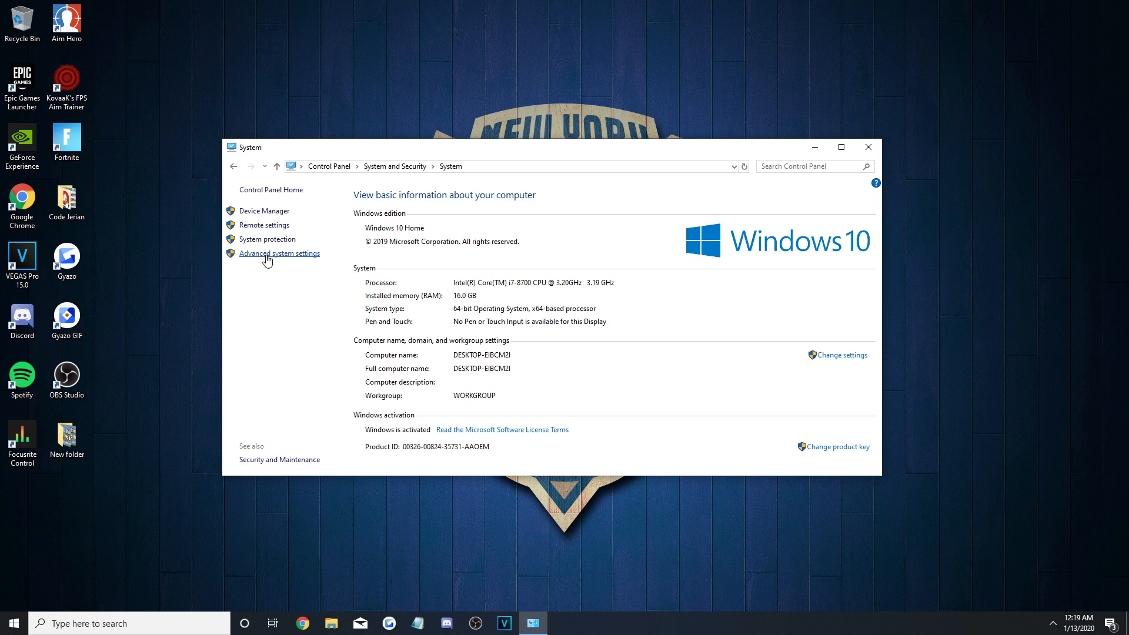
click(280, 253)
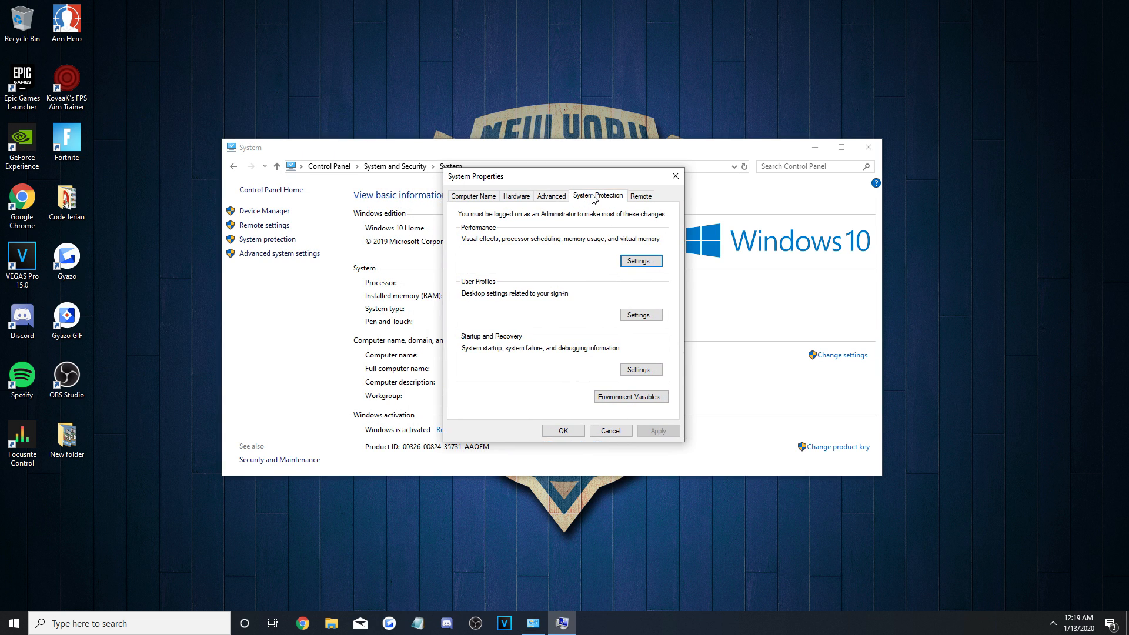
On System Protection, set drive C restore space to Max Usage and create a restore point named '1/12/20'.
click(597, 195)
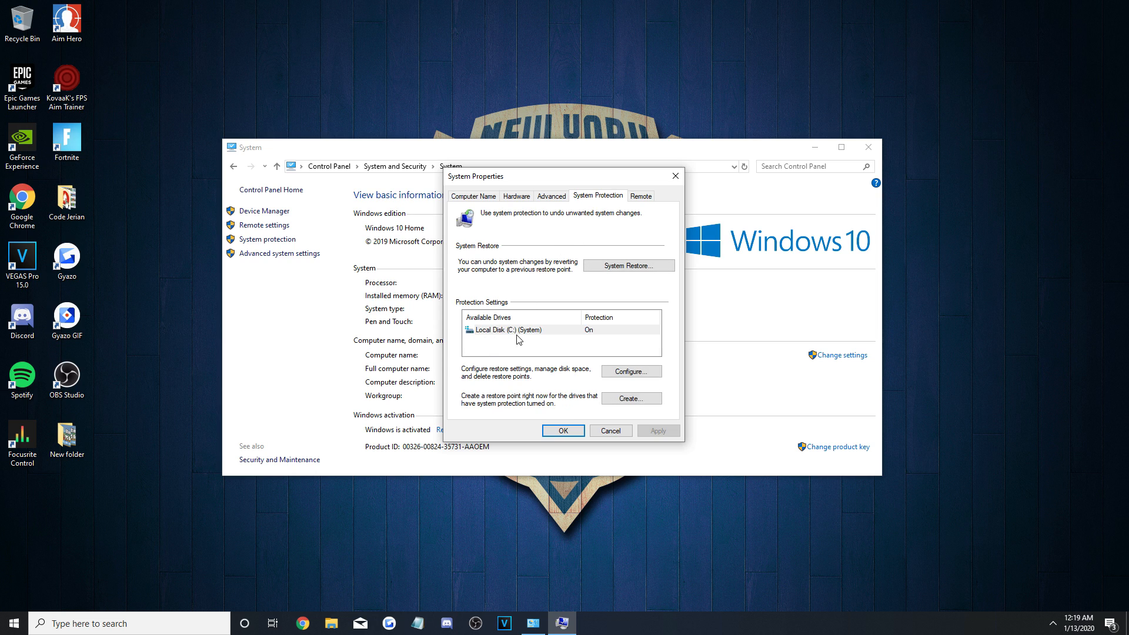
click(515, 329)
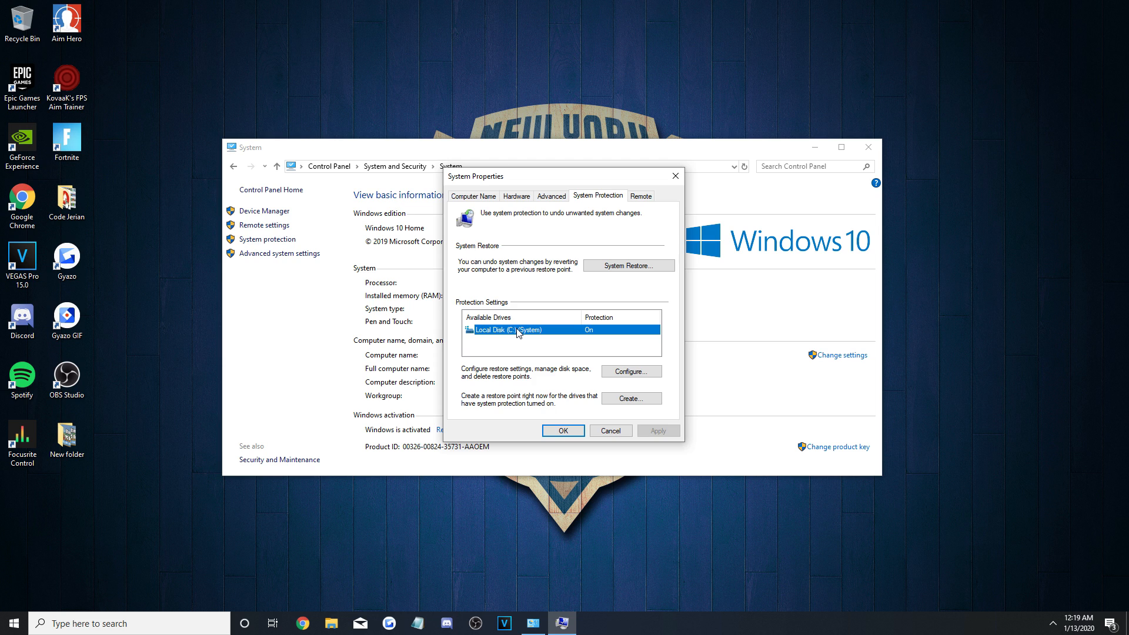
mouse_move(652, 382)
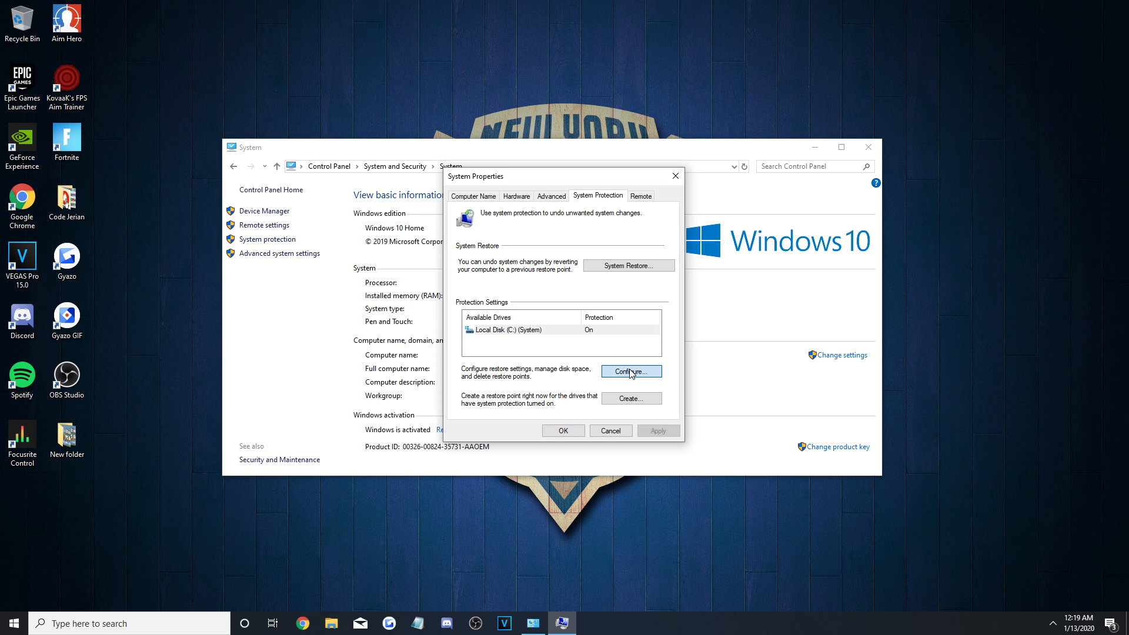
click(630, 370)
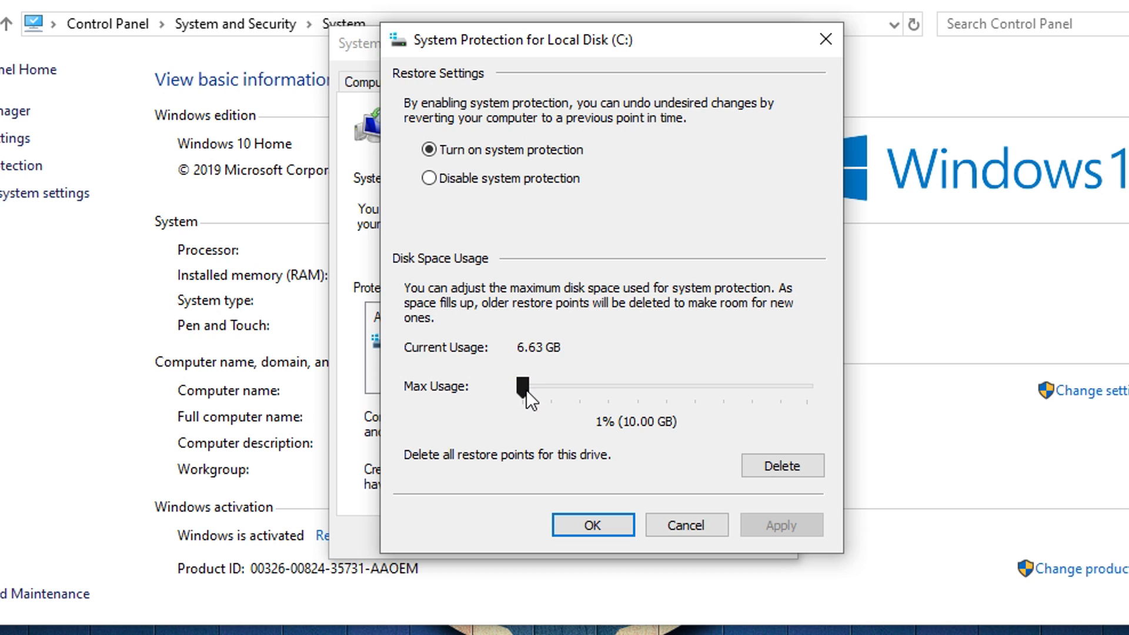
drag(521, 383, 536, 383)
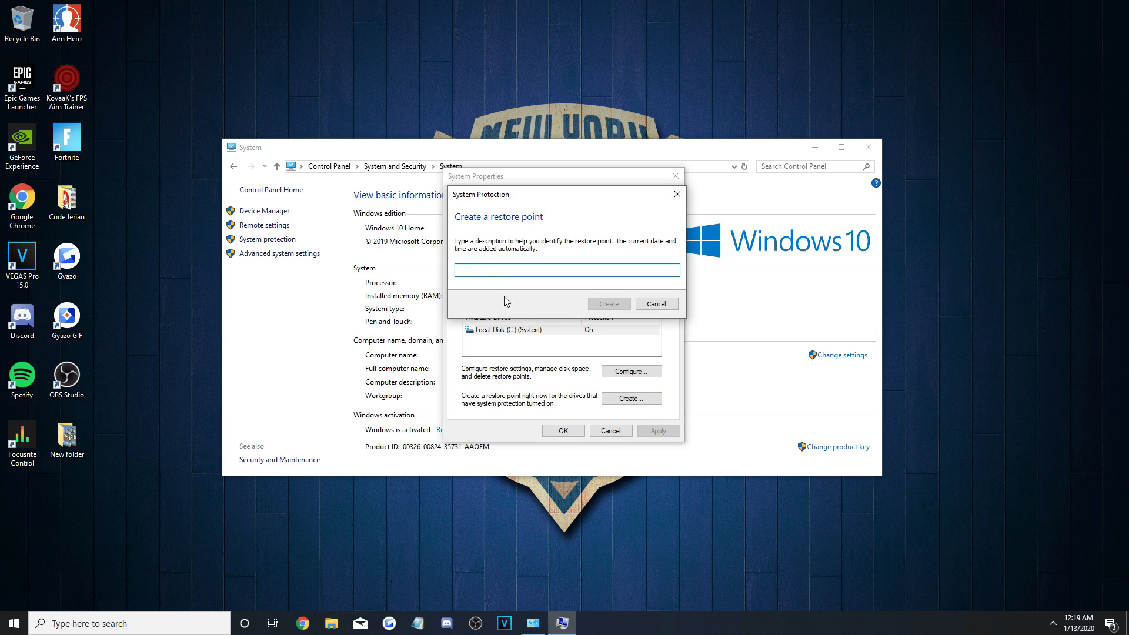
text(1/1)
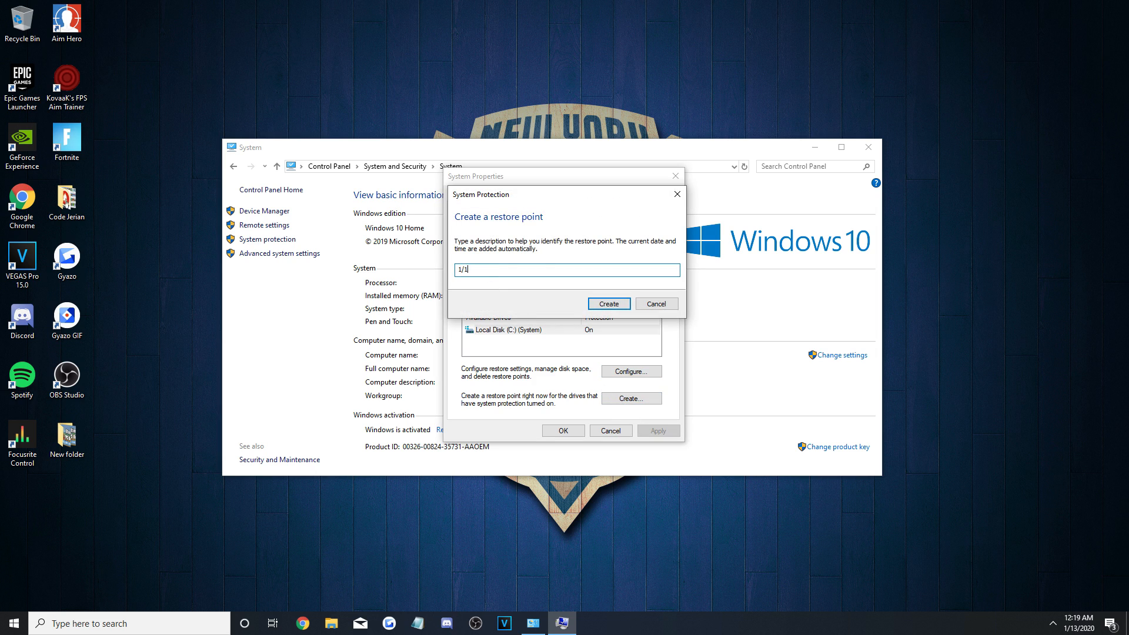
text(/12/20)
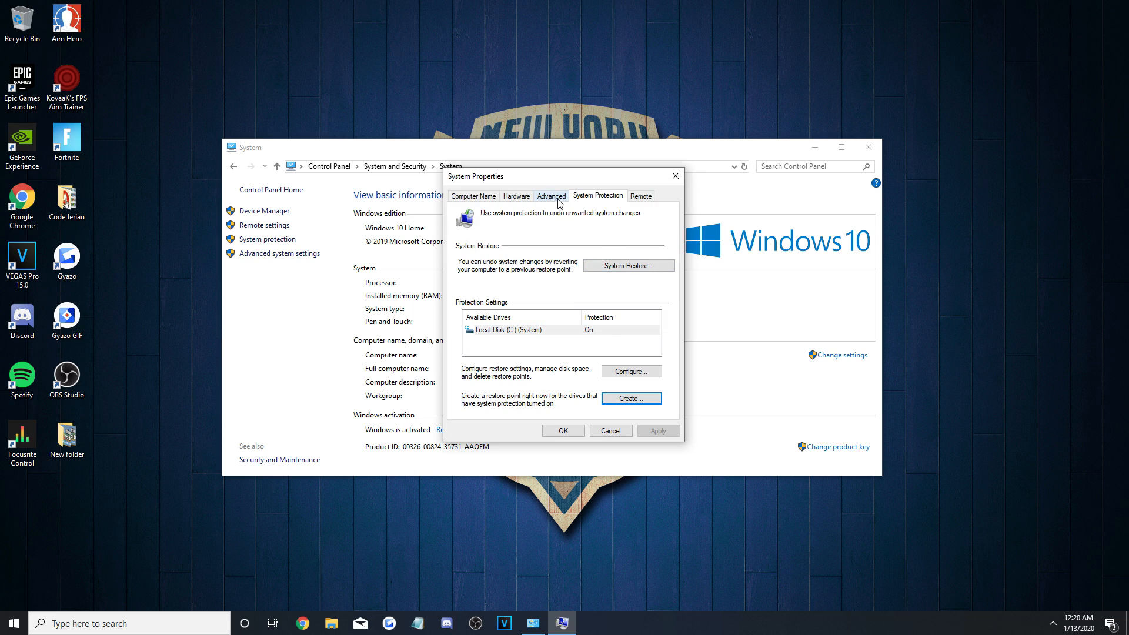
In Performance Options choose best performance, then Custom keeping smooth font edges and thumbnails, and apply.
click(550, 197)
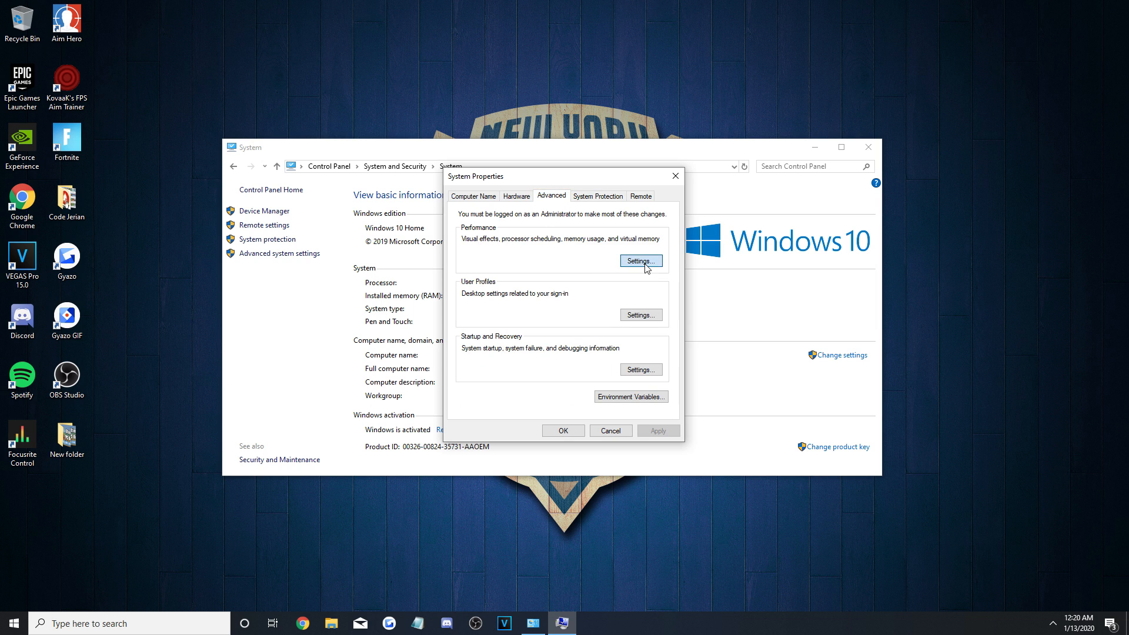
click(640, 261)
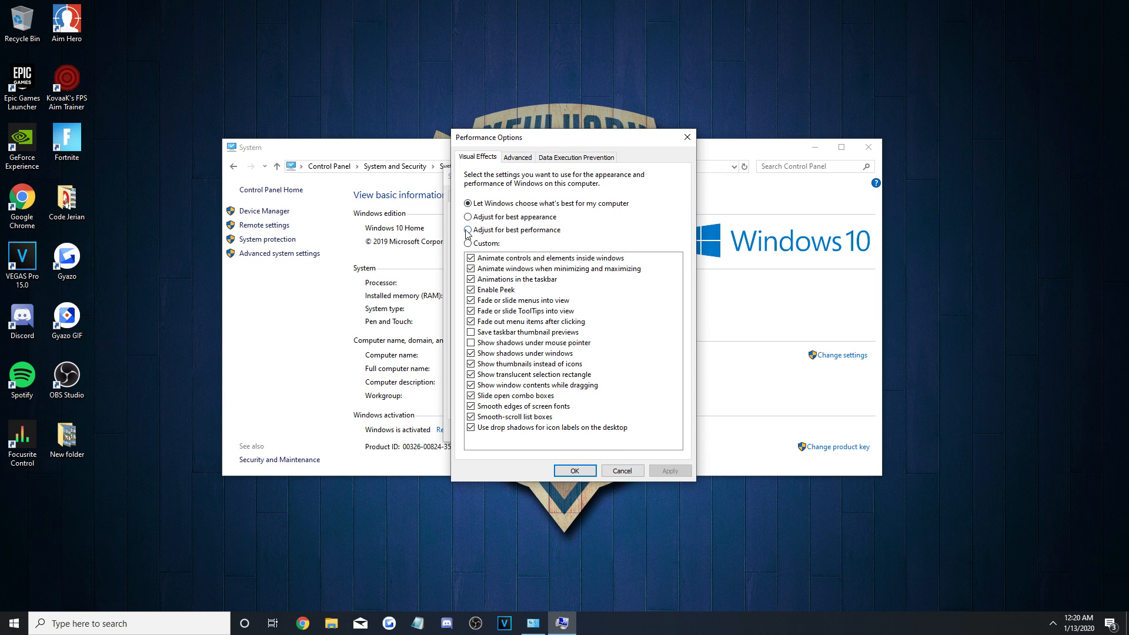
click(469, 230)
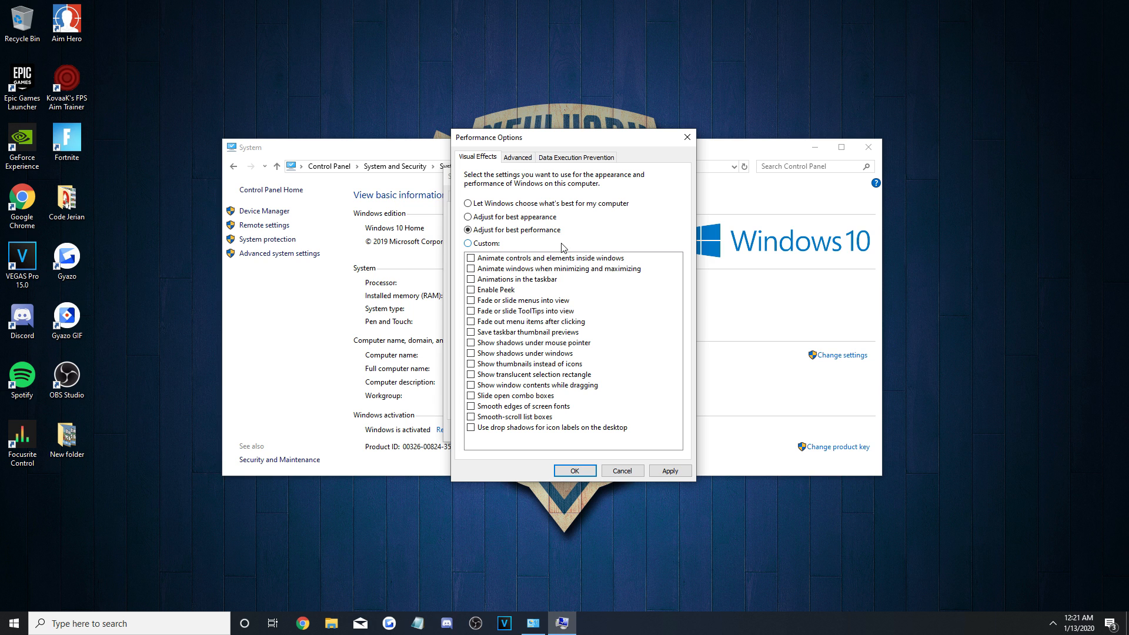
click(469, 242)
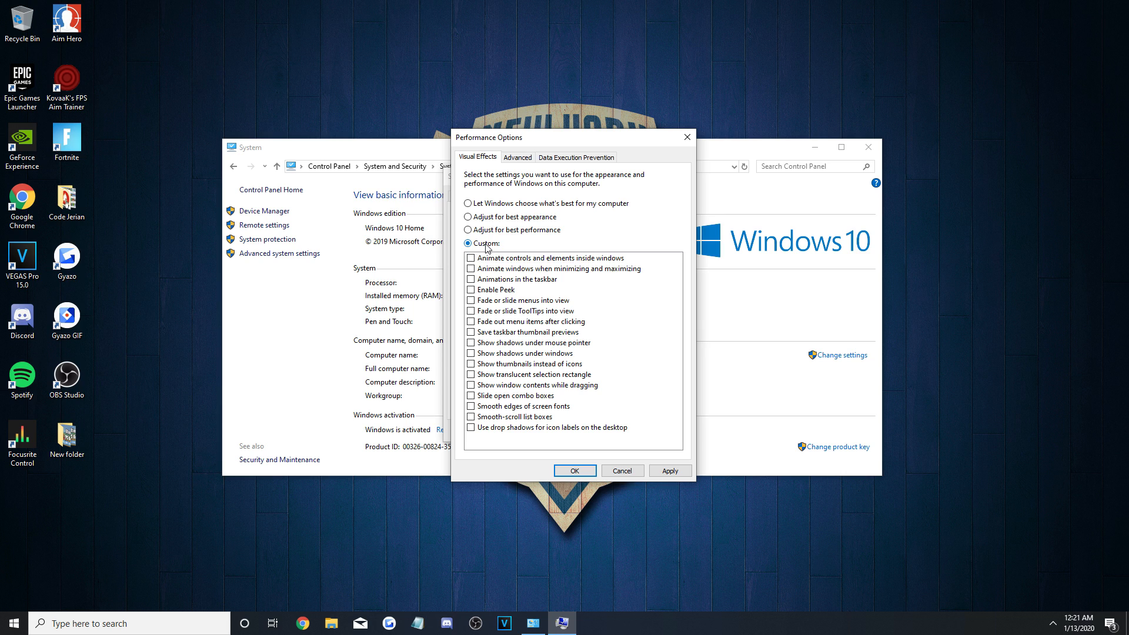
mouse_move(519, 248)
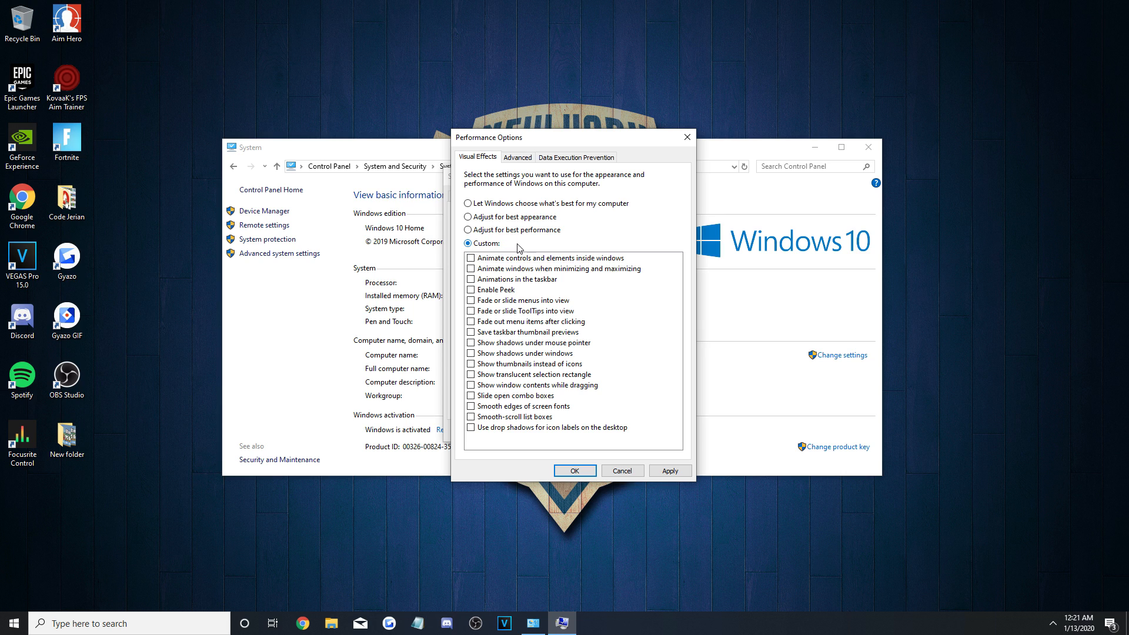
click(471, 406)
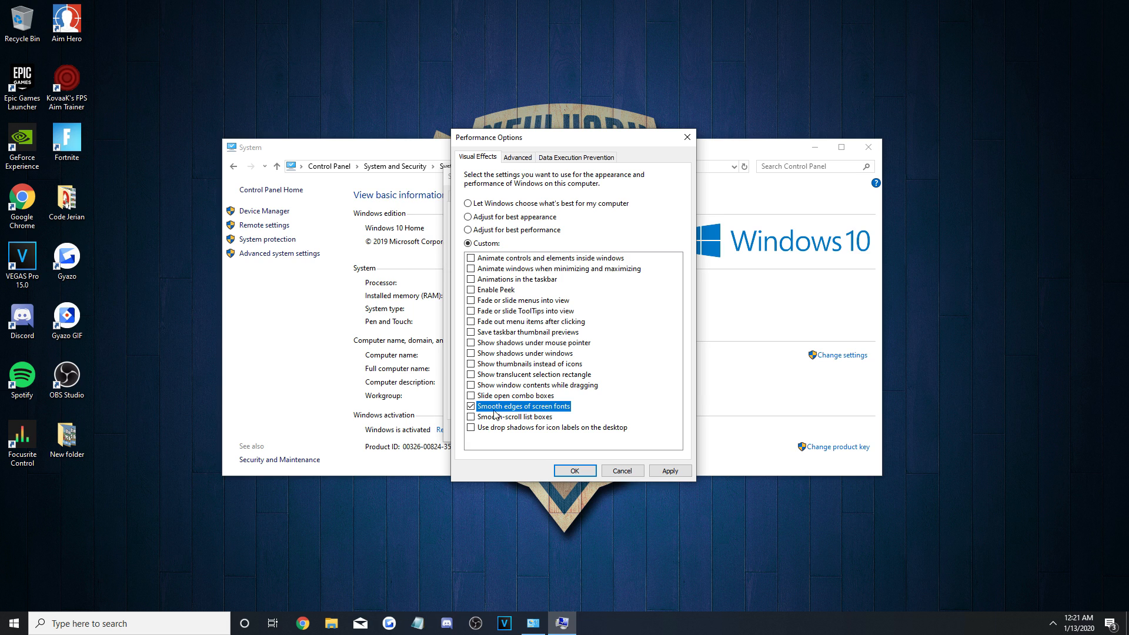
mouse_move(521, 412)
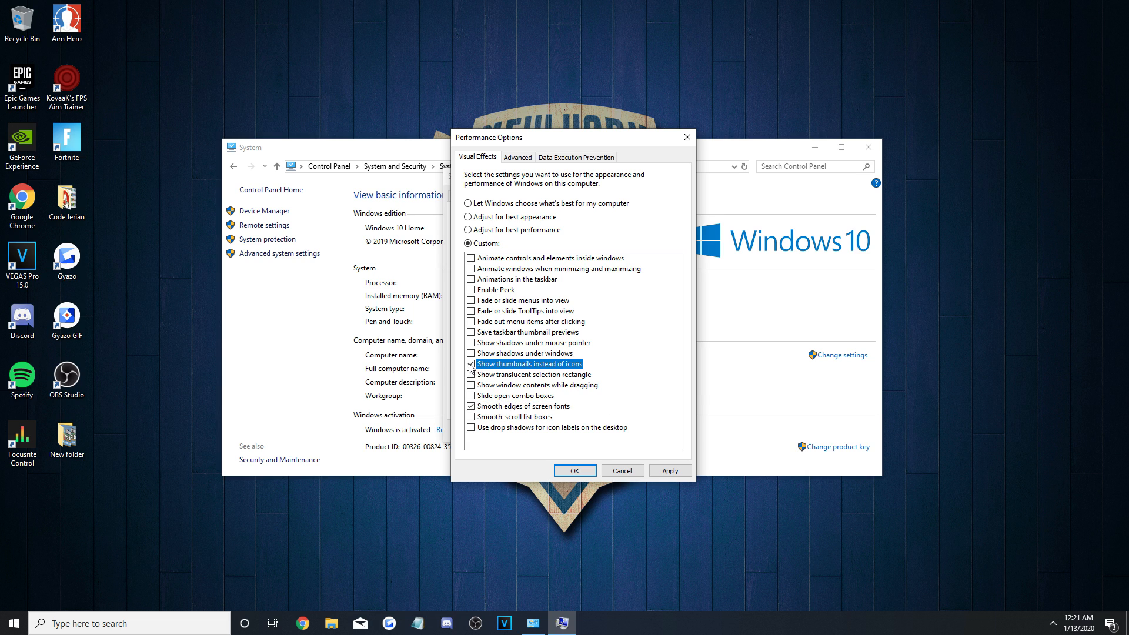
click(470, 363)
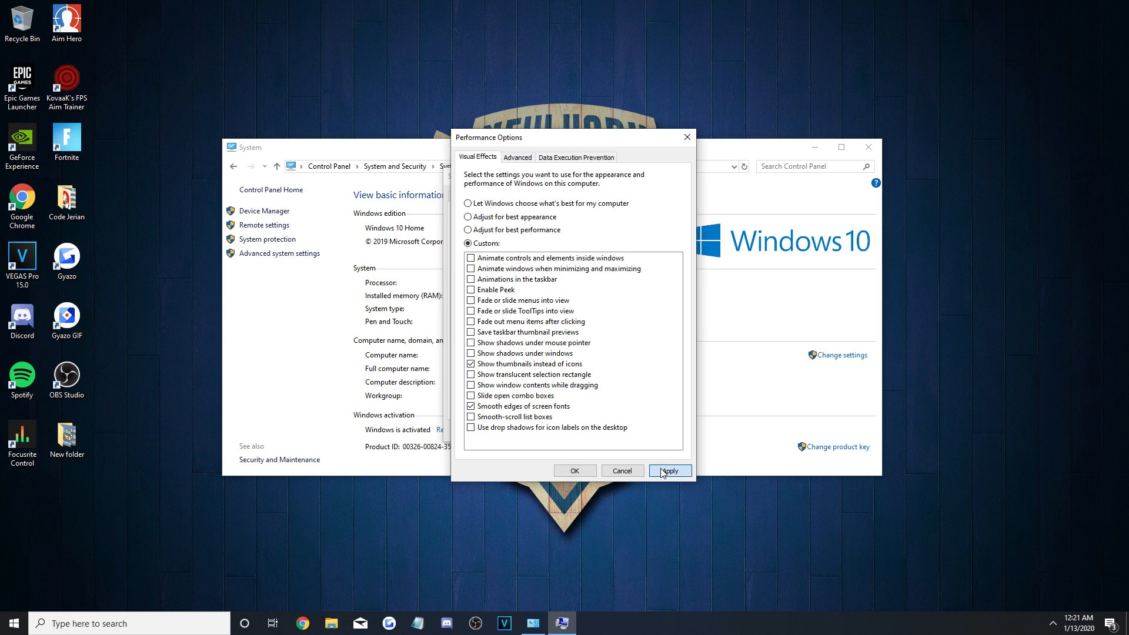
click(575, 470)
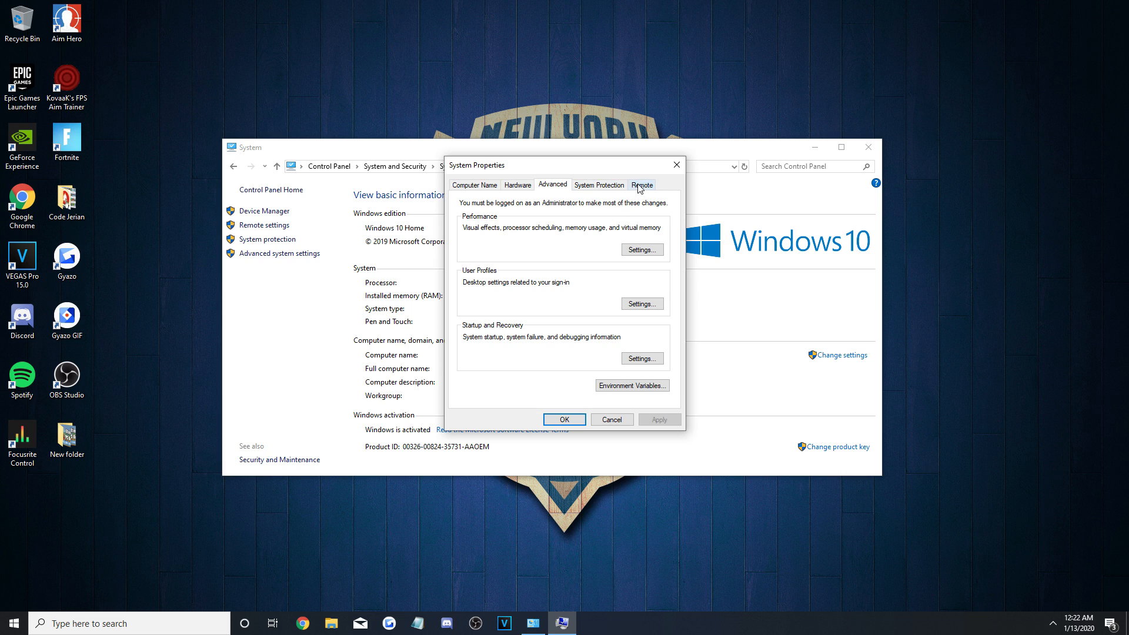
On the Remote tab, disallow Remote Assistance connections to this computer and confirm.
click(641, 185)
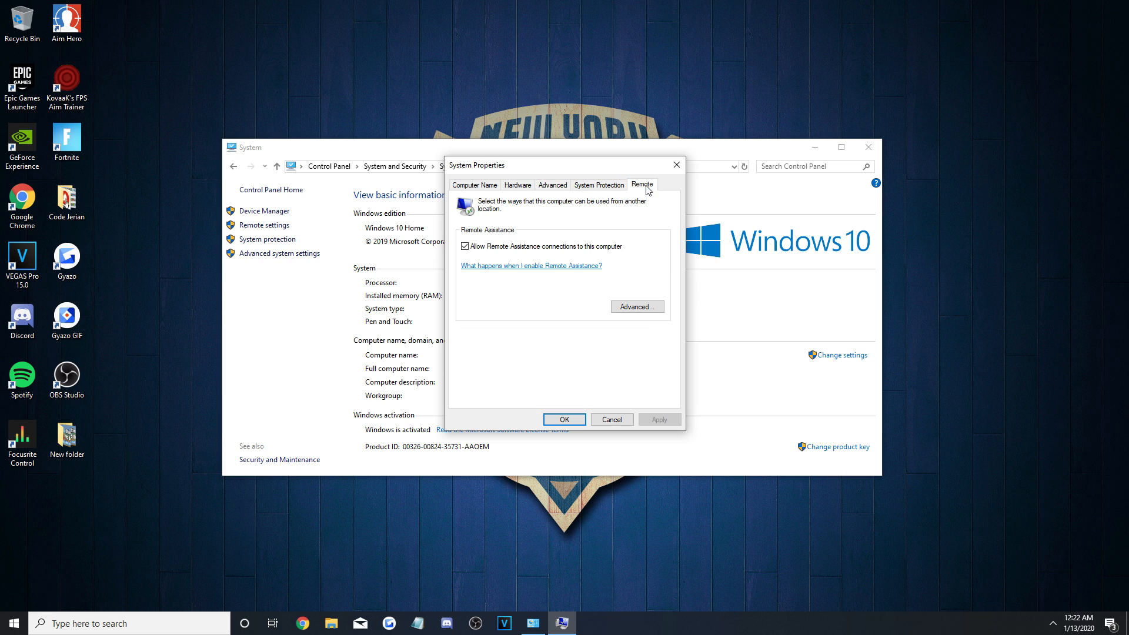
click(636, 306)
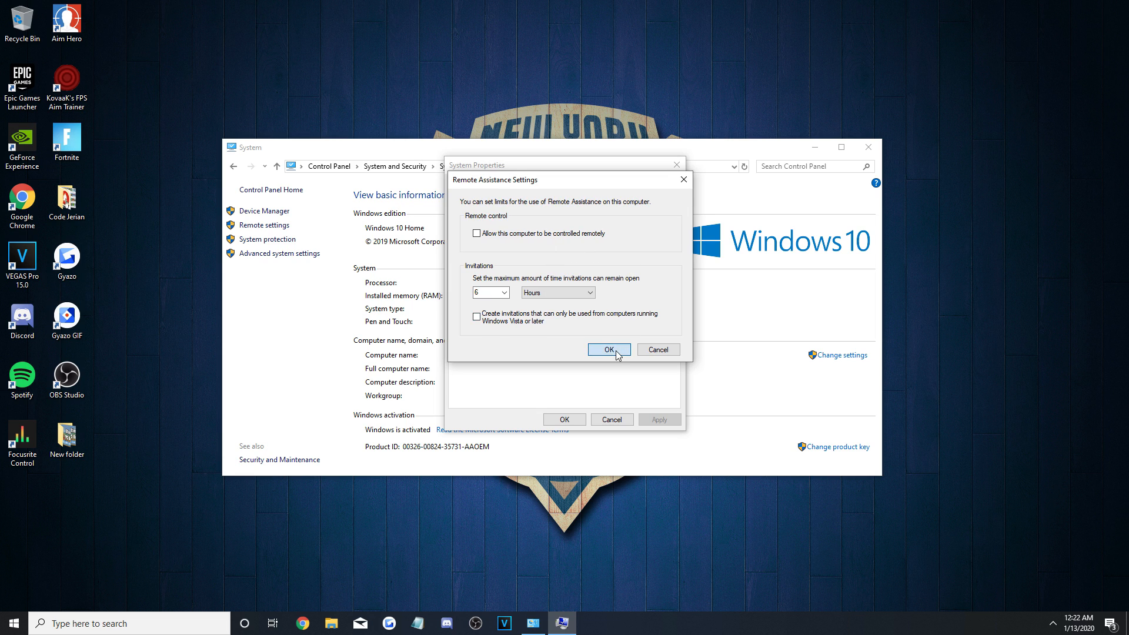
click(607, 349)
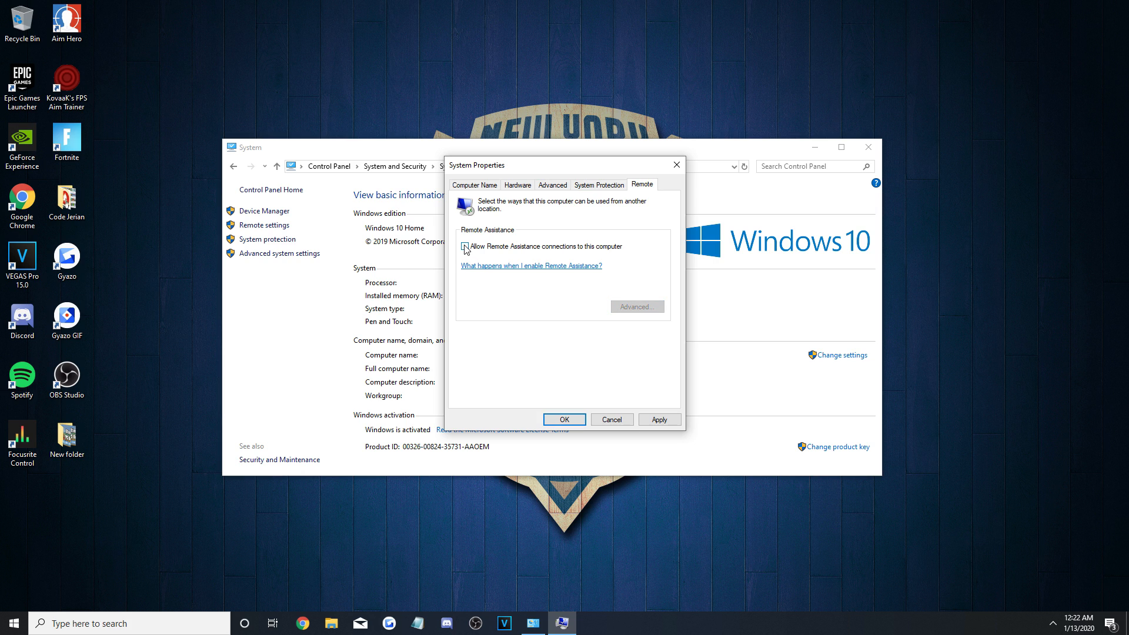
click(463, 246)
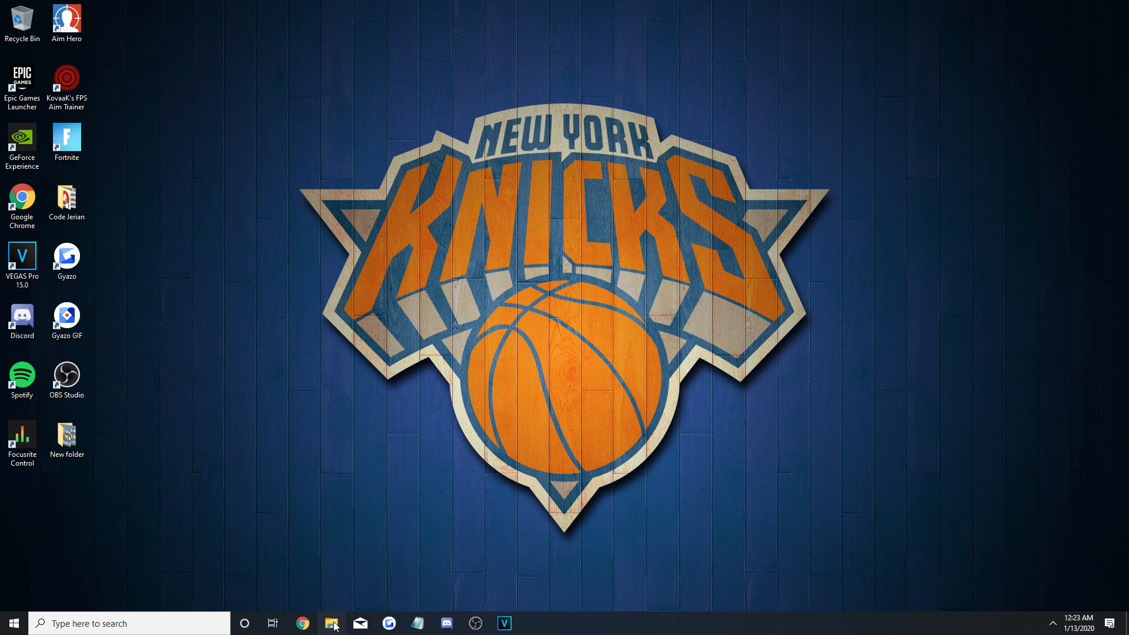
From This PC, bring up the Local Disk (C:) Properties dialog.
click(331, 623)
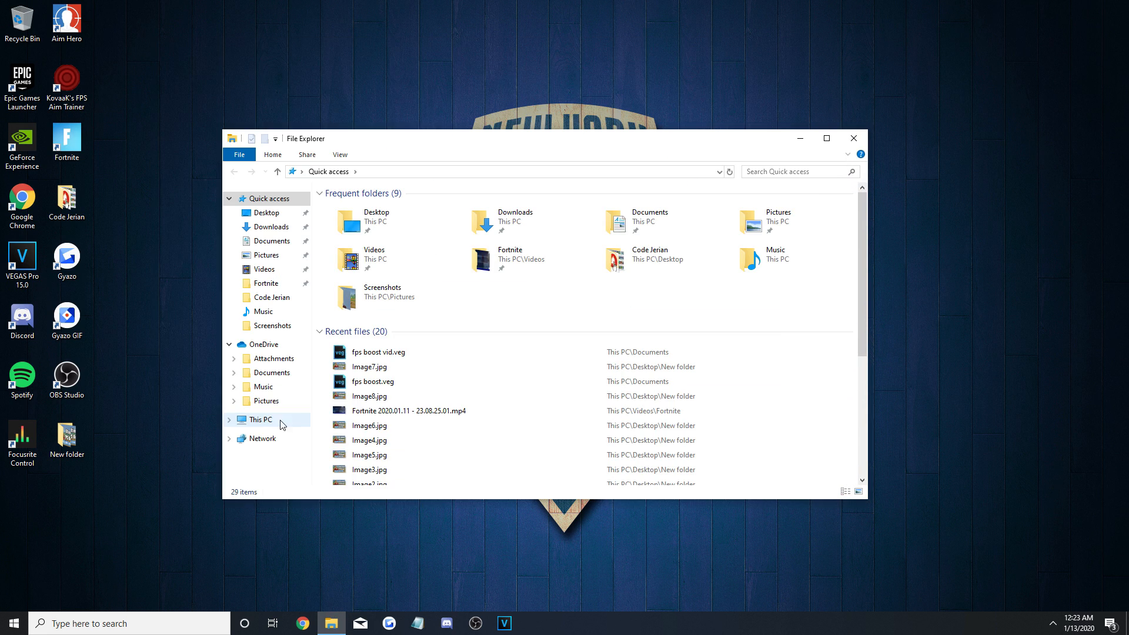
click(259, 419)
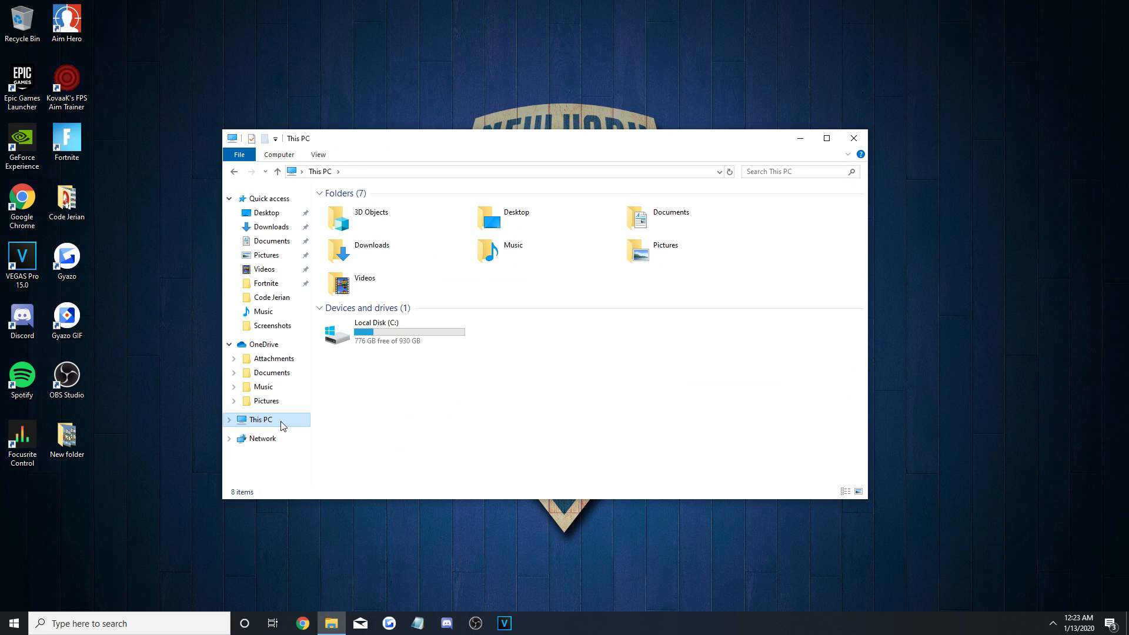
right_click(374, 333)
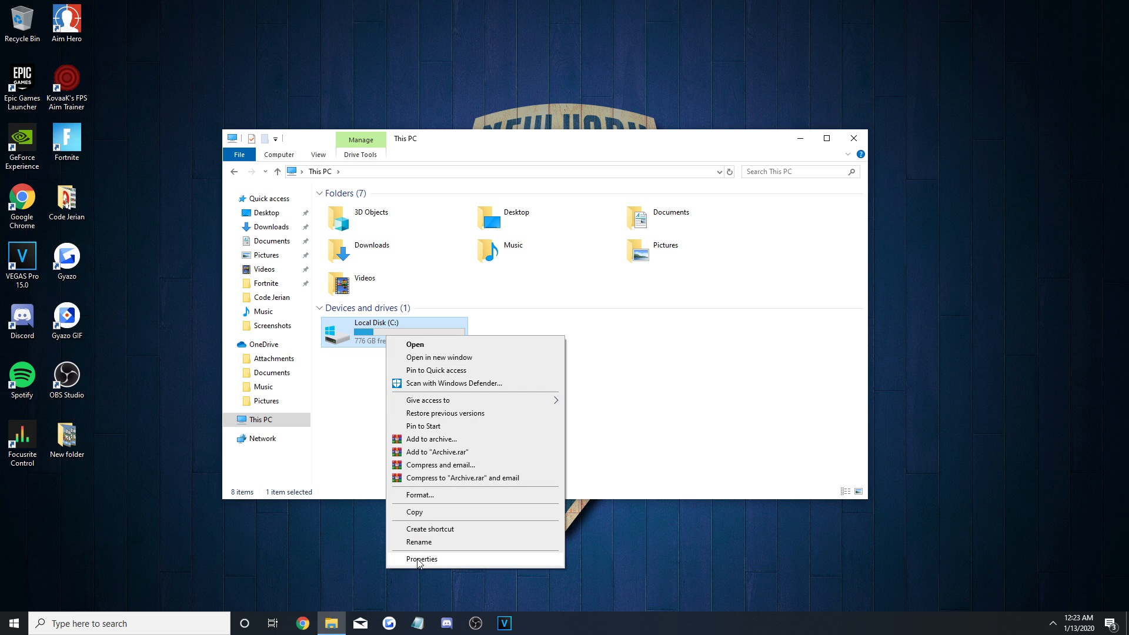
click(421, 559)
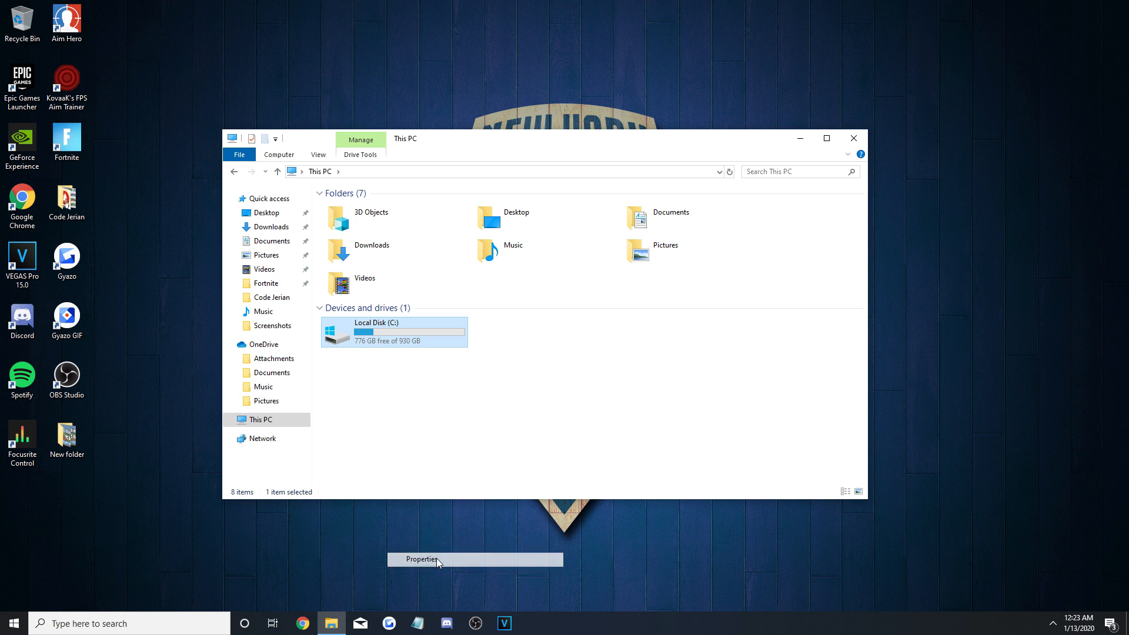
click(421, 560)
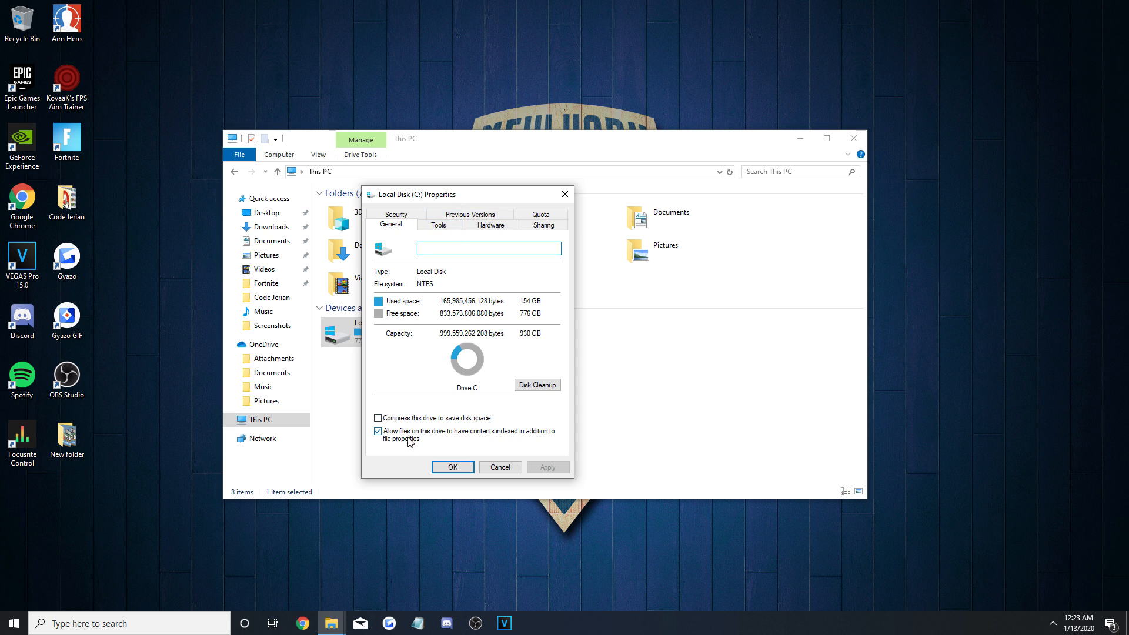
mouse_move(455, 438)
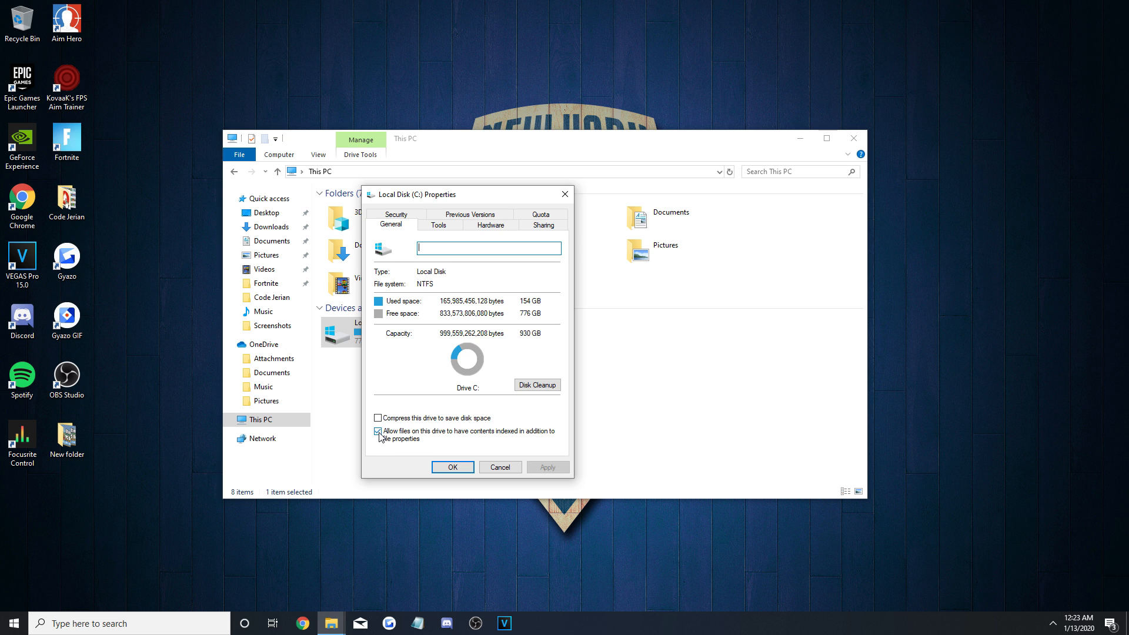
Uncheck content indexing for drive C and apply the change to all subfolders and files.
click(378, 432)
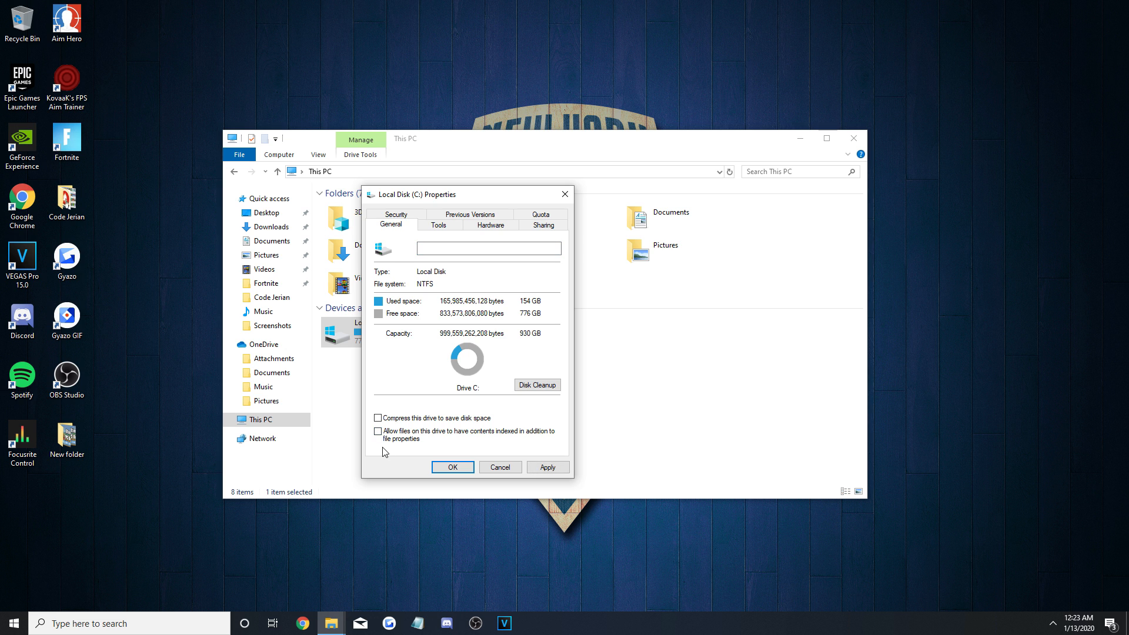
text(epic ga)
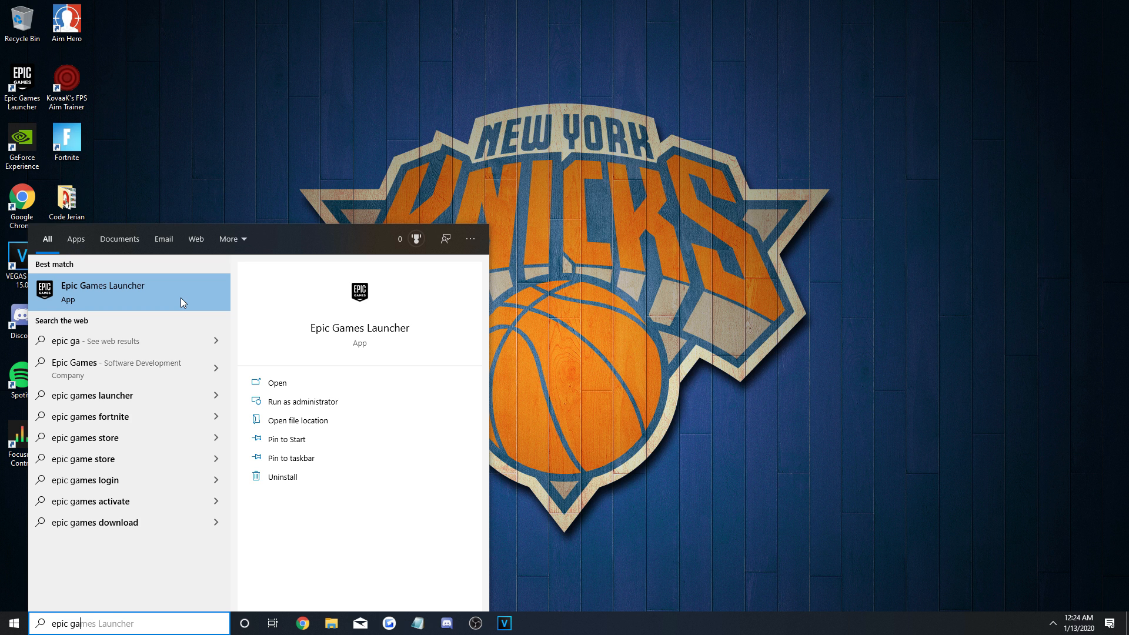
mouse_move(191, 302)
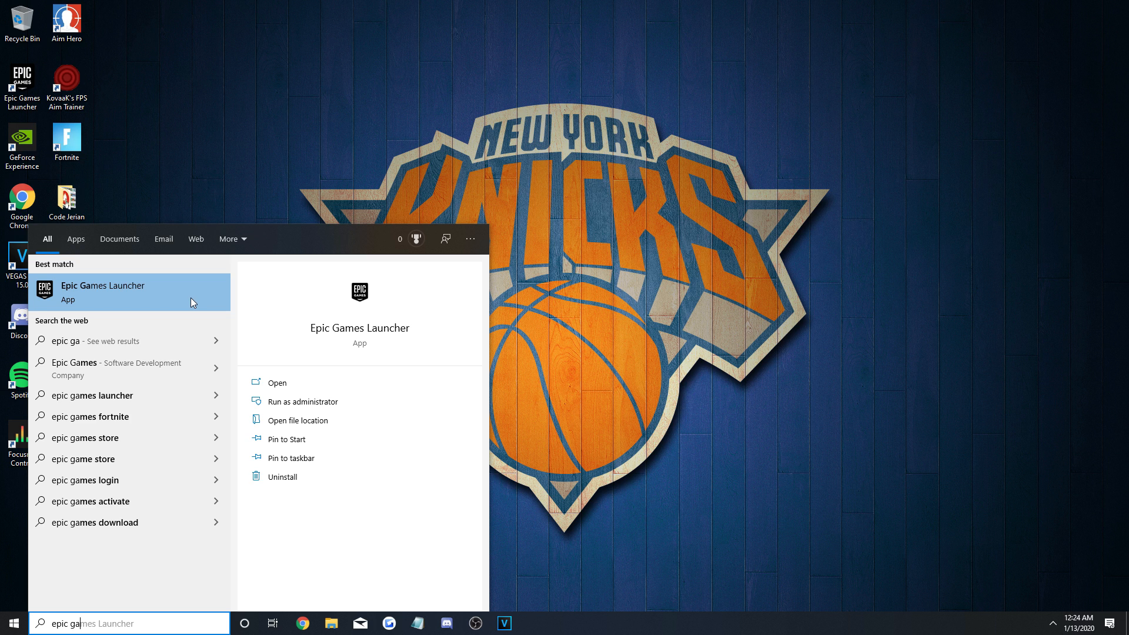
text(VEGAS Pro 15.0)
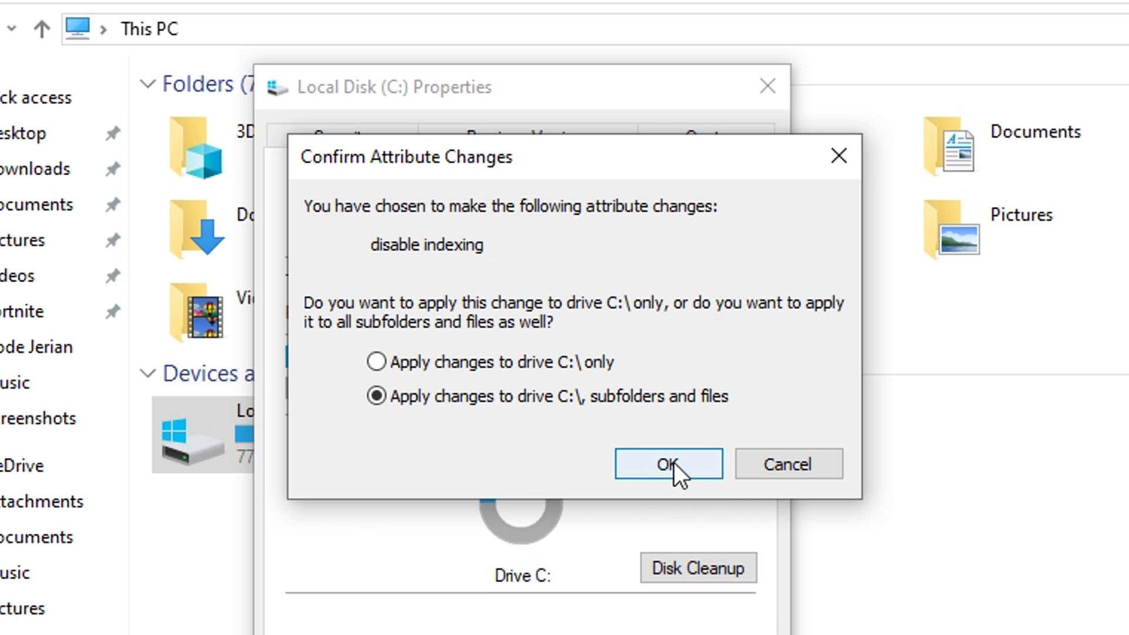
click(666, 463)
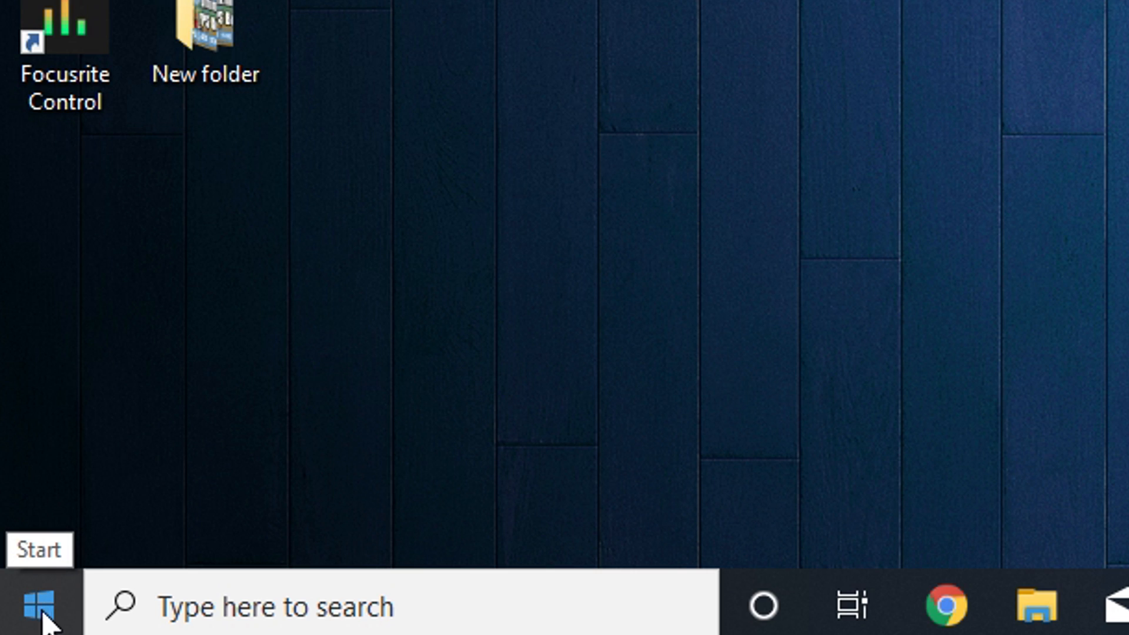
In Settings > System > Notifications & actions, switch off notifications from apps and other senders.
click(29, 604)
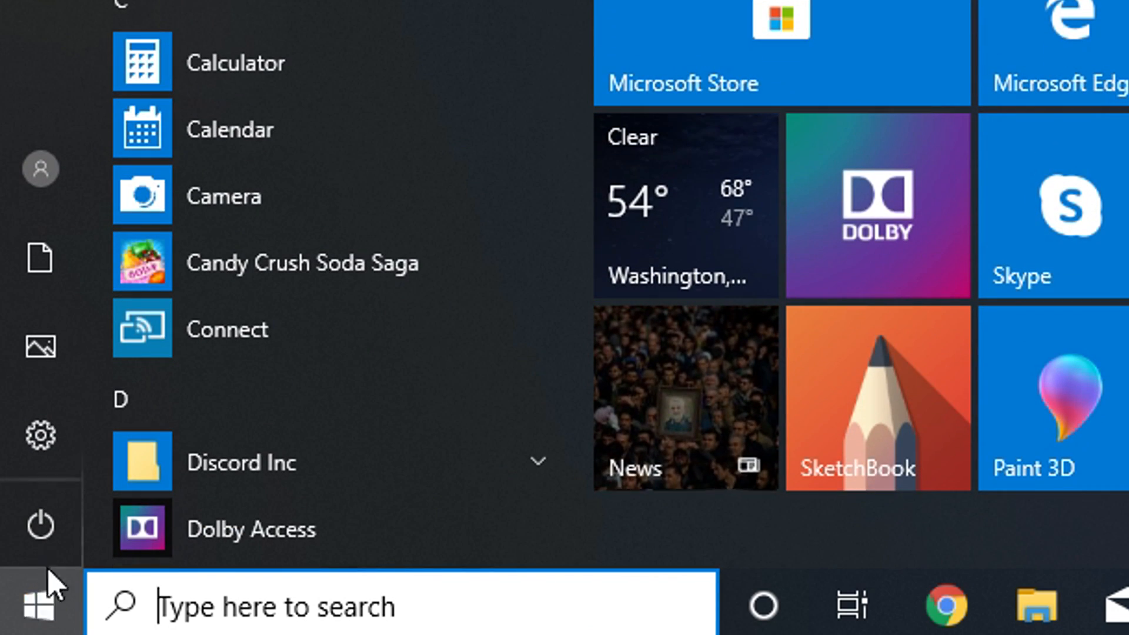
click(40, 434)
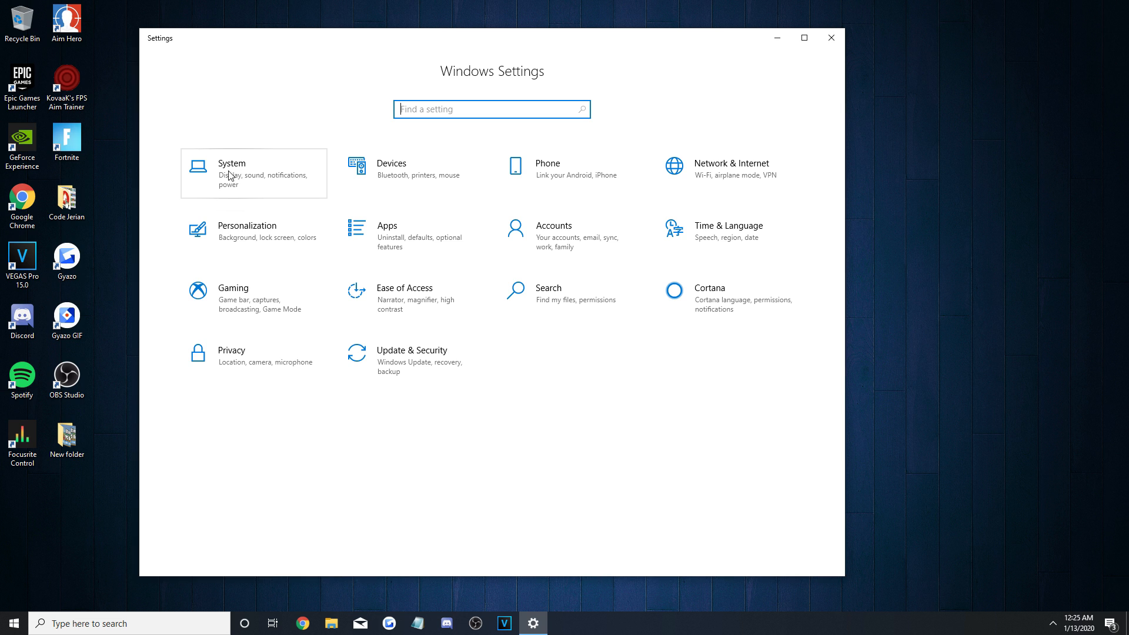
click(231, 173)
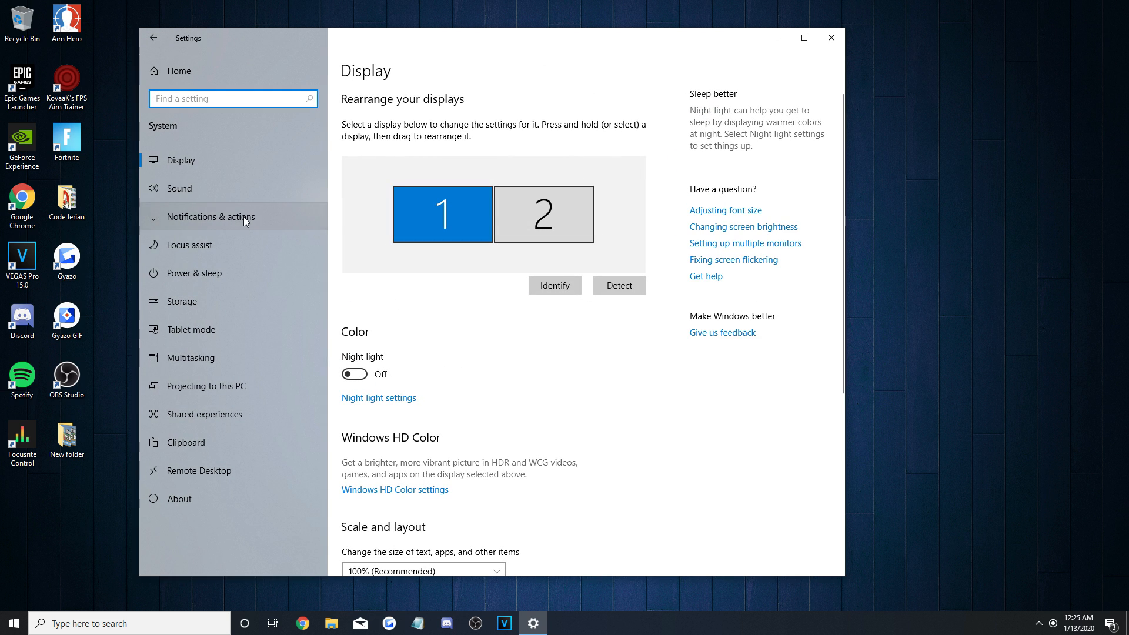
click(213, 217)
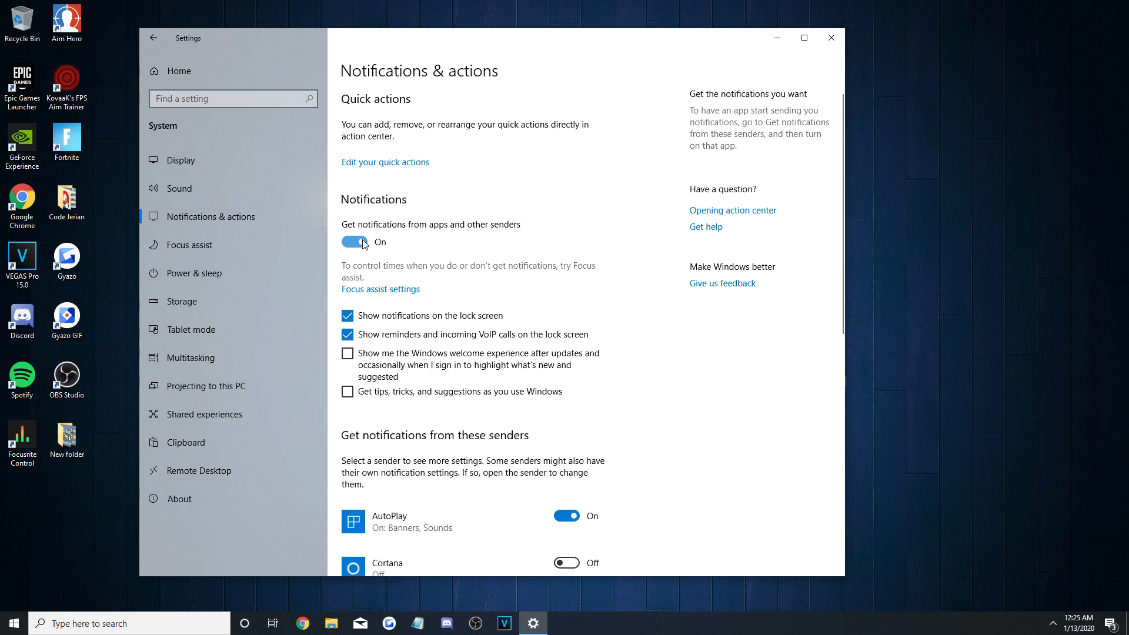
click(354, 242)
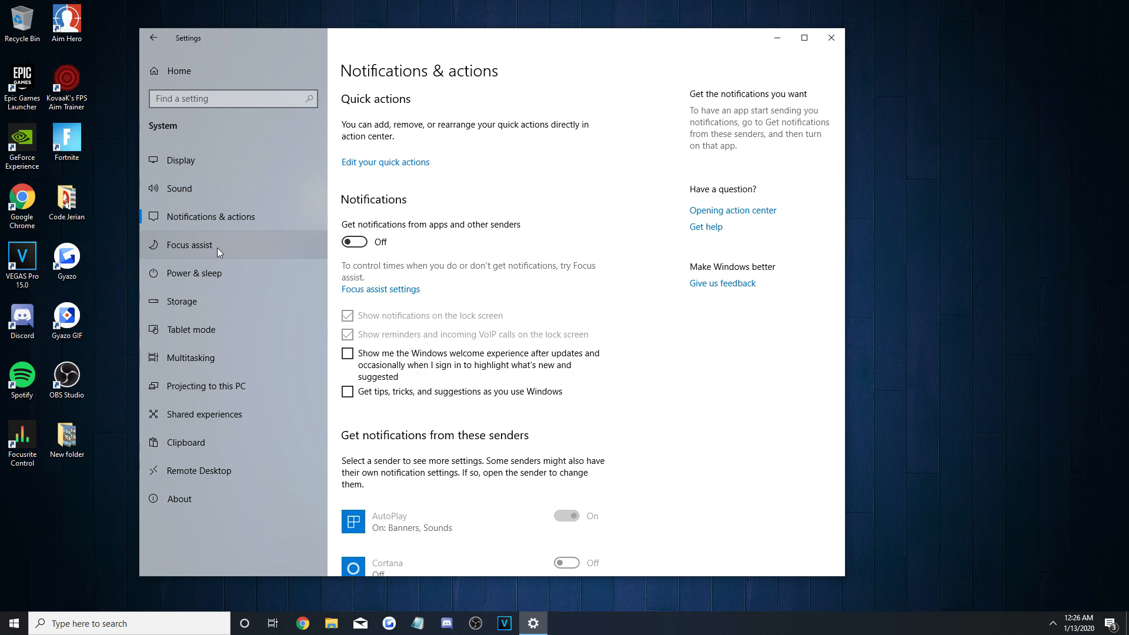
mouse_move(220, 252)
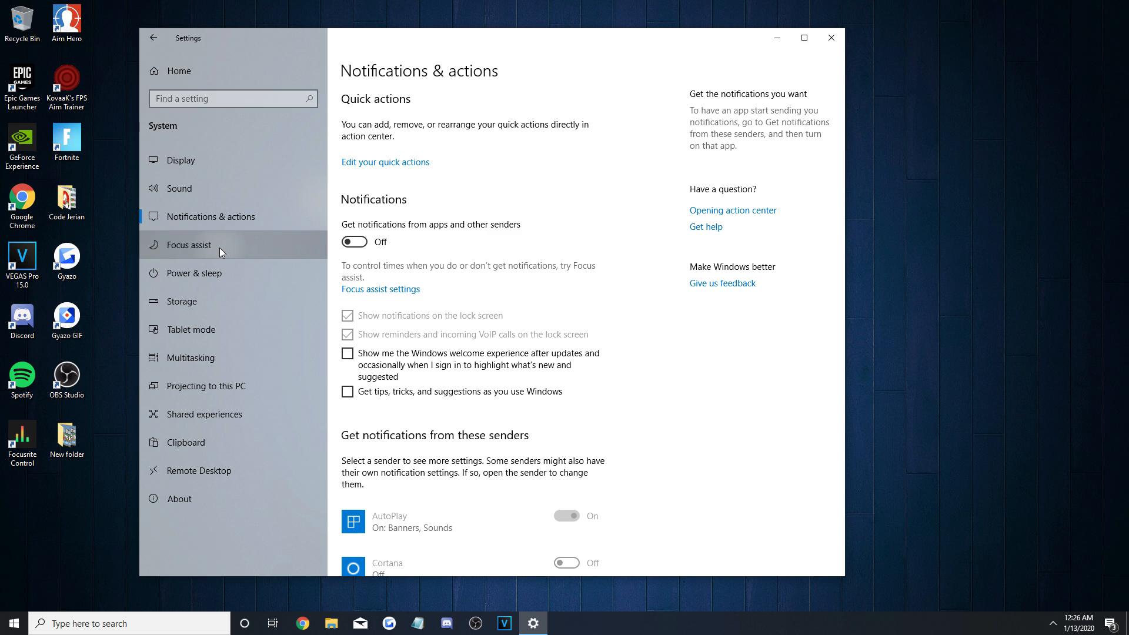
In Focus assist, turn off the full-screen app rule and the missed-notifications summary.
click(190, 245)
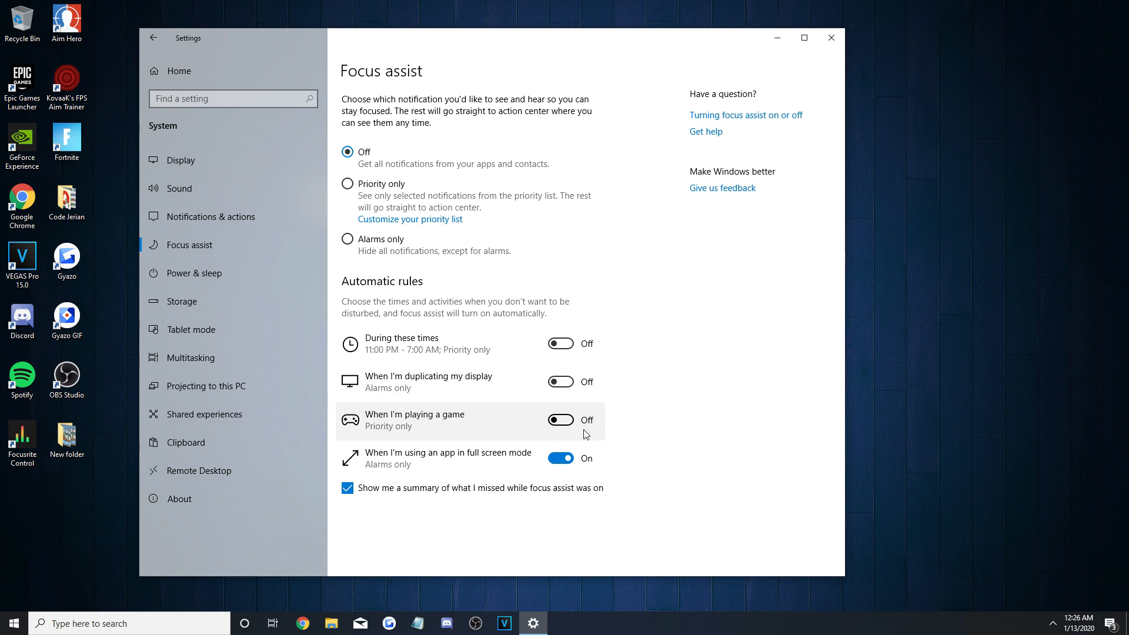
click(560, 457)
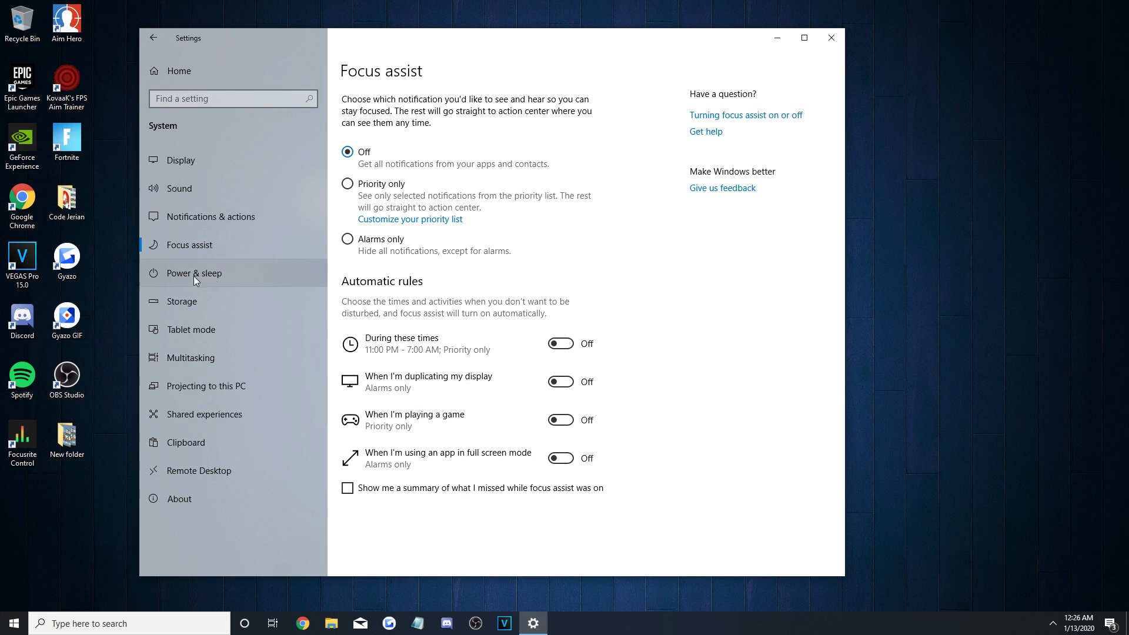
click(196, 273)
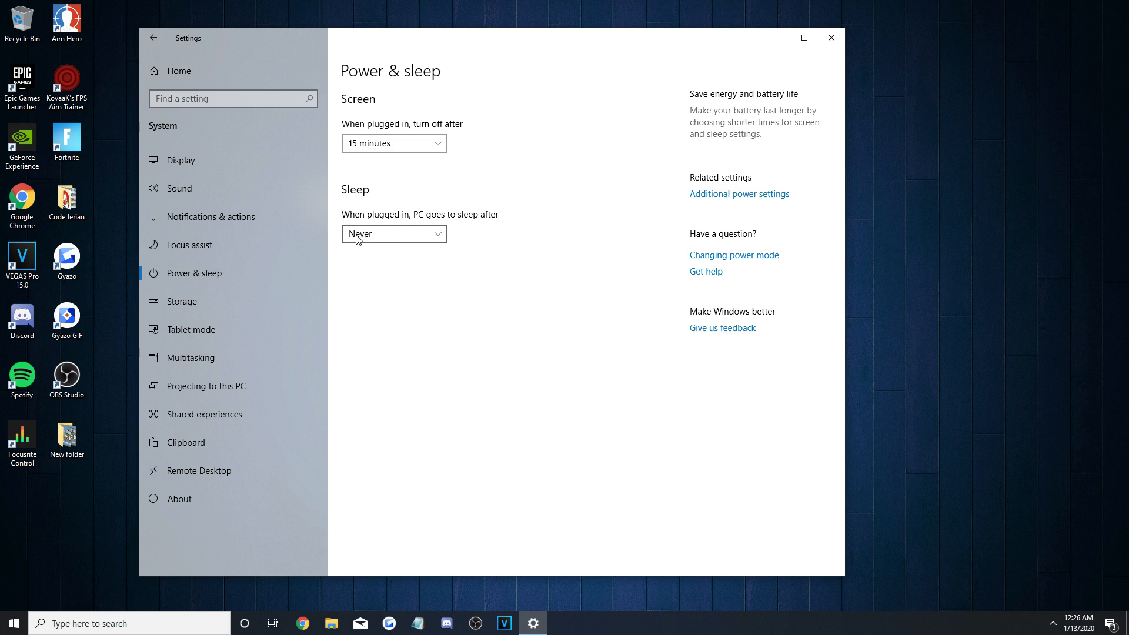
mouse_move(454, 208)
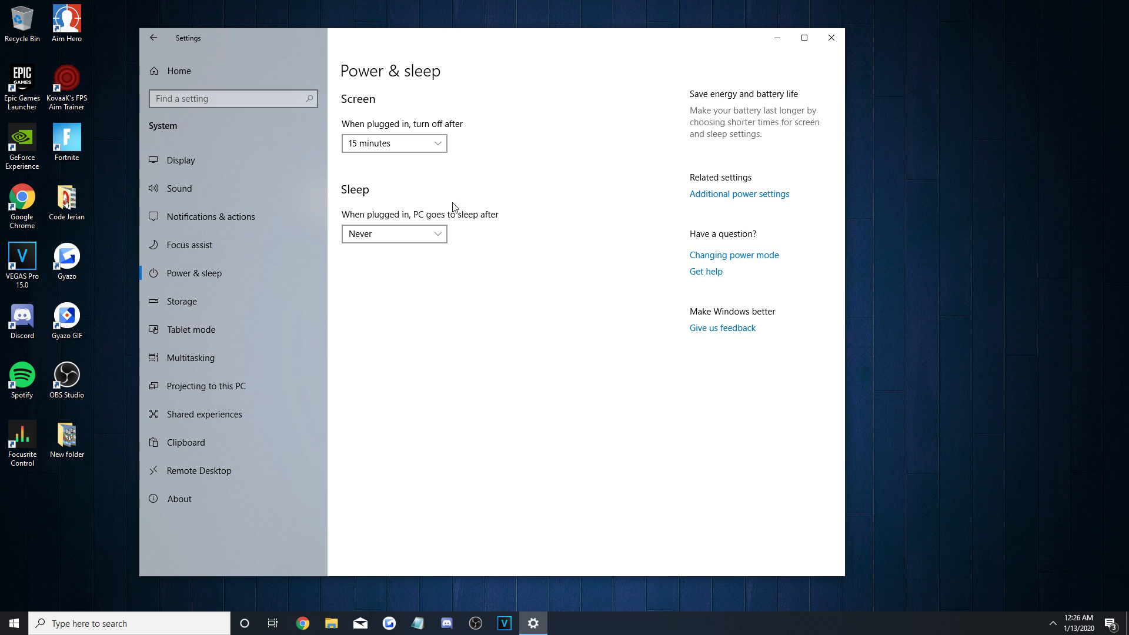
Set 'When plugged in, PC goes to sleep after' to Never and return to the Settings home page.
click(394, 232)
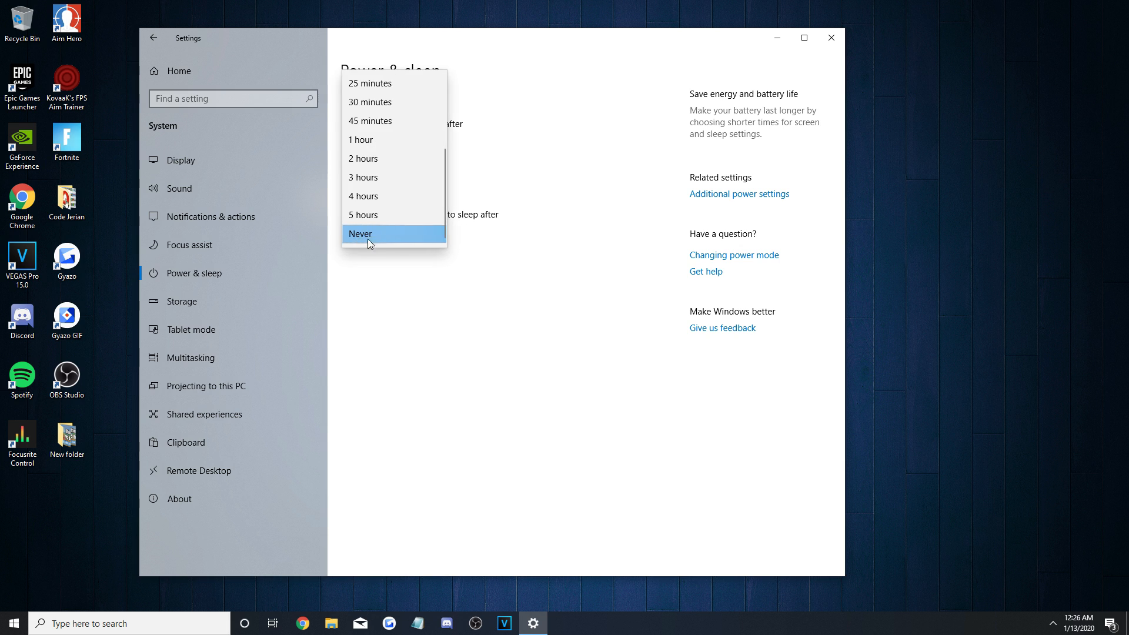
click(360, 233)
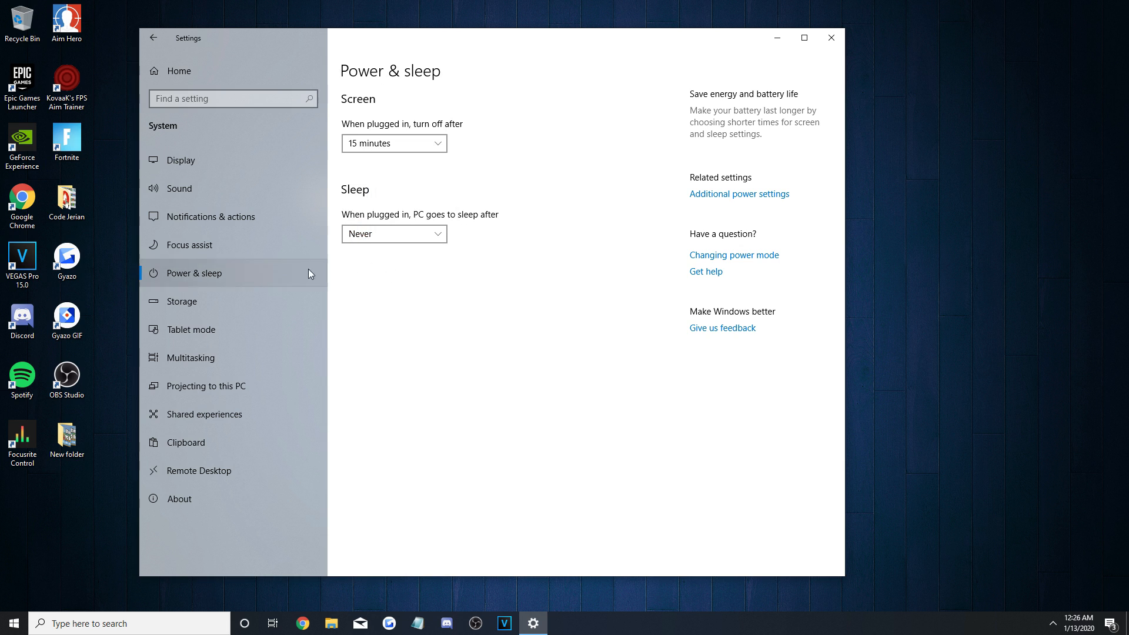
click(181, 301)
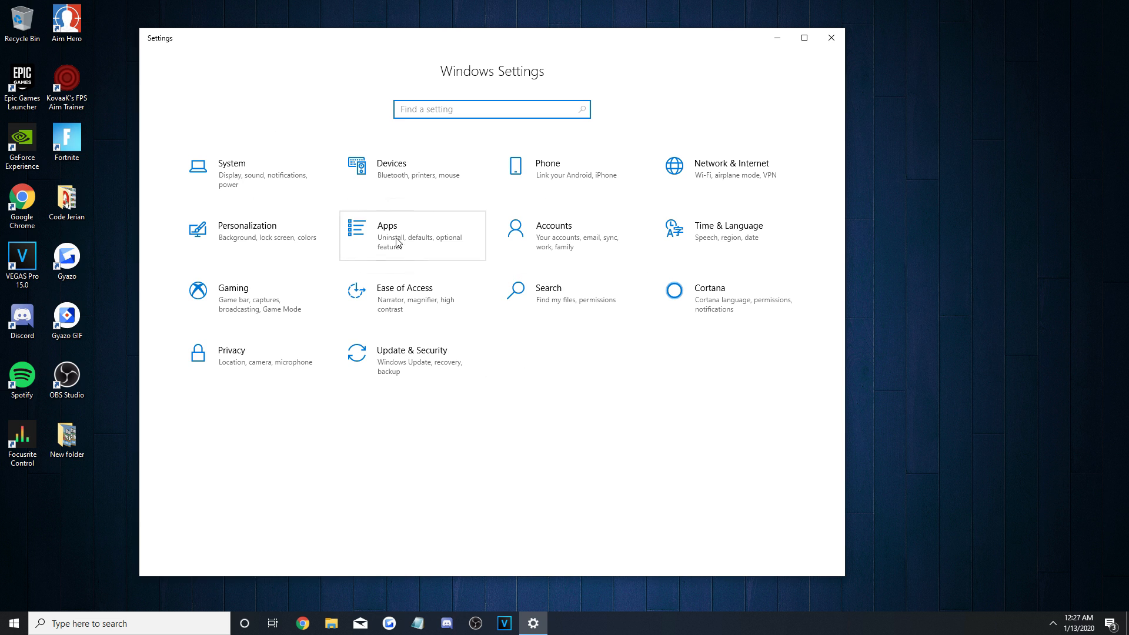
In Apps > Startup, switch every startup app Off except EpicGamesLauncher.
click(387, 230)
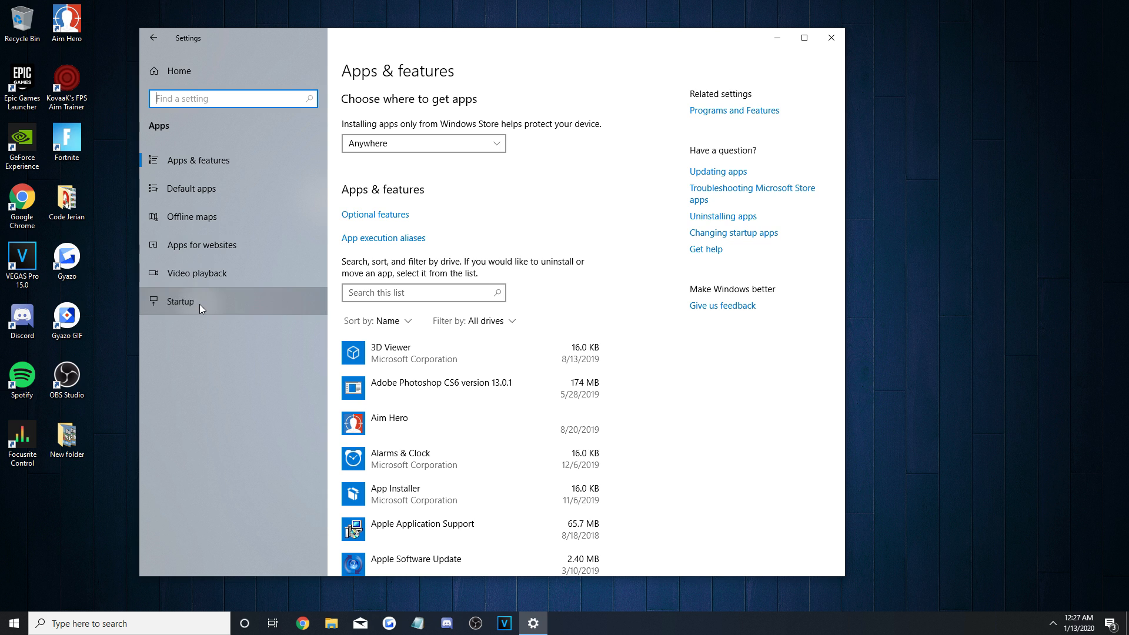
click(179, 301)
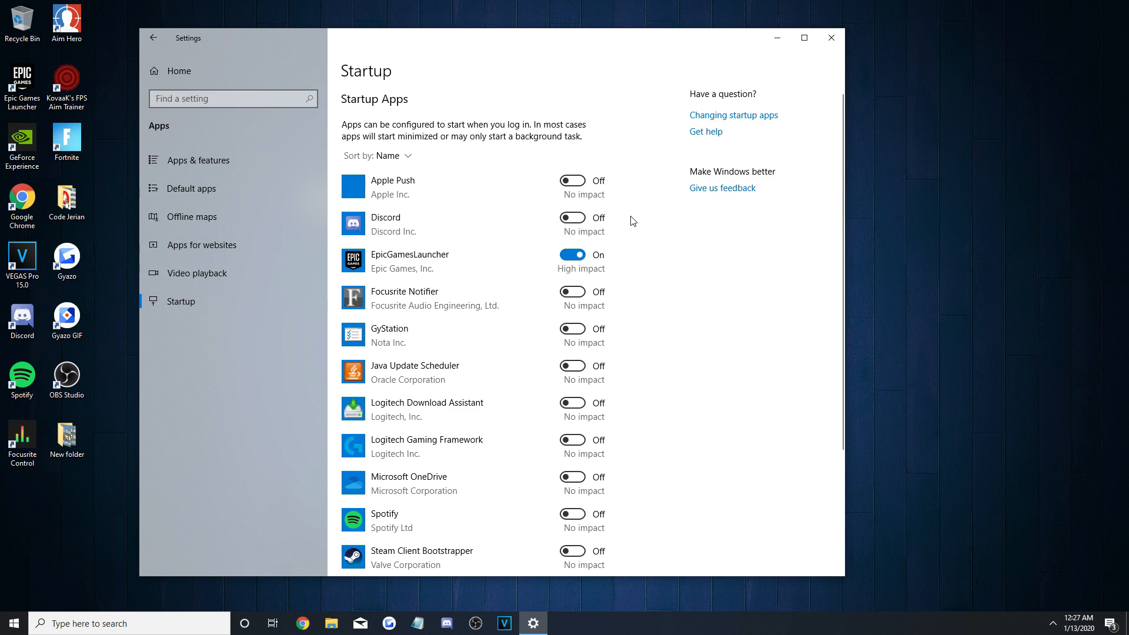
mouse_move(620, 196)
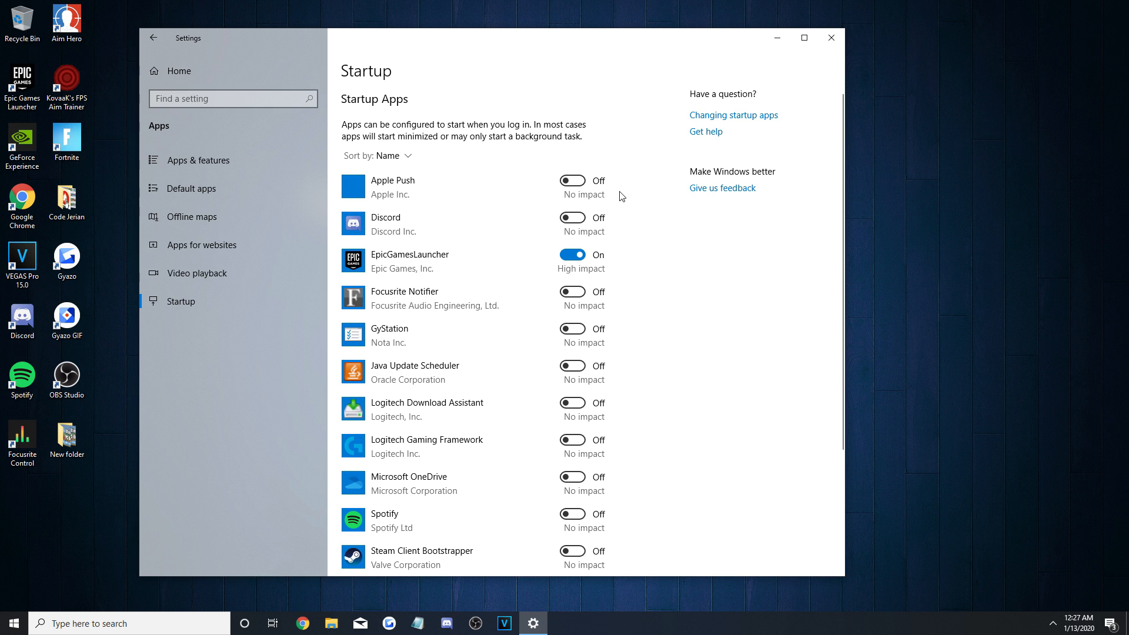
scroll(down, 3)
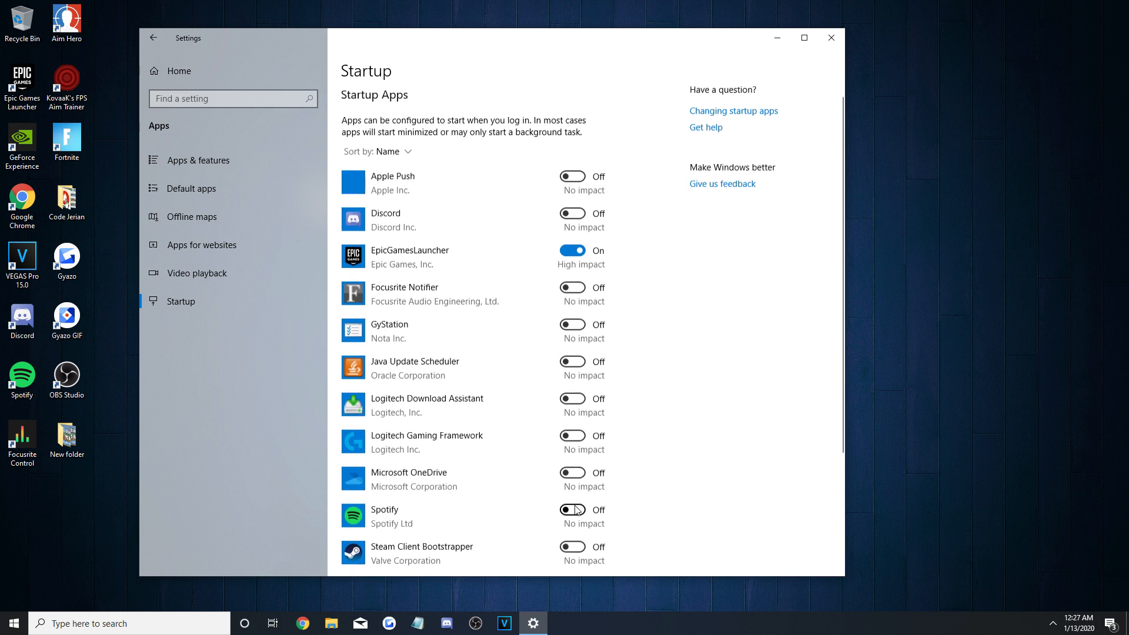
click(573, 250)
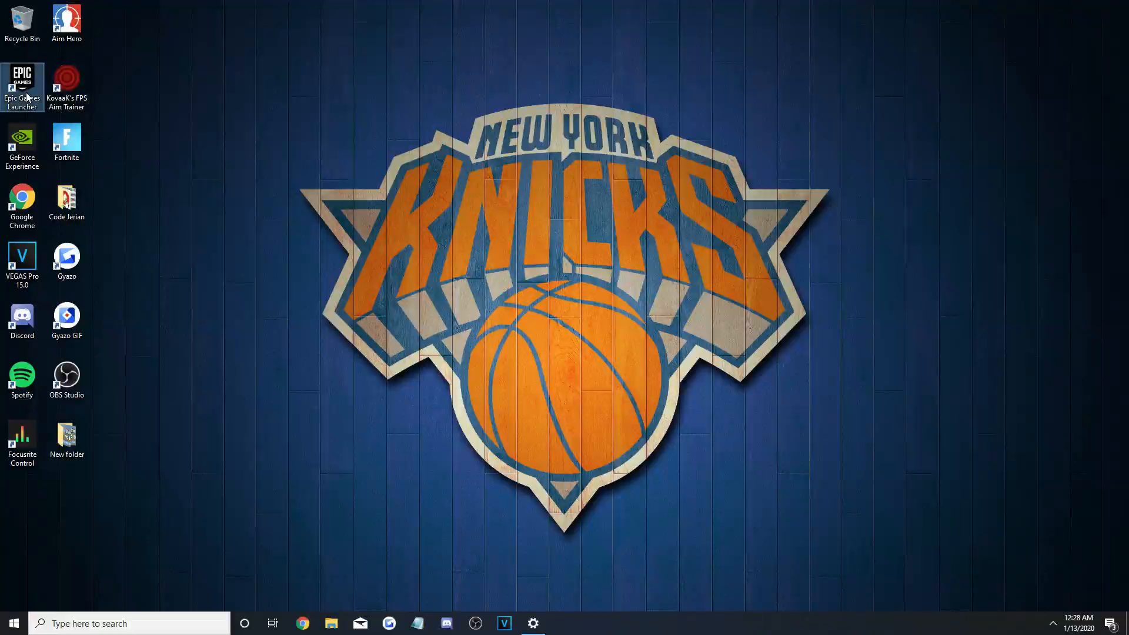
double_click(22, 85)
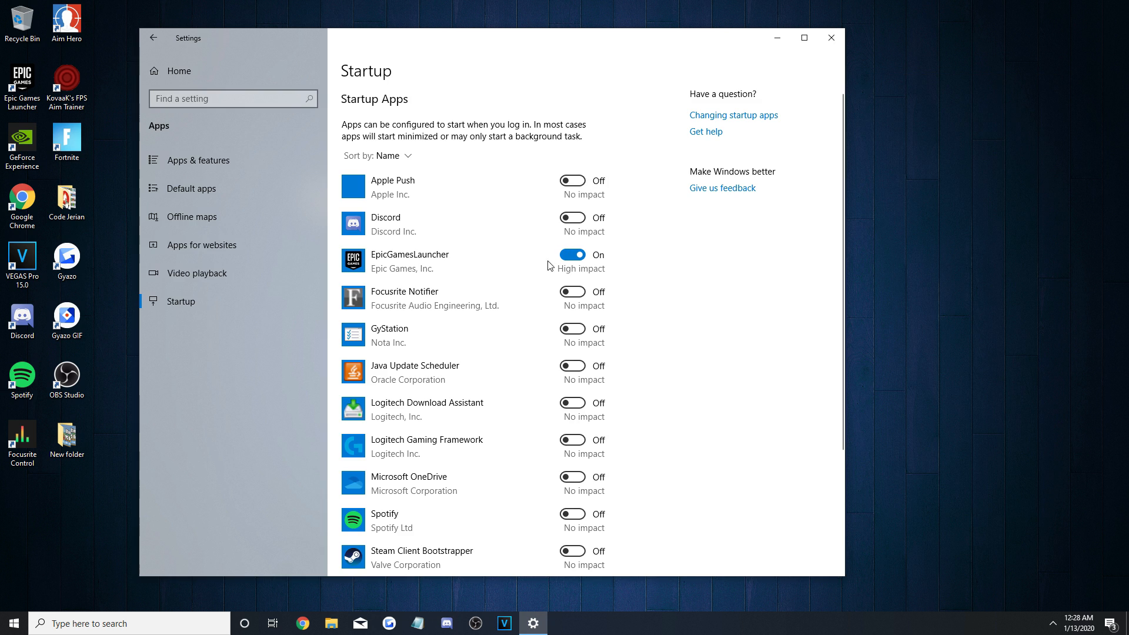
In Gaming > Game bar, keep recording Off and clear 'Open Game bar using this button on a controller'.
click(152, 37)
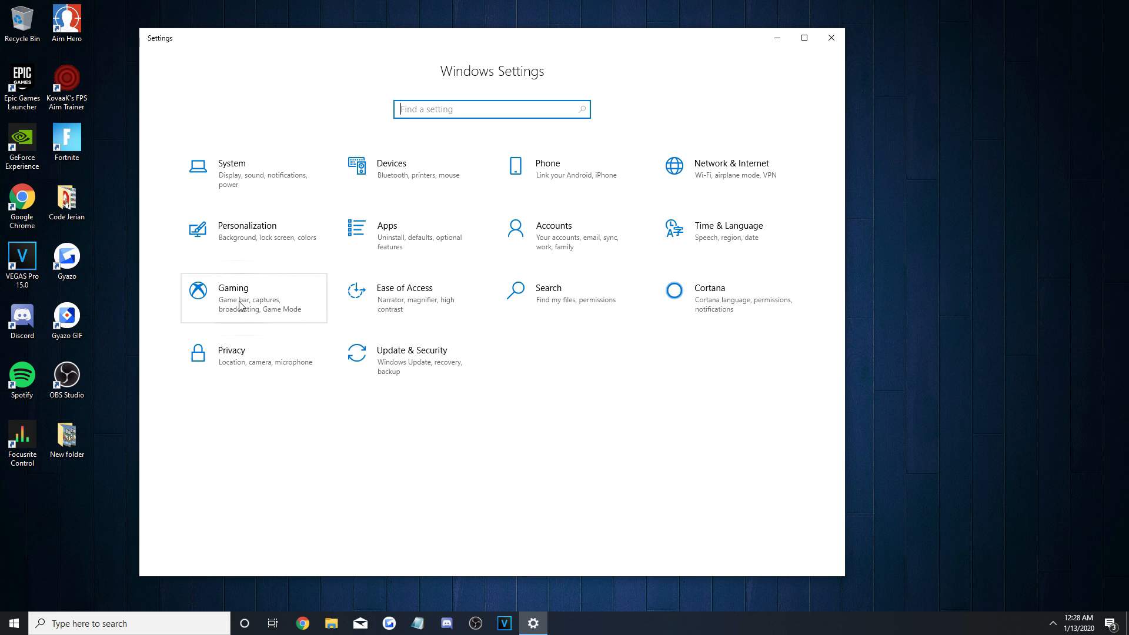
click(232, 297)
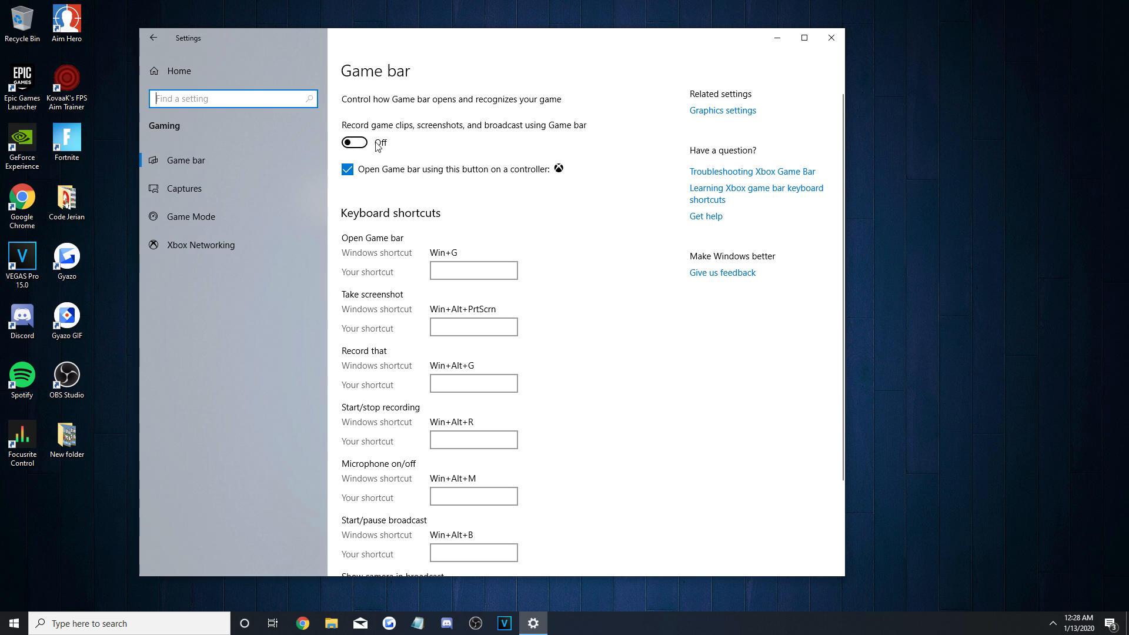
click(347, 168)
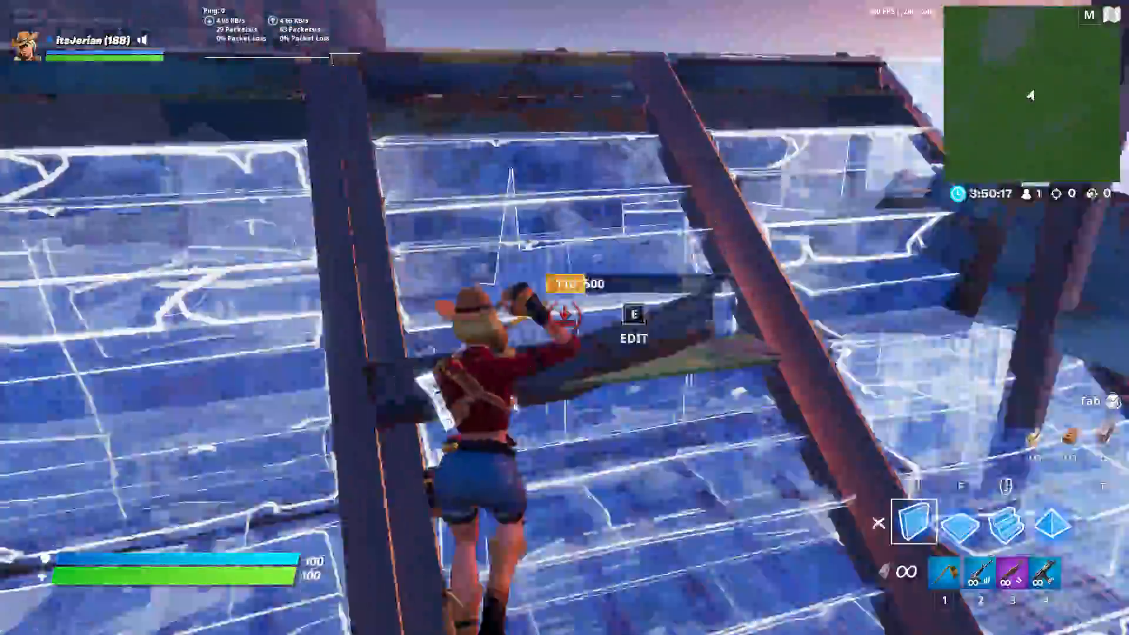
key(e)
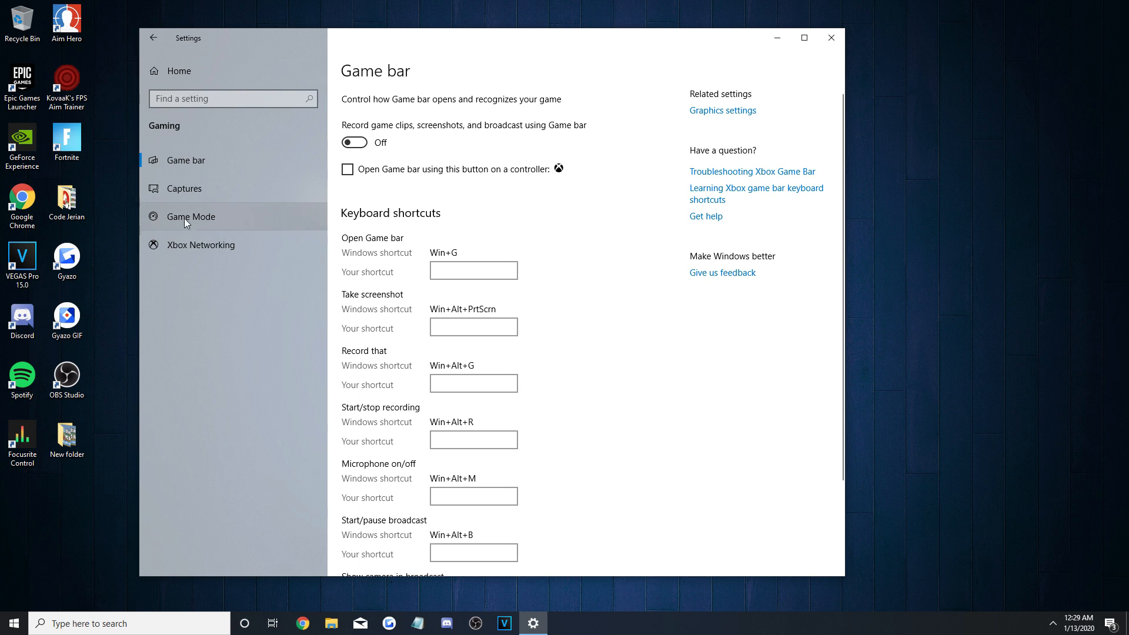
Toggle Game Mode, leave it Off, and return to the Settings home page.
click(192, 217)
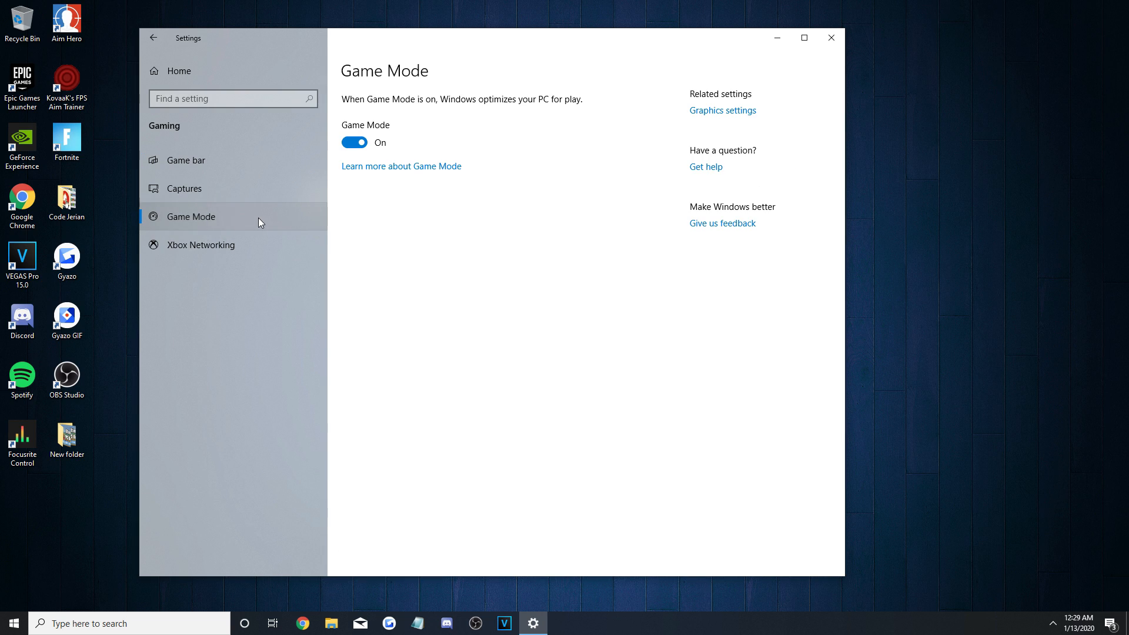
mouse_move(413, 150)
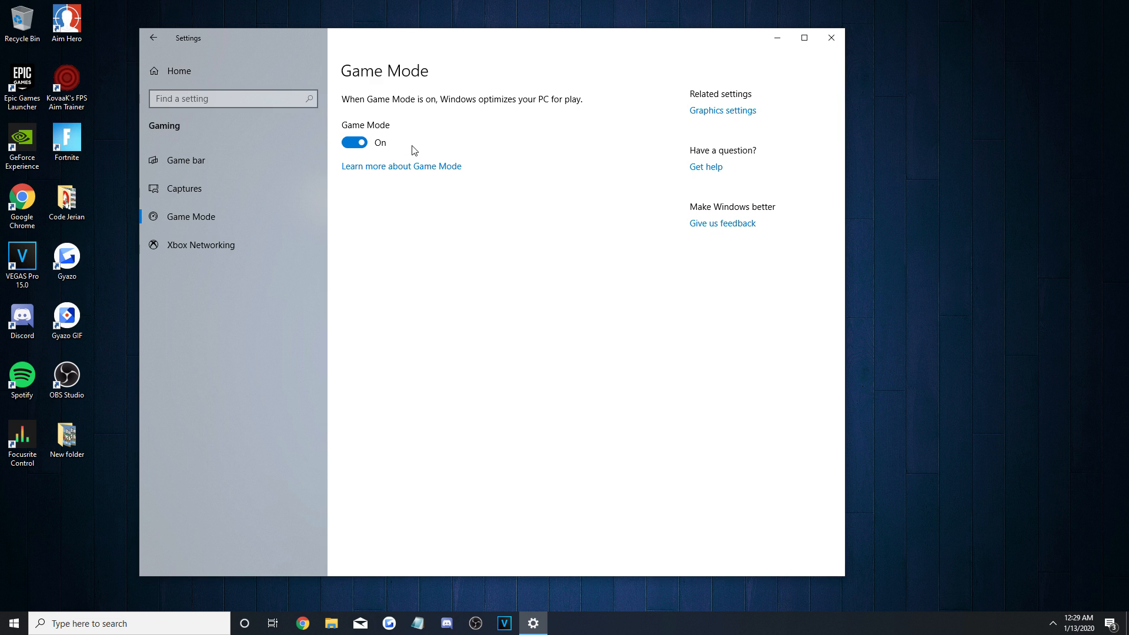
click(354, 142)
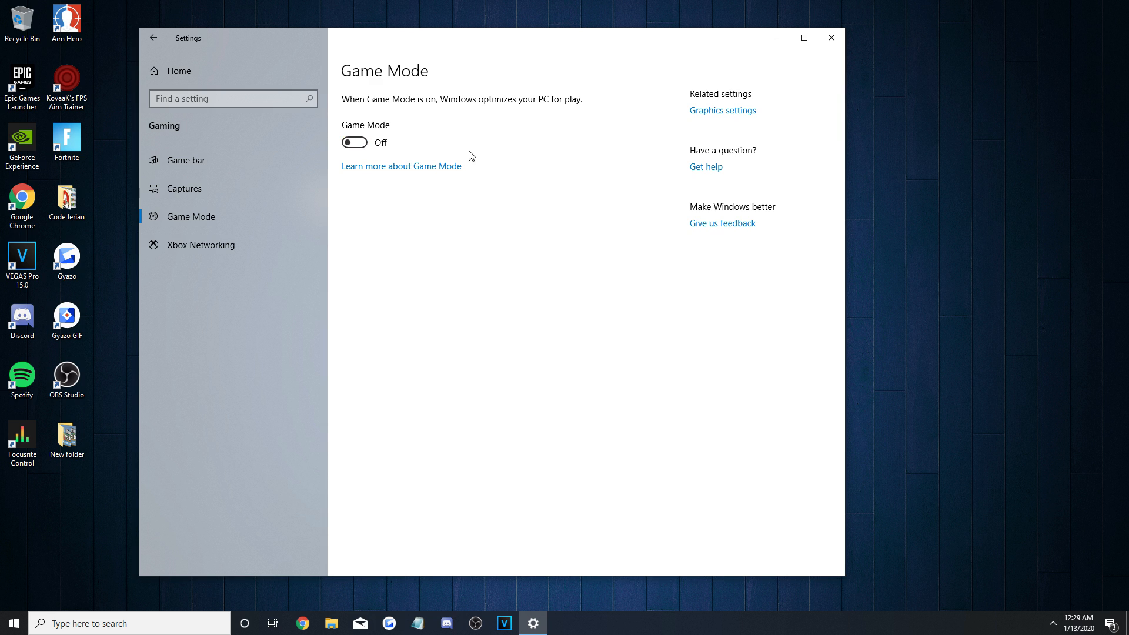
click(353, 143)
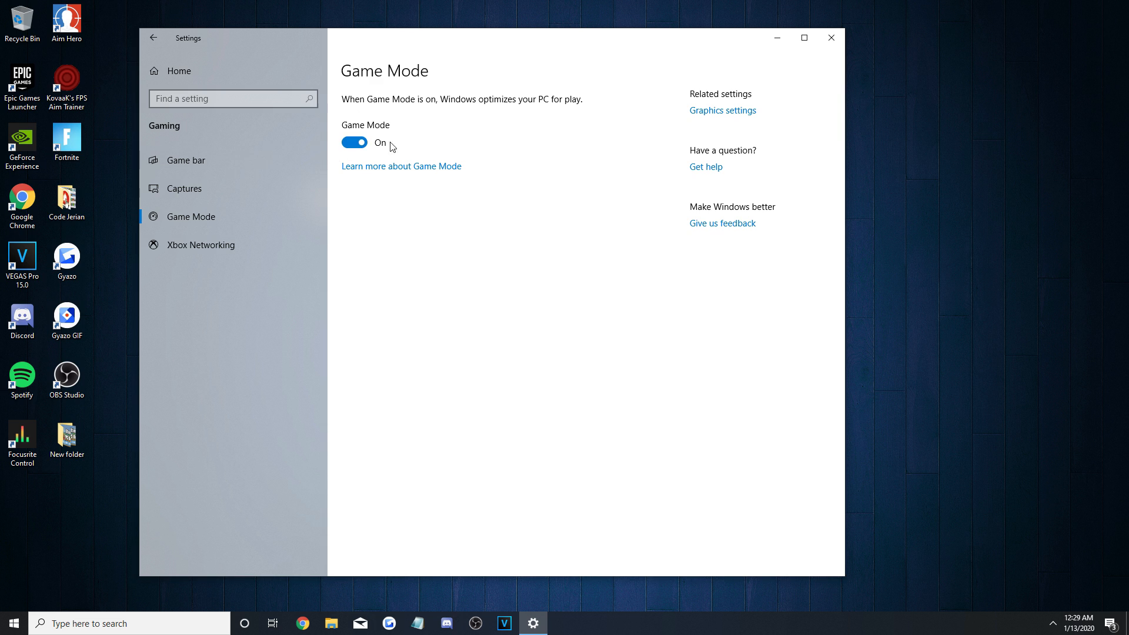
mouse_move(456, 155)
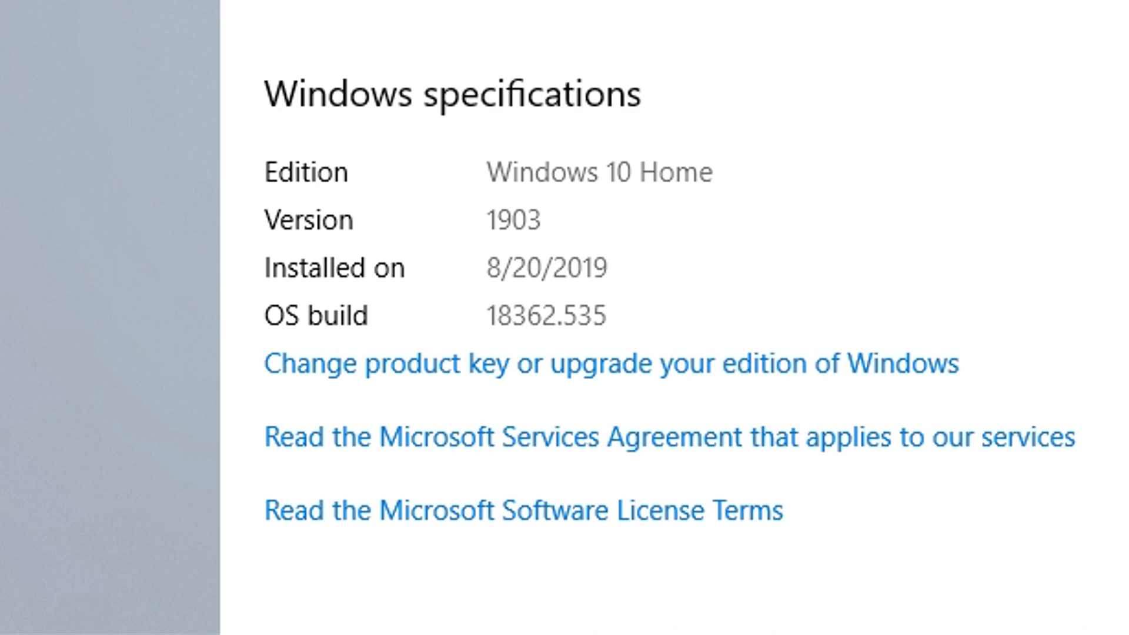
mouse_move(656, 207)
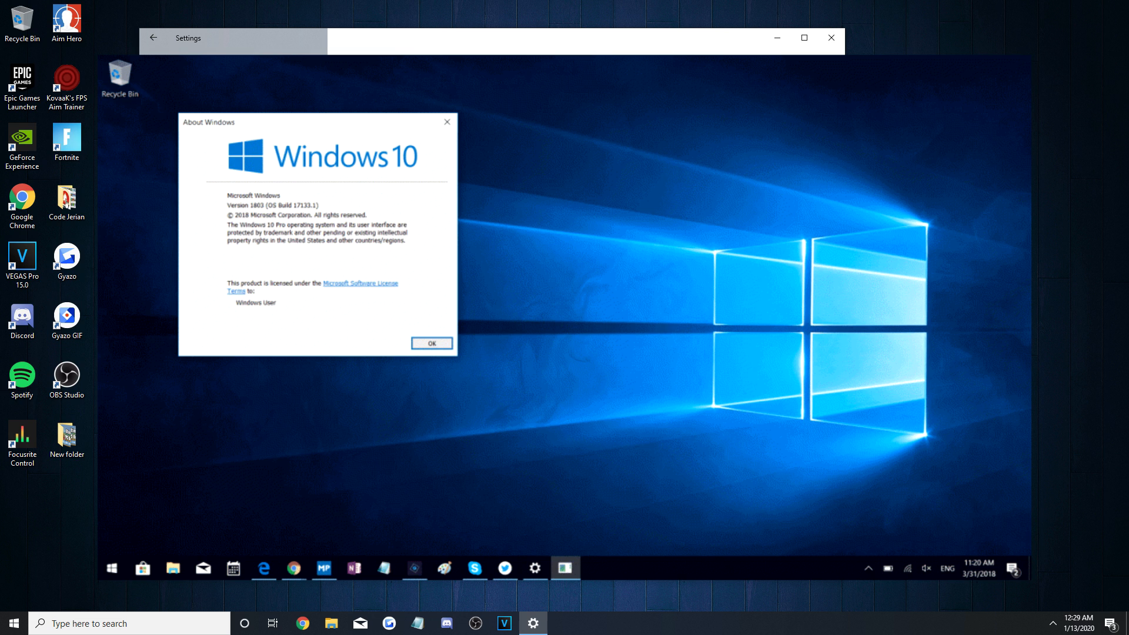
click(430, 342)
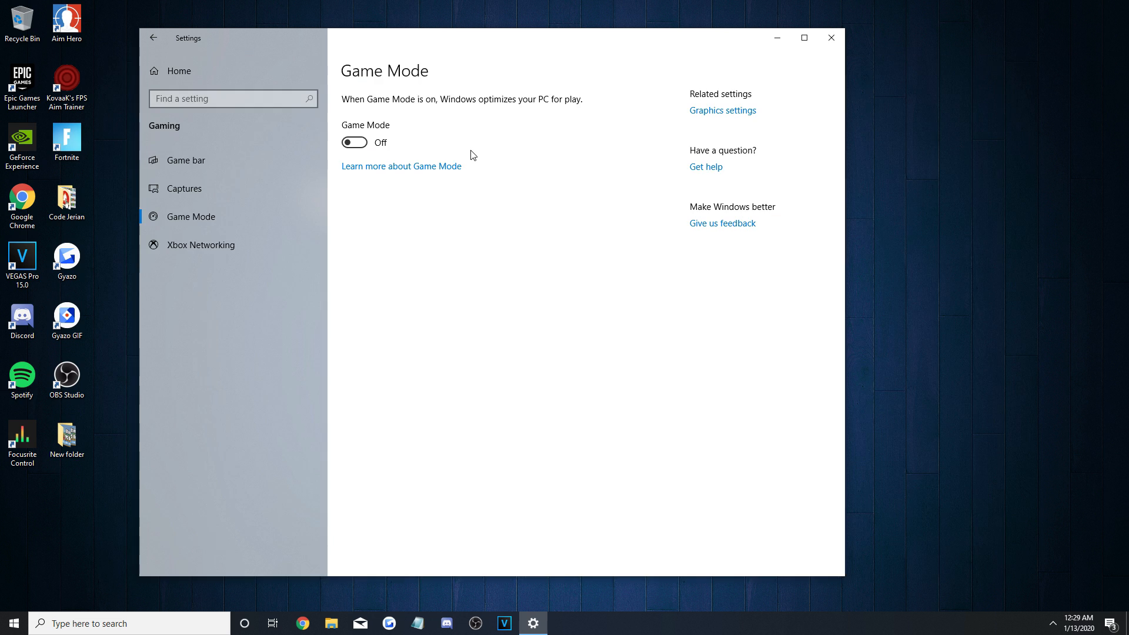
click(354, 142)
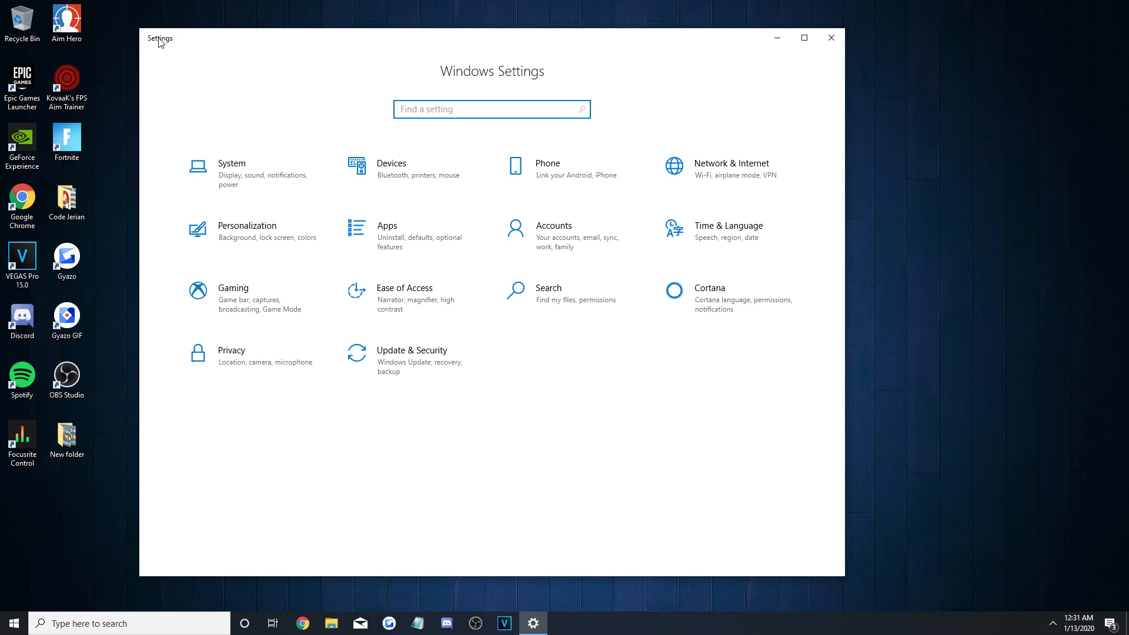
mouse_move(607, 120)
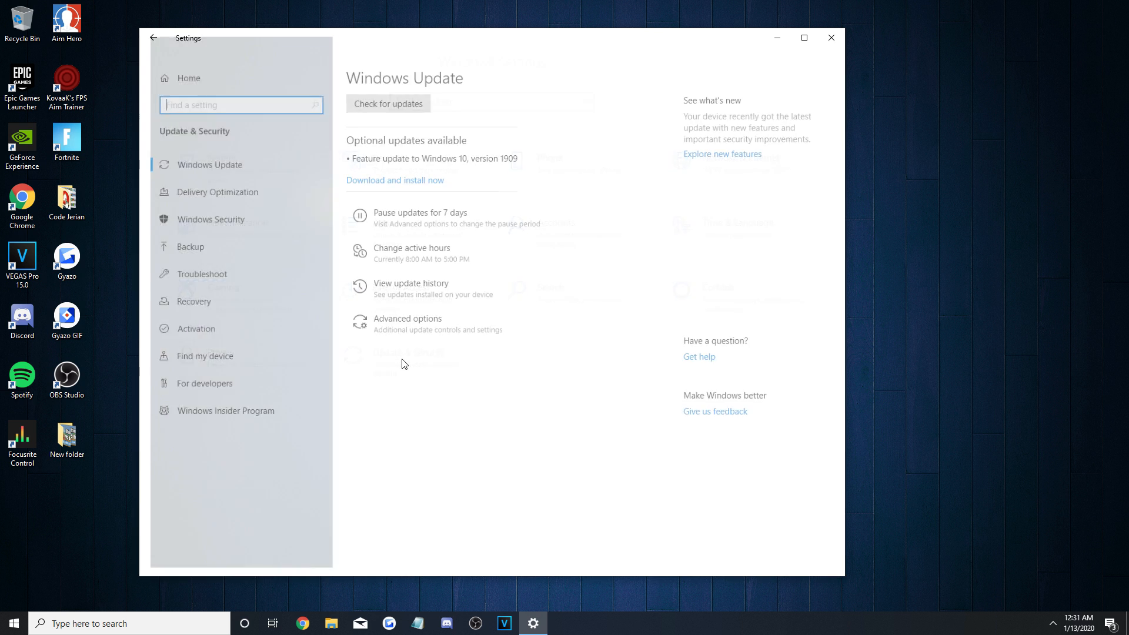
Reach Update & Security > Delivery Optimization after a look at the advanced update options.
click(387, 104)
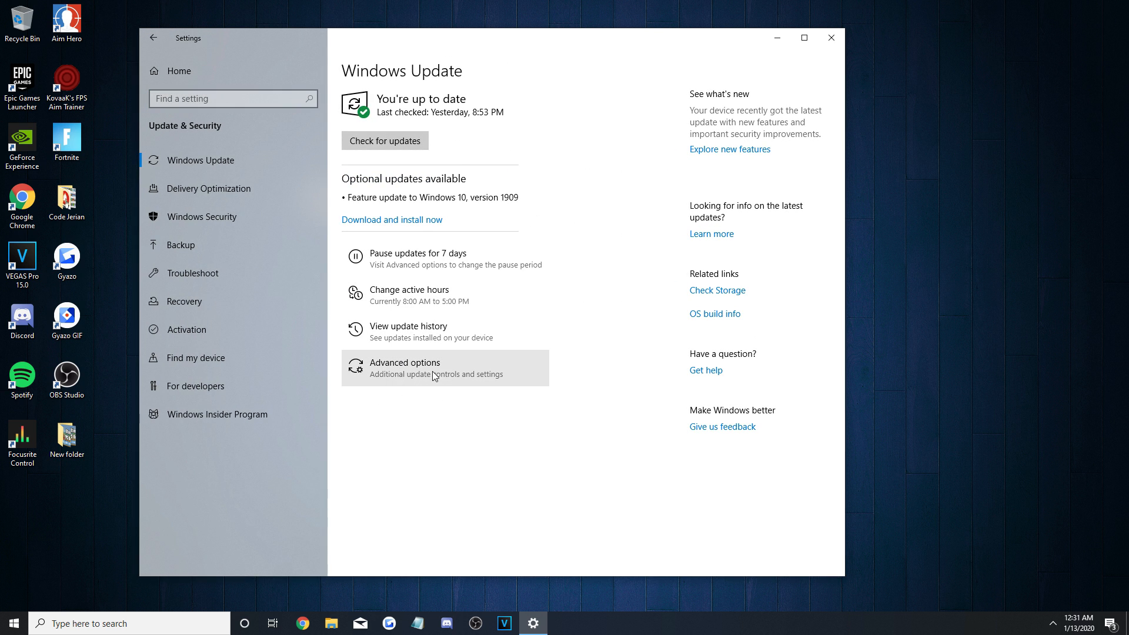
click(404, 367)
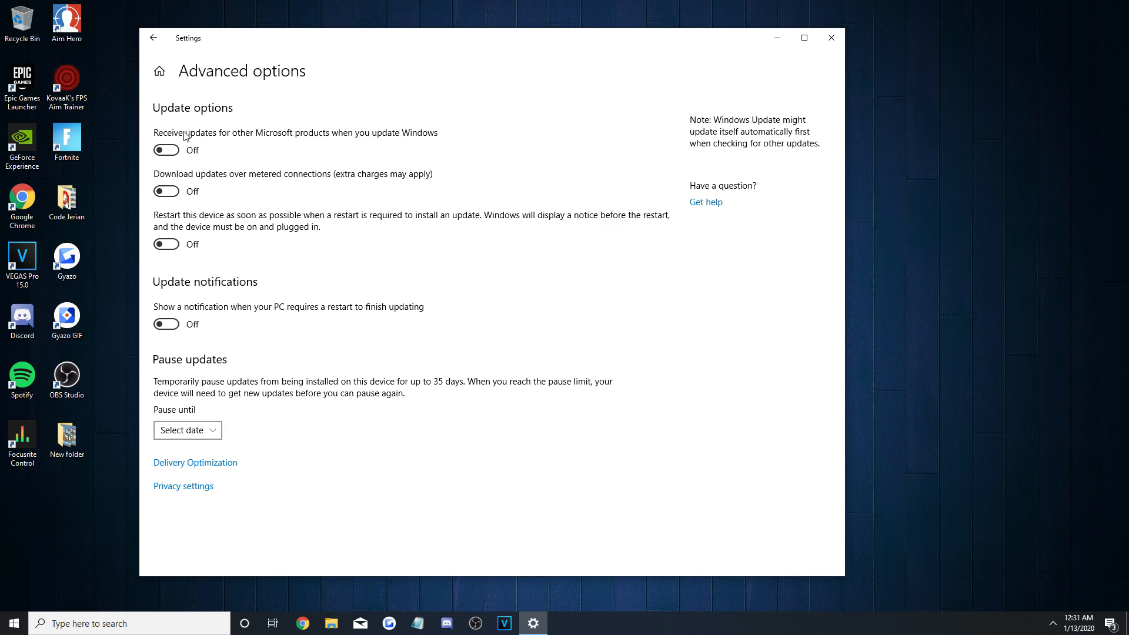
click(153, 38)
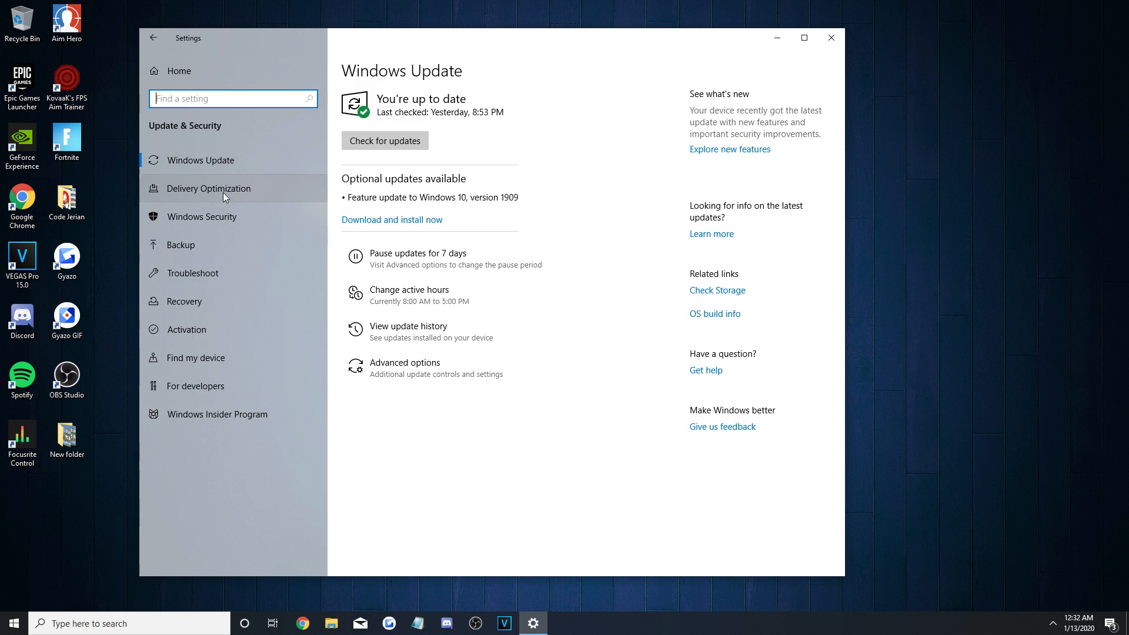
click(210, 189)
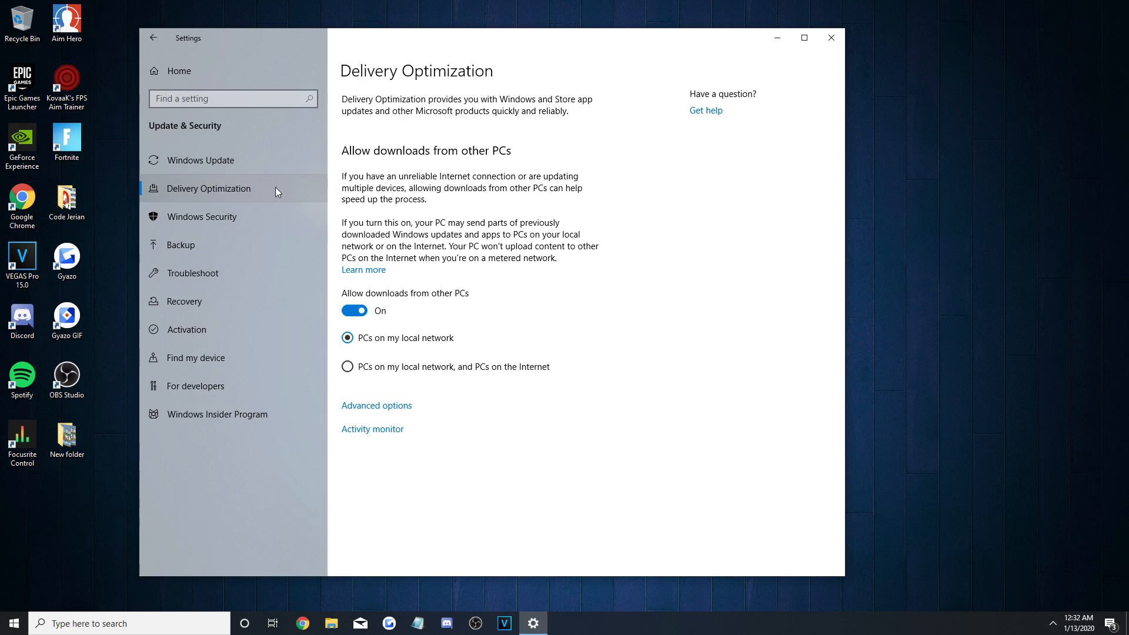
Turn off 'Allow downloads from other PCs' and tick the background download bandwidth limit.
click(354, 311)
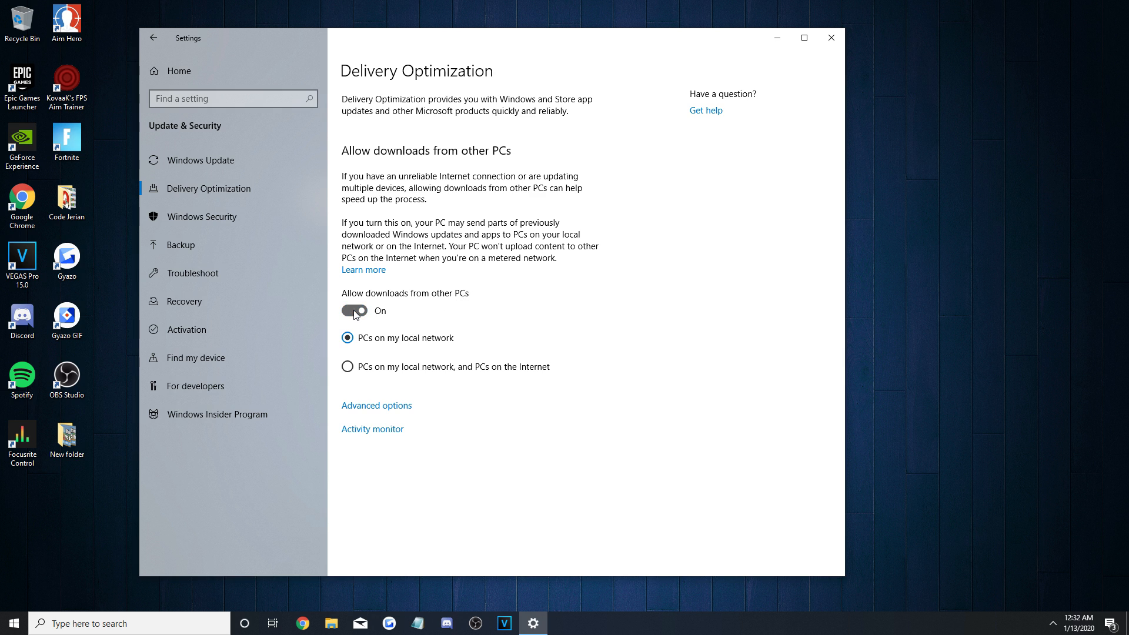
click(353, 310)
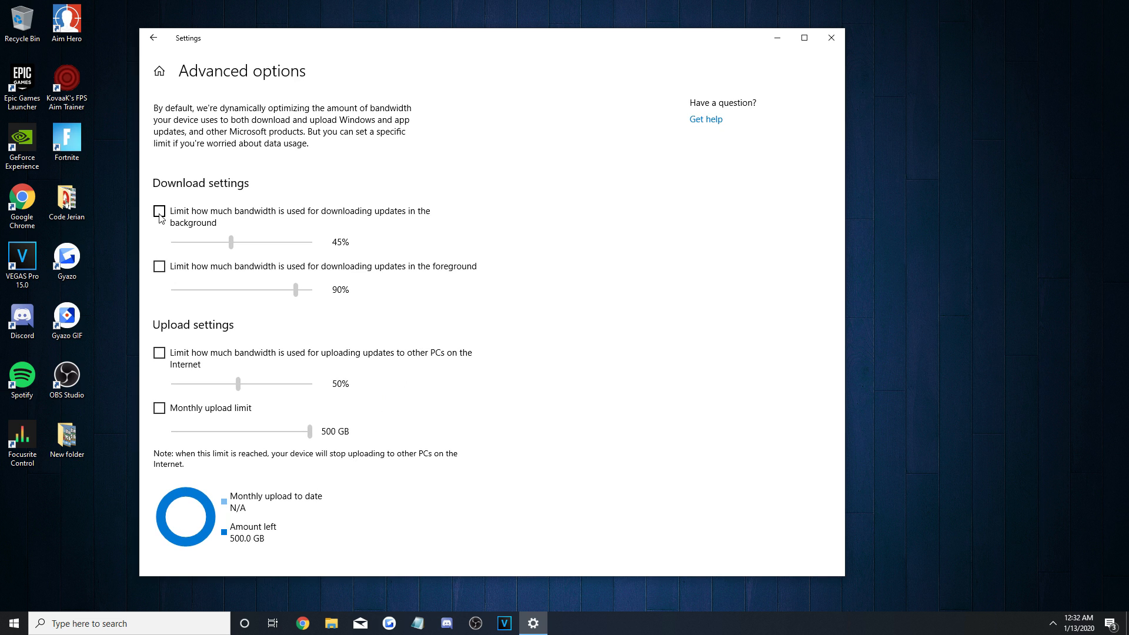
click(158, 210)
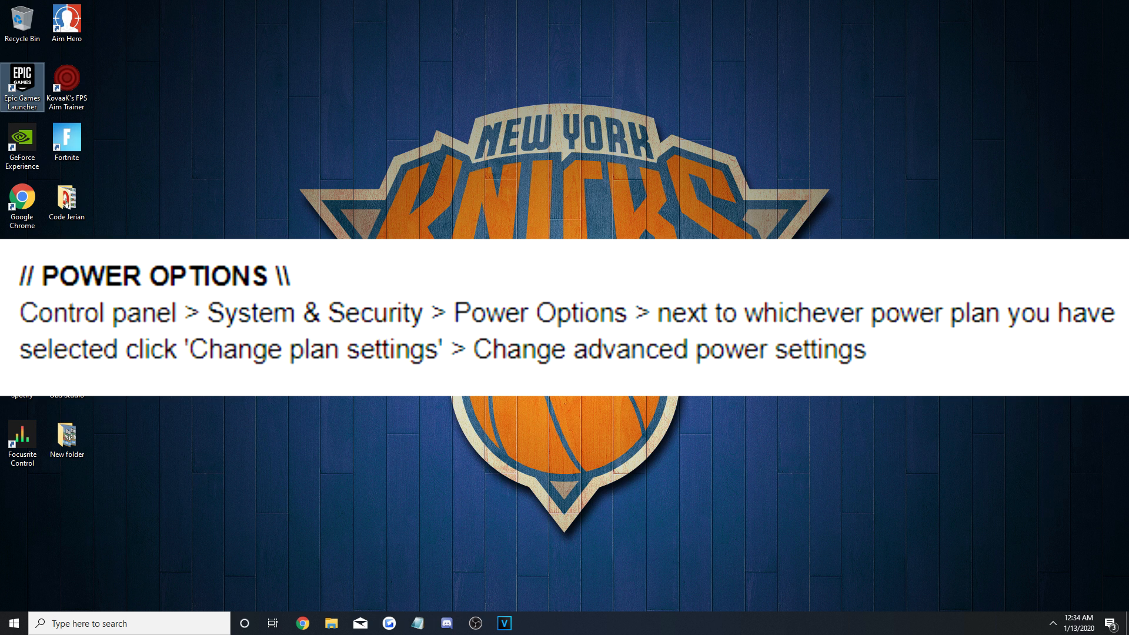
Launch Control Panel from Windows search and reach Power Options via System and Security.
click(129, 623)
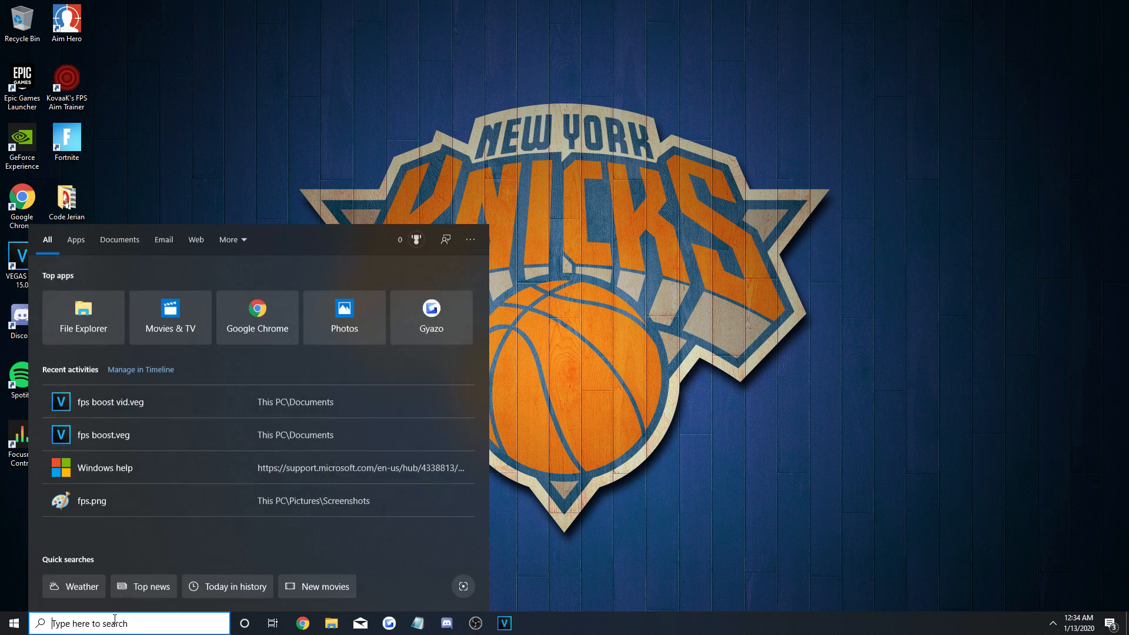
text(control panel)
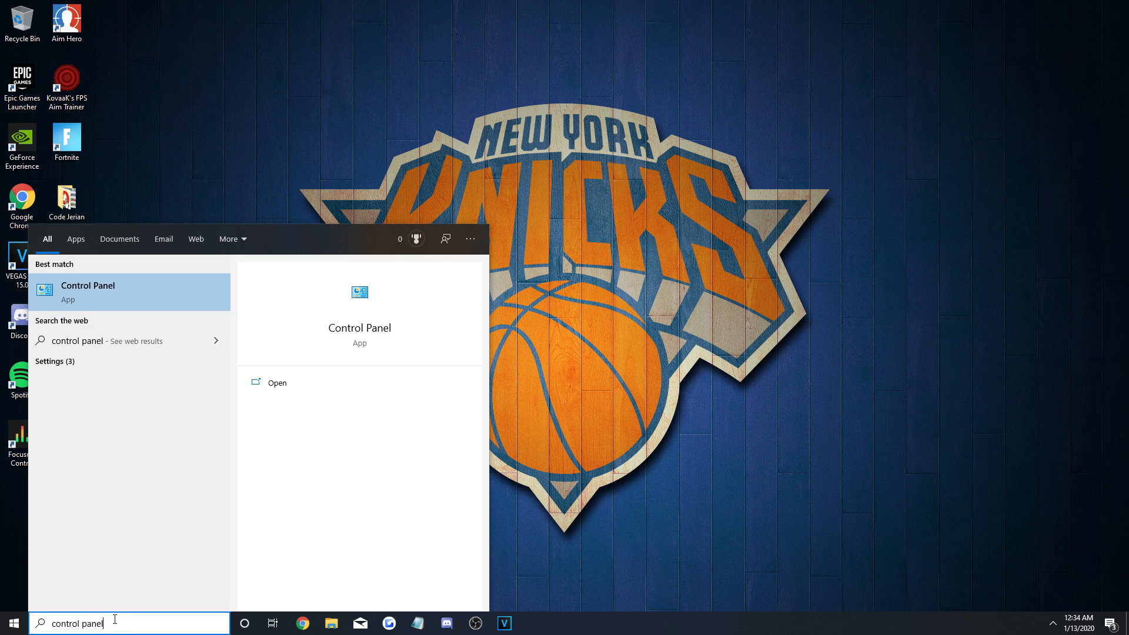
click(87, 291)
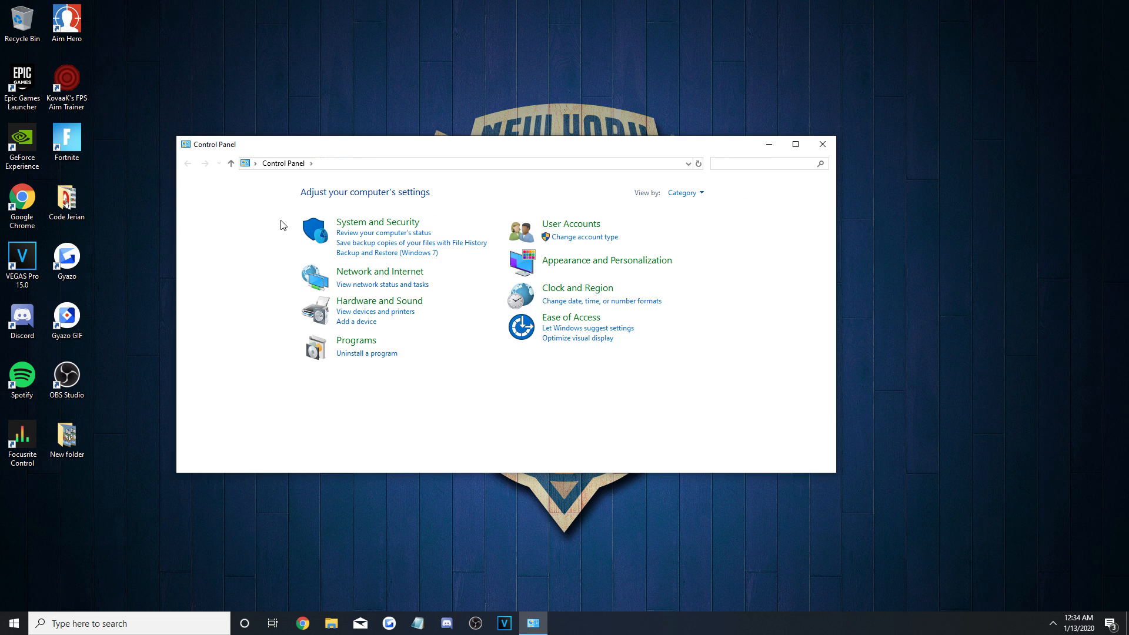
click(378, 223)
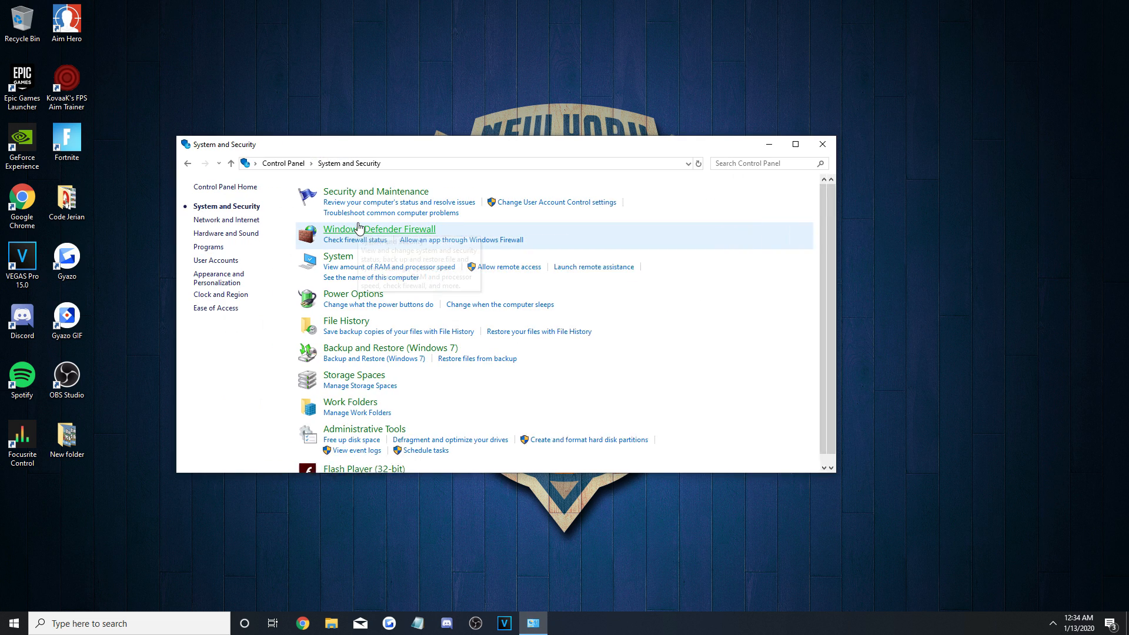
mouse_move(370, 306)
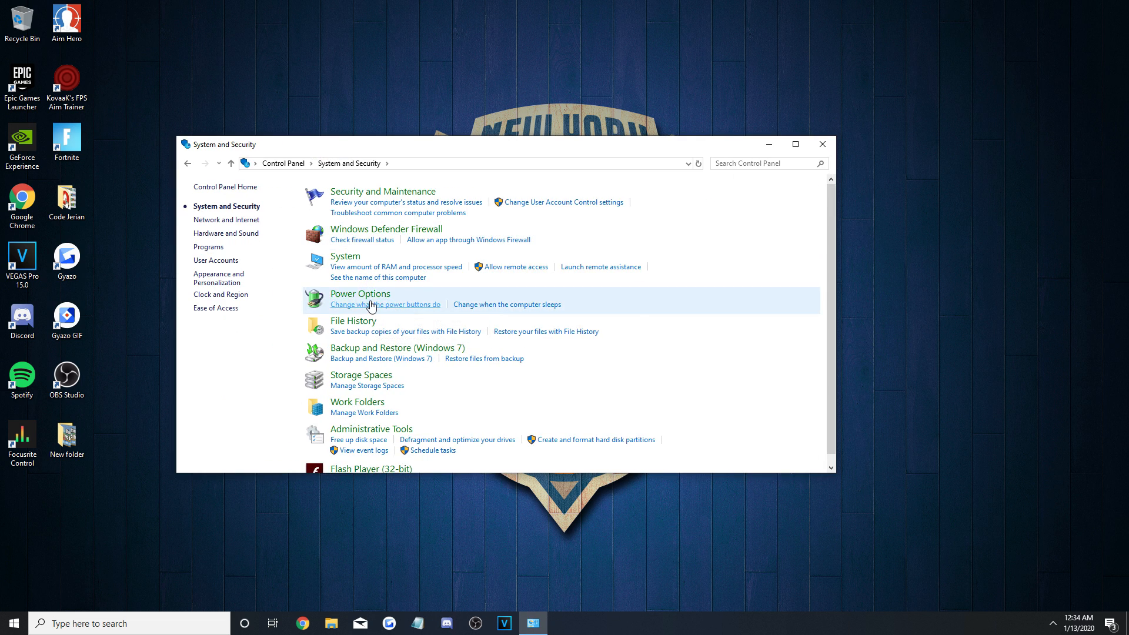
click(360, 294)
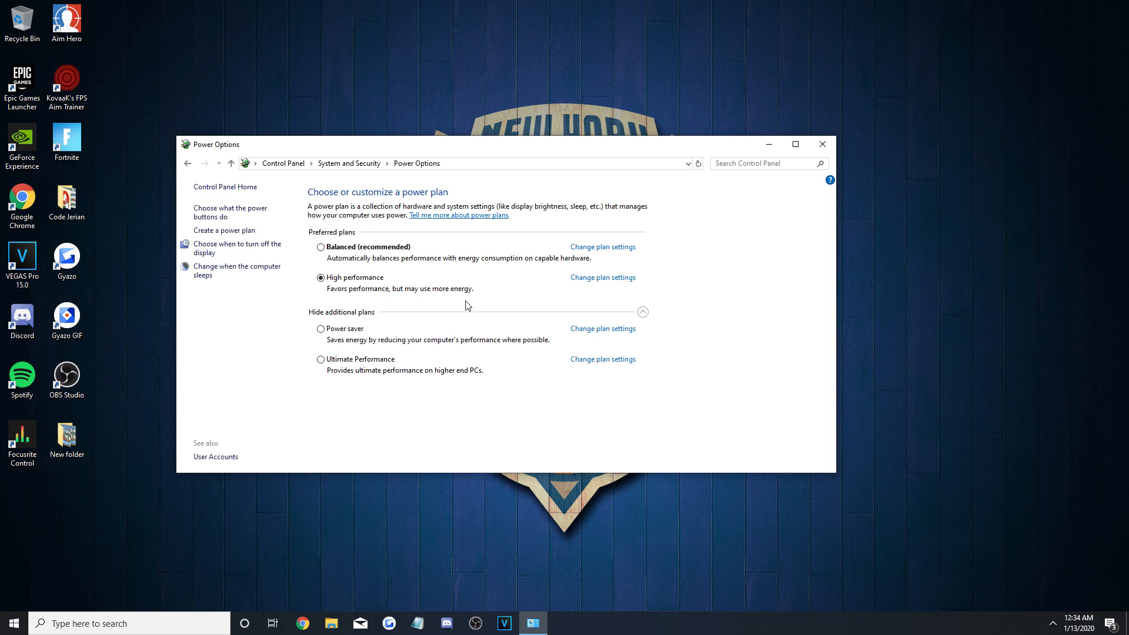
Select the Ultimate Performance plan and bring up its advanced power settings.
click(642, 311)
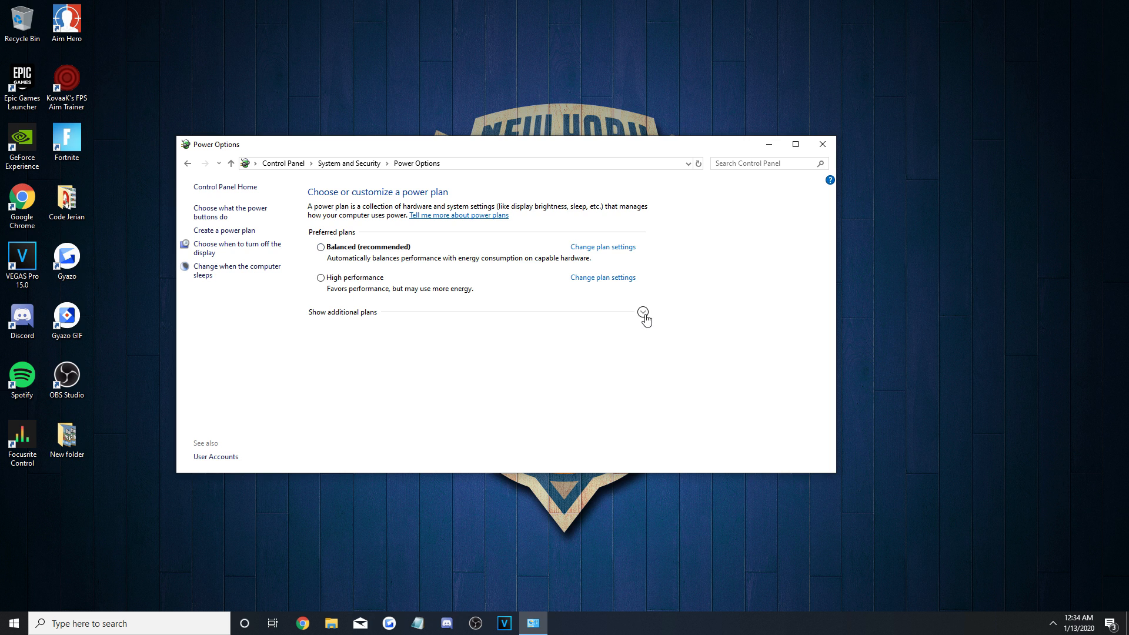
click(642, 311)
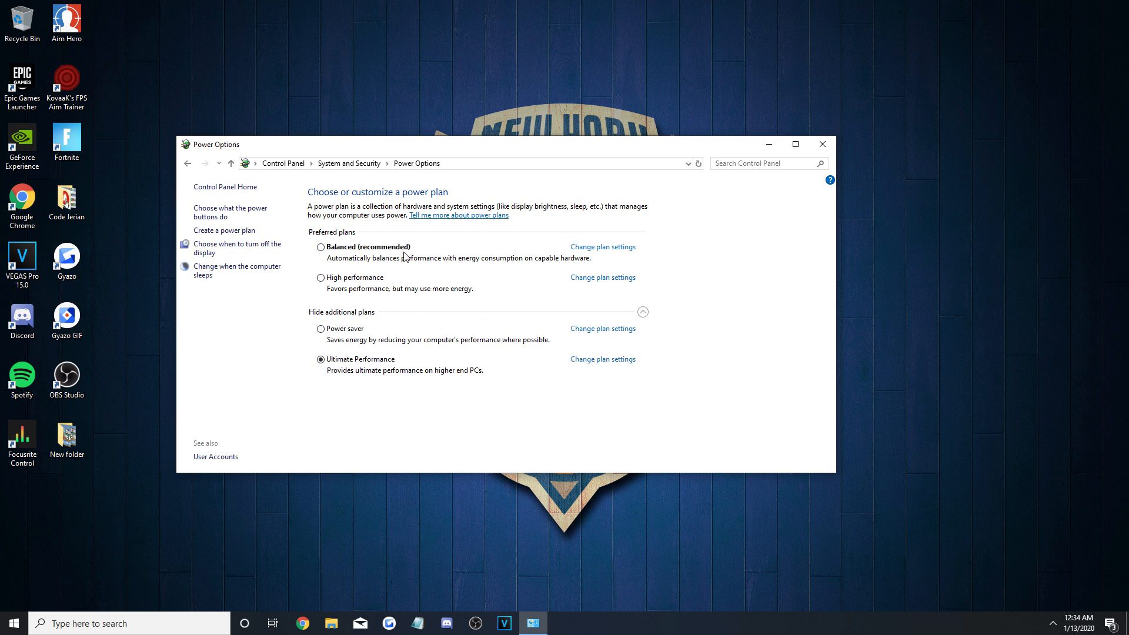
click(320, 247)
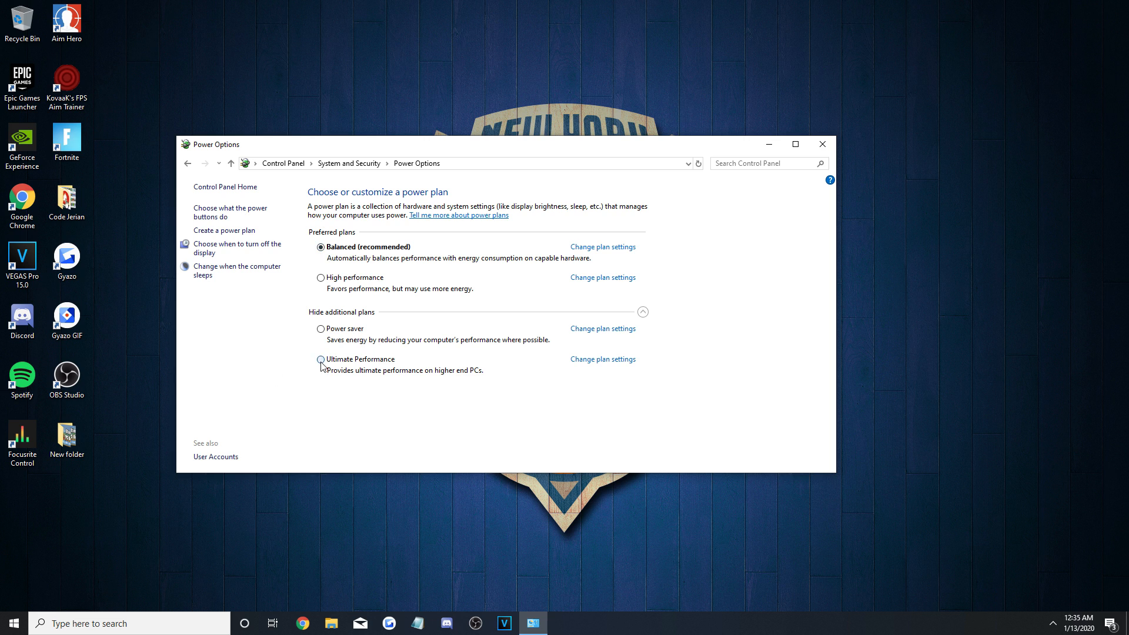
click(319, 360)
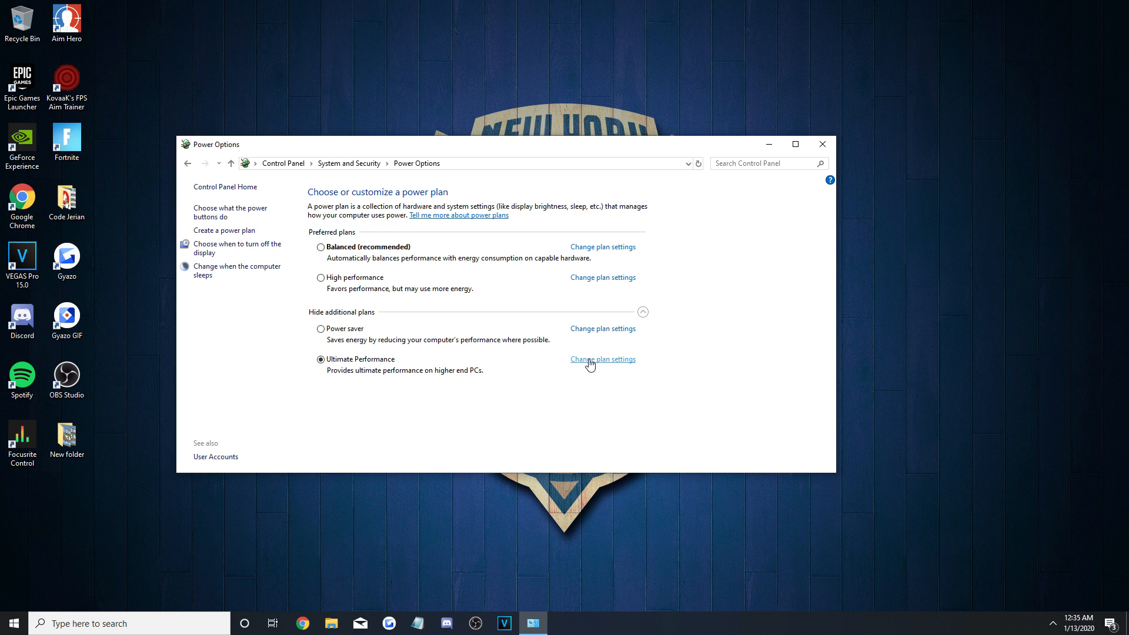
mouse_move(607, 367)
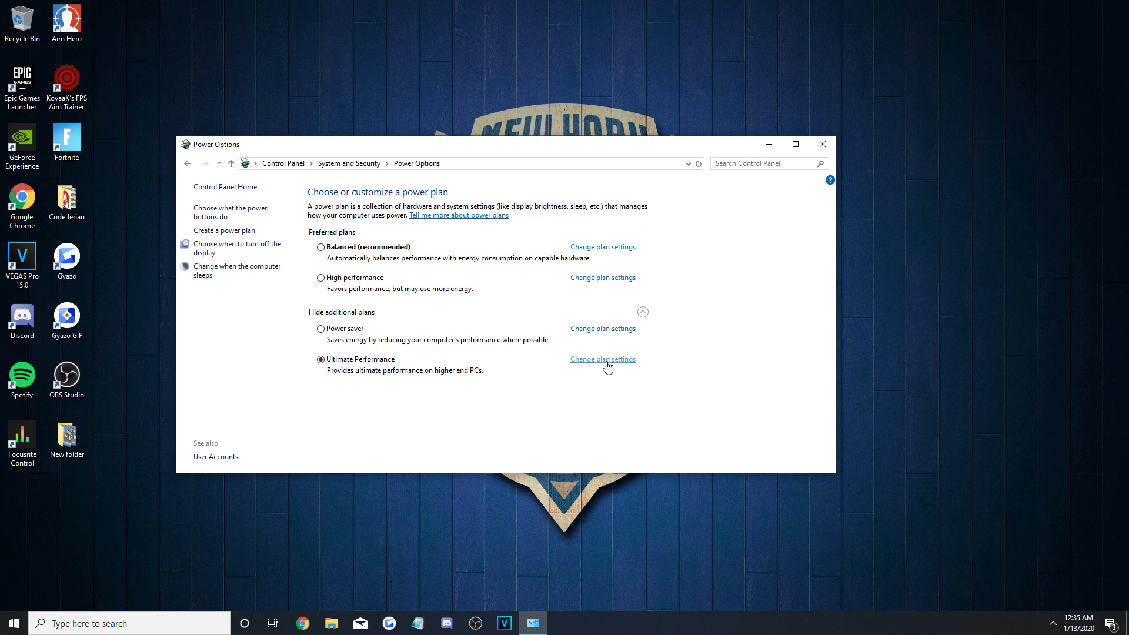
click(602, 360)
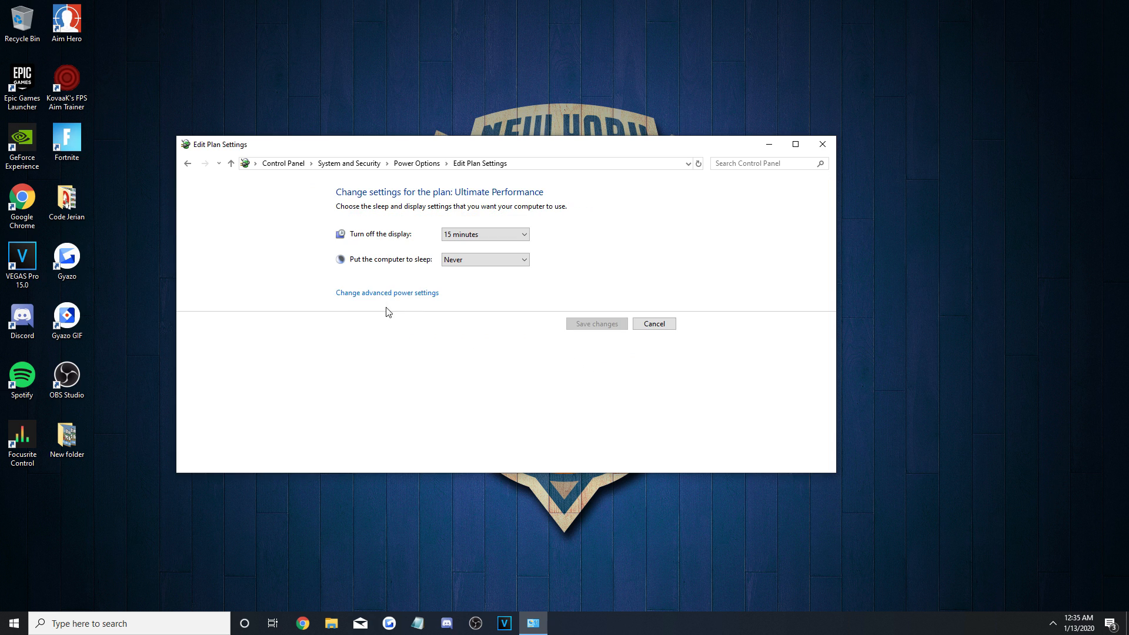
mouse_move(364, 300)
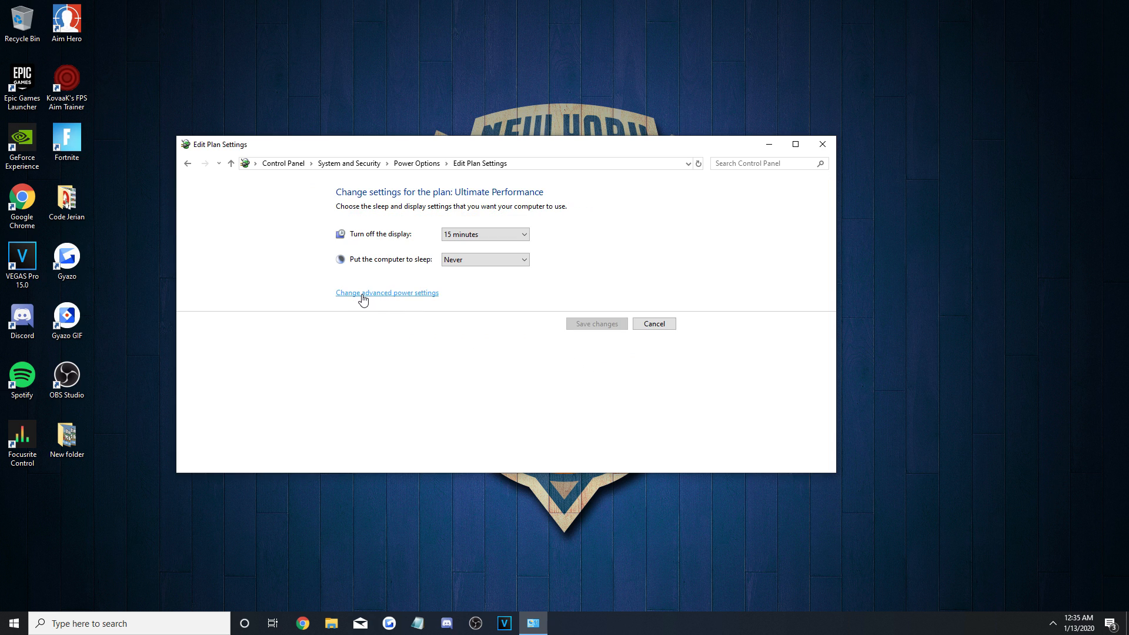
click(387, 293)
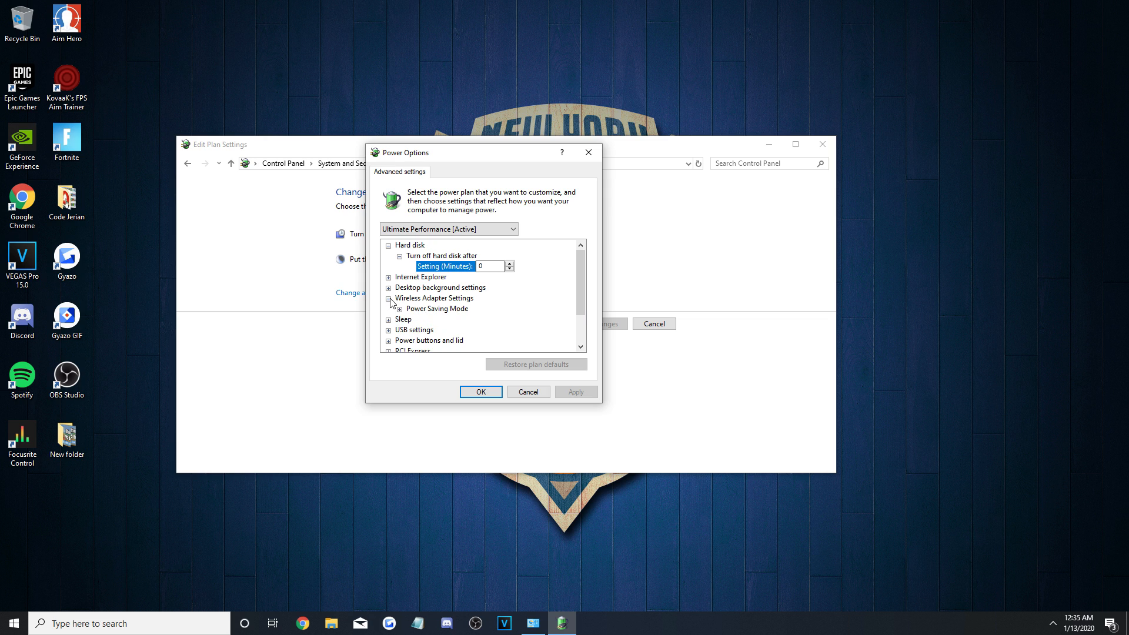
Expand Wireless Adapter Settings toward Maximum Performance and PCI Express link management Off.
click(388, 298)
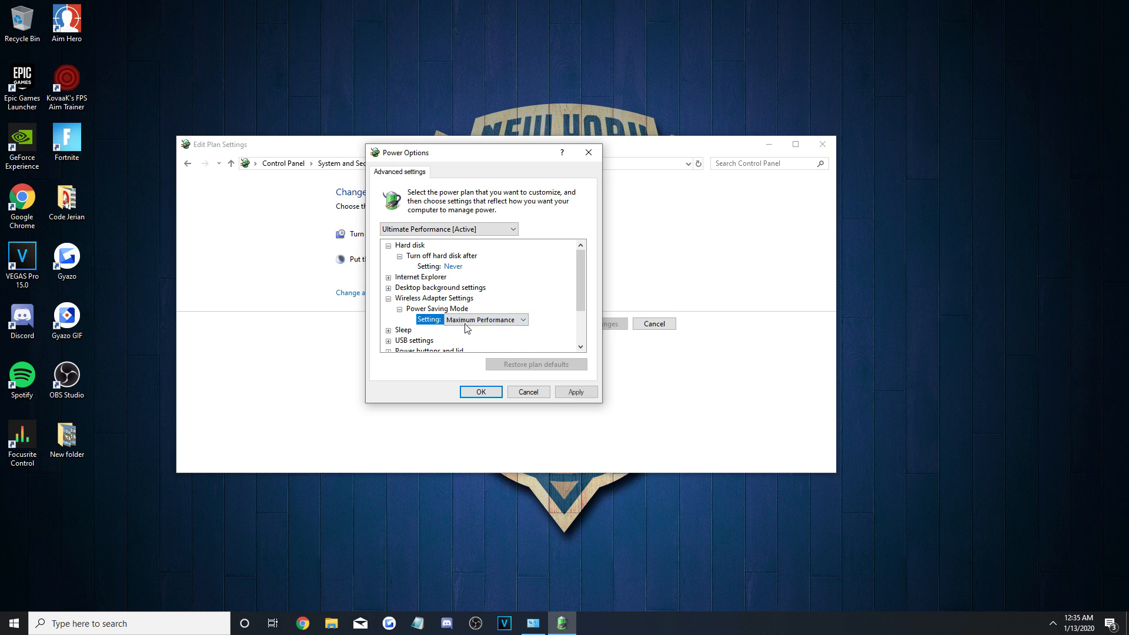
scroll(down, 3)
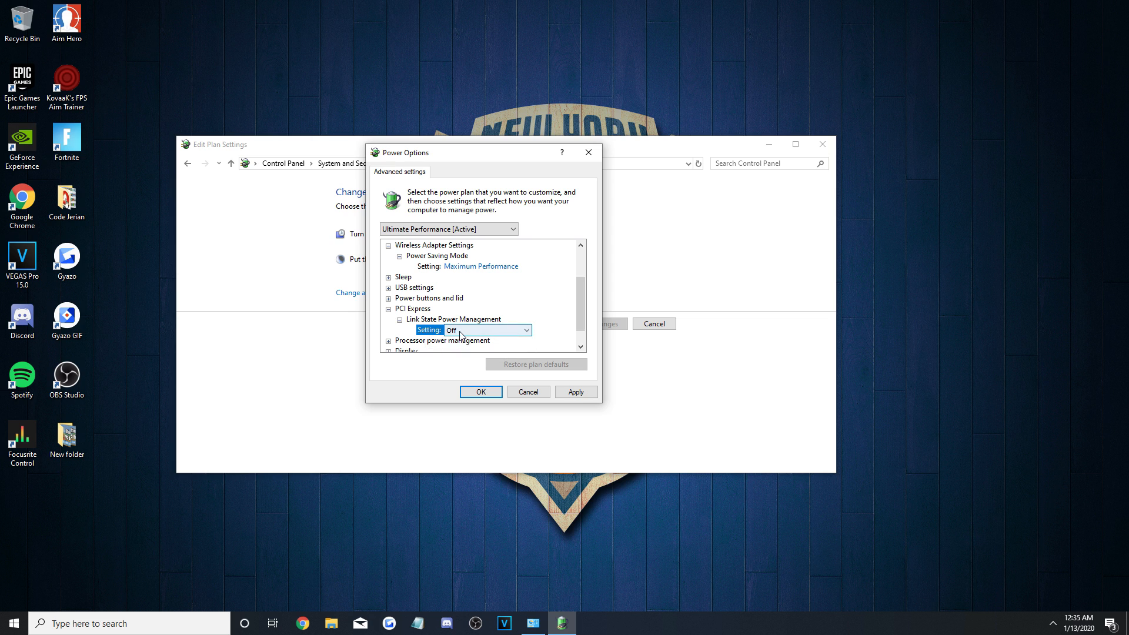
mouse_move(545, 339)
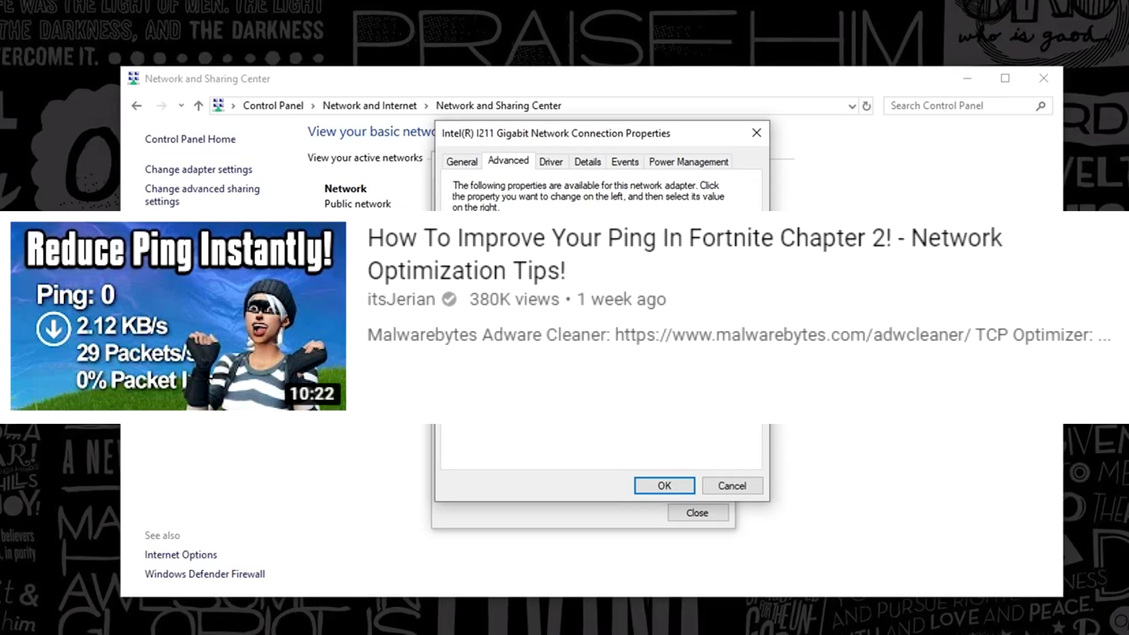
Set the adapter's Receive Buffers to 1024 and Shutdown Wake Up to Disabled.
click(487, 297)
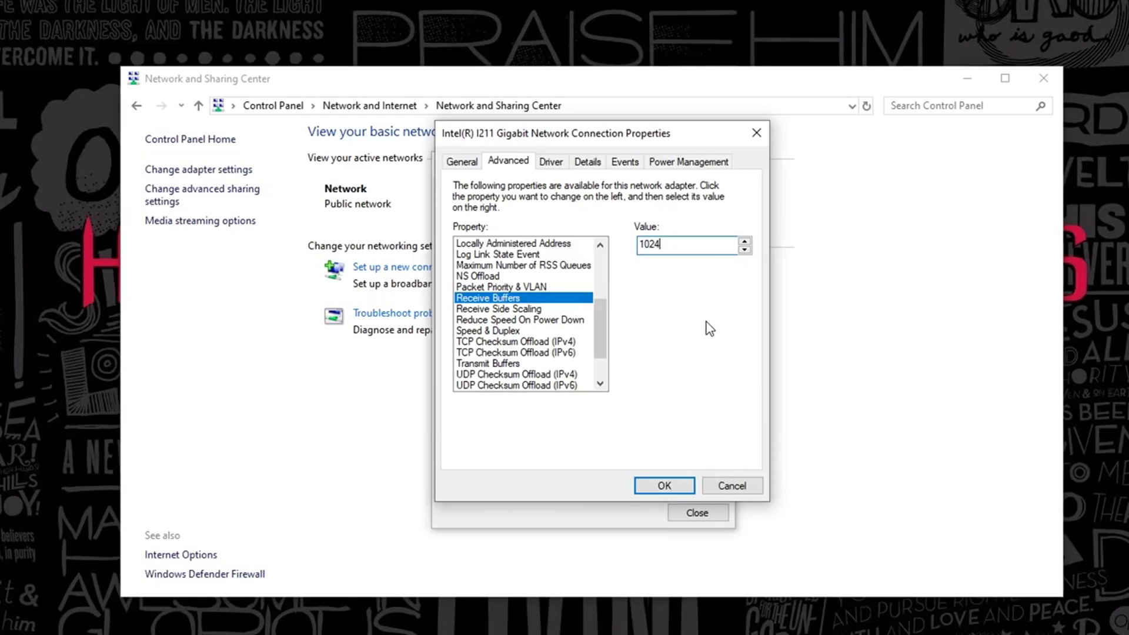
click(498, 287)
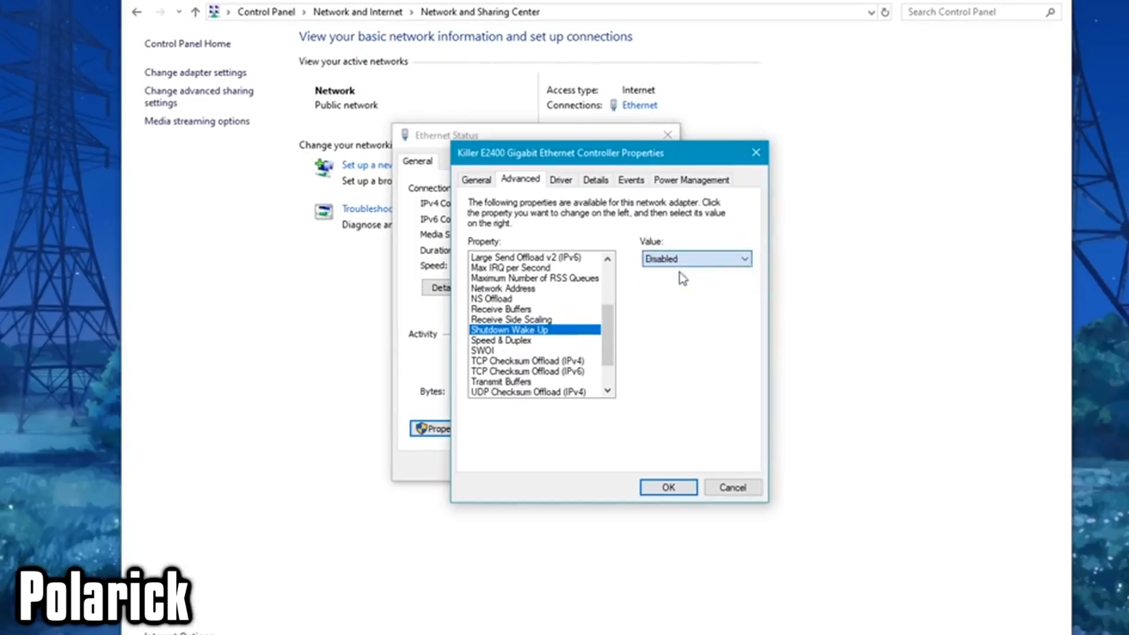
click(501, 340)
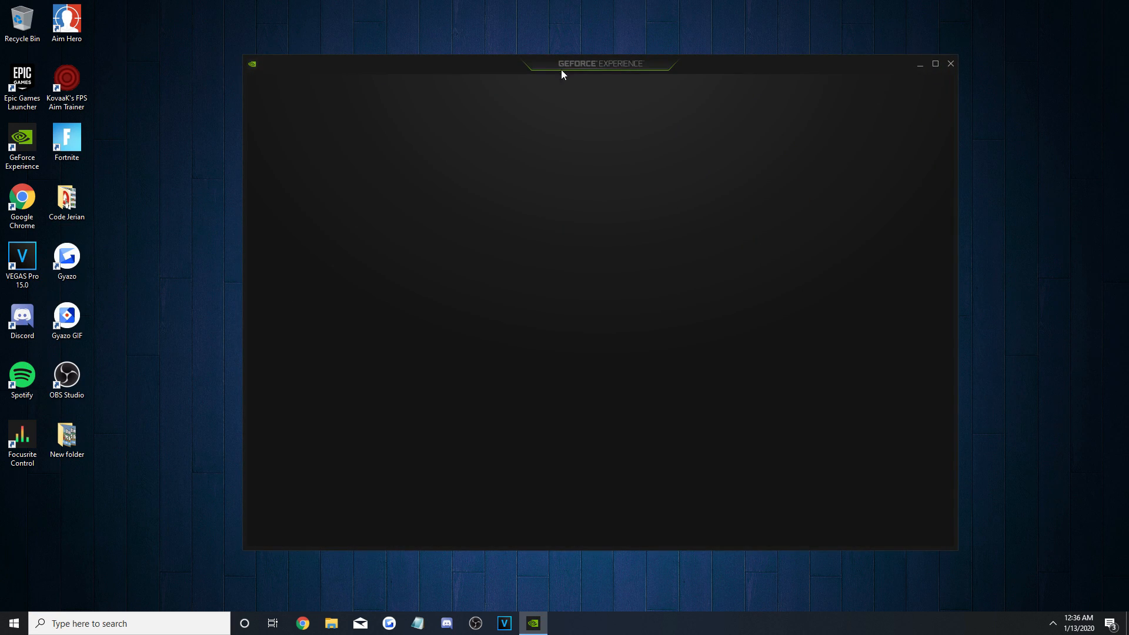
Start Express Installation of Game Ready Driver 441.87 from the Drivers page.
click(309, 99)
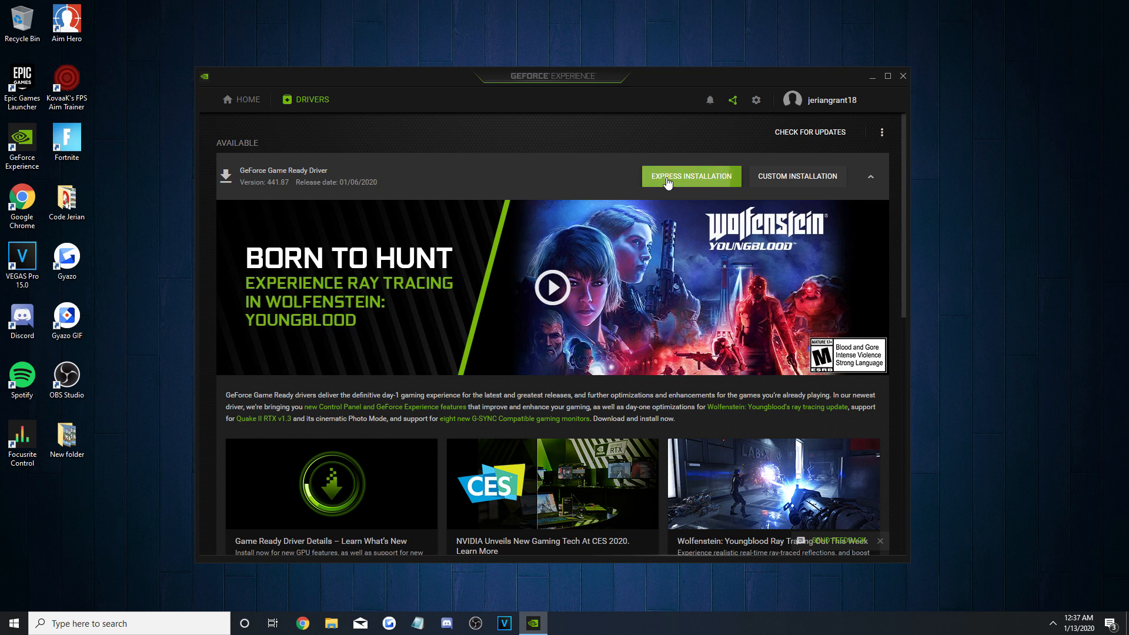
click(690, 175)
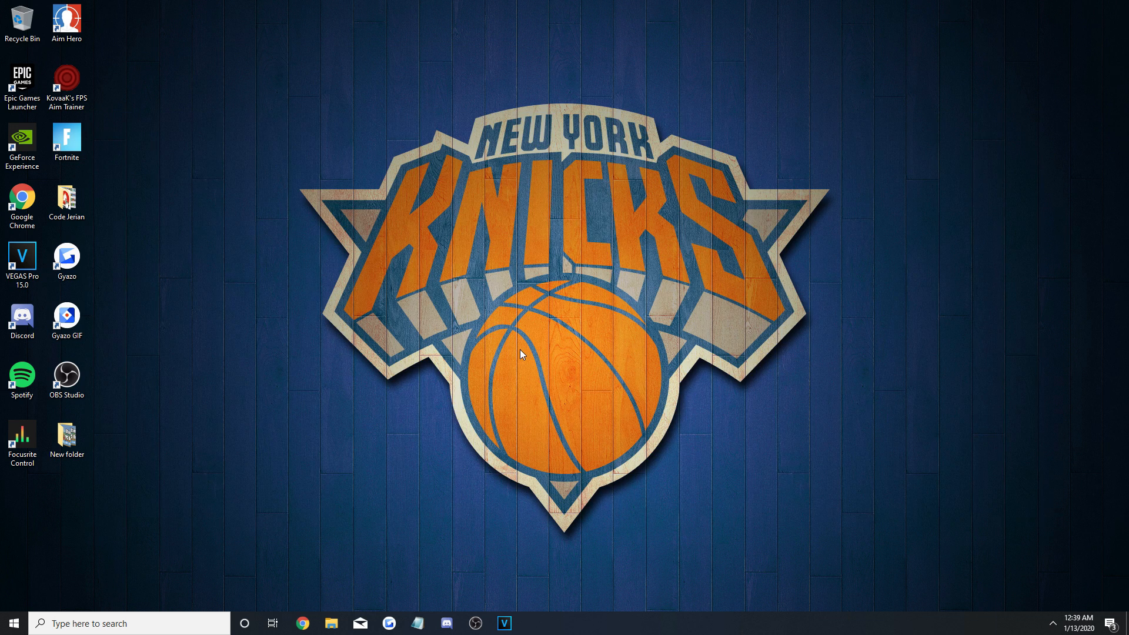
mouse_move(357, 382)
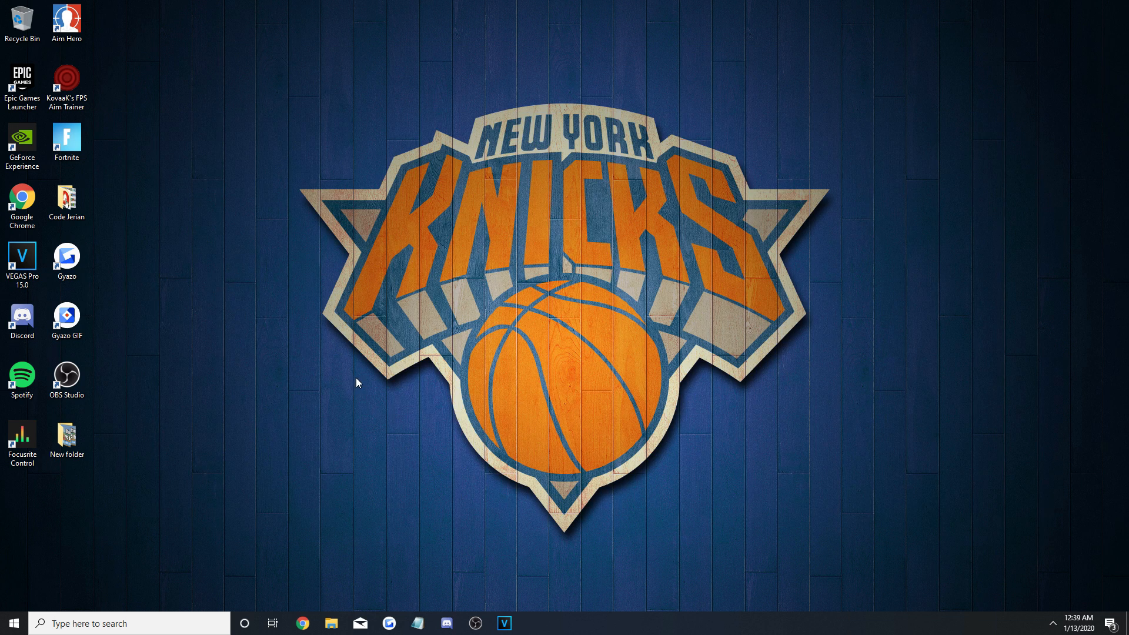
Launch NVIDIA Control Panel from the desktop menu and show Adjust image settings with preview.
right_click(356, 382)
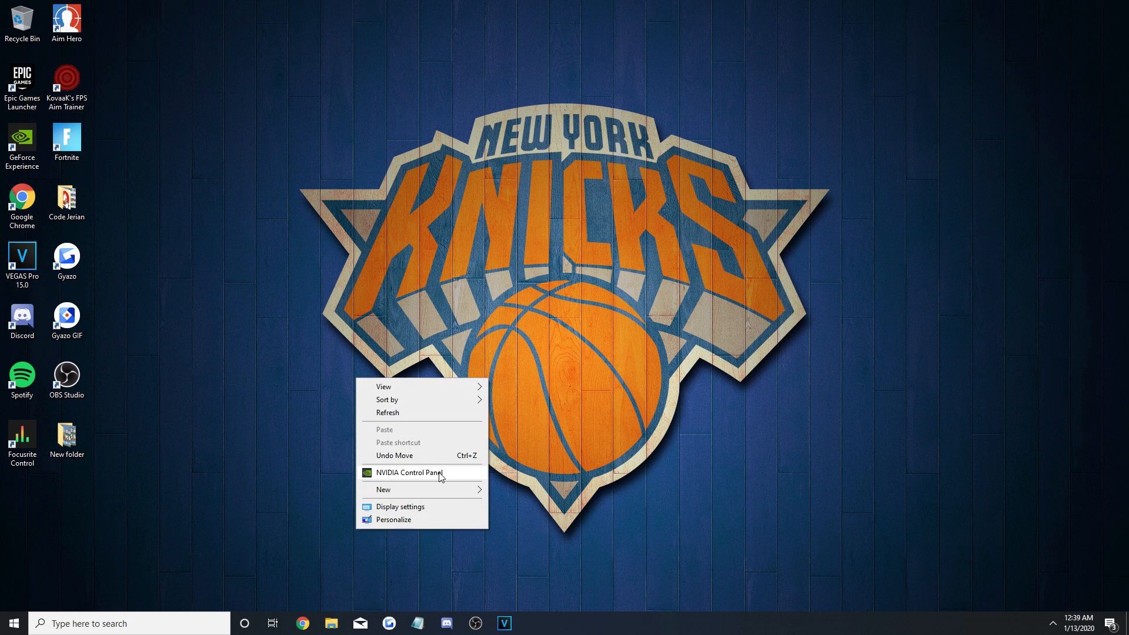
mouse_move(387, 477)
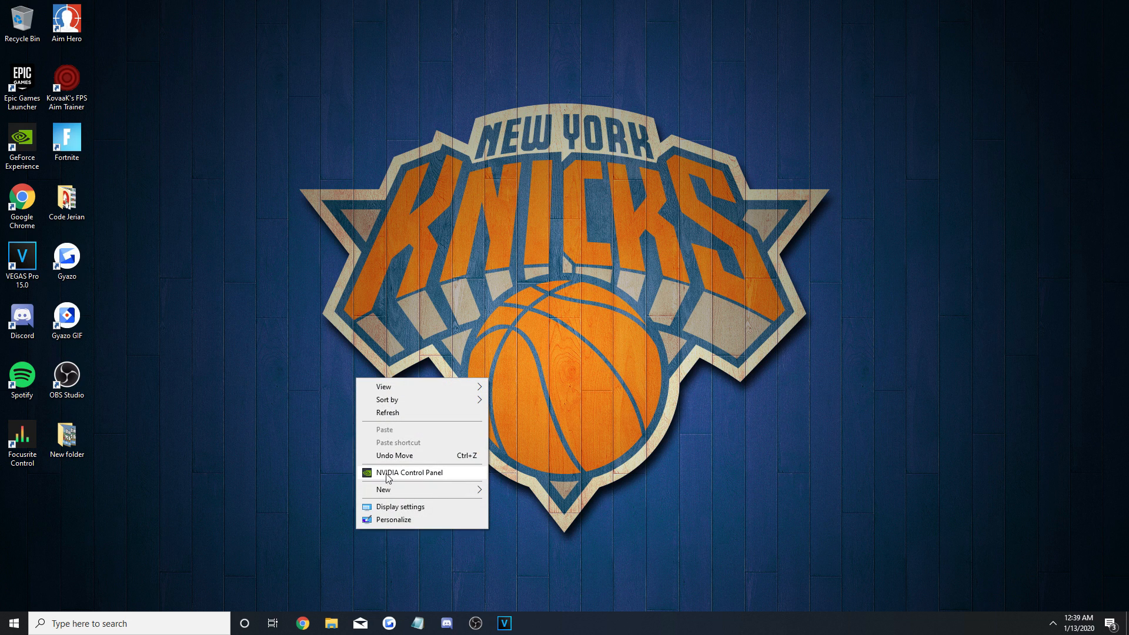
click(408, 473)
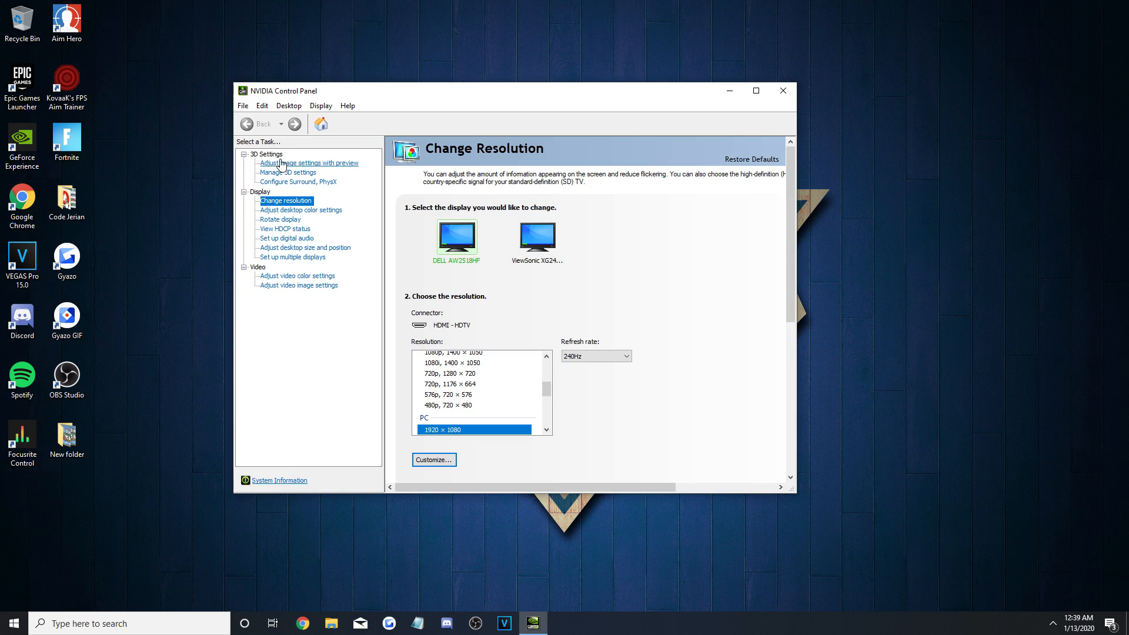
mouse_move(289, 166)
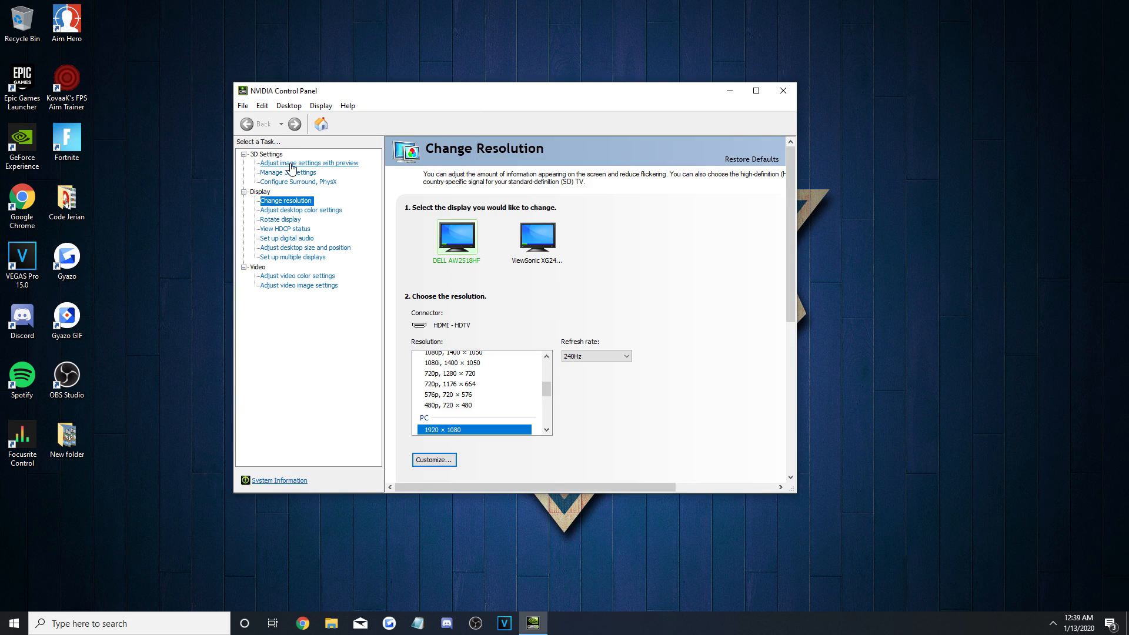
click(308, 162)
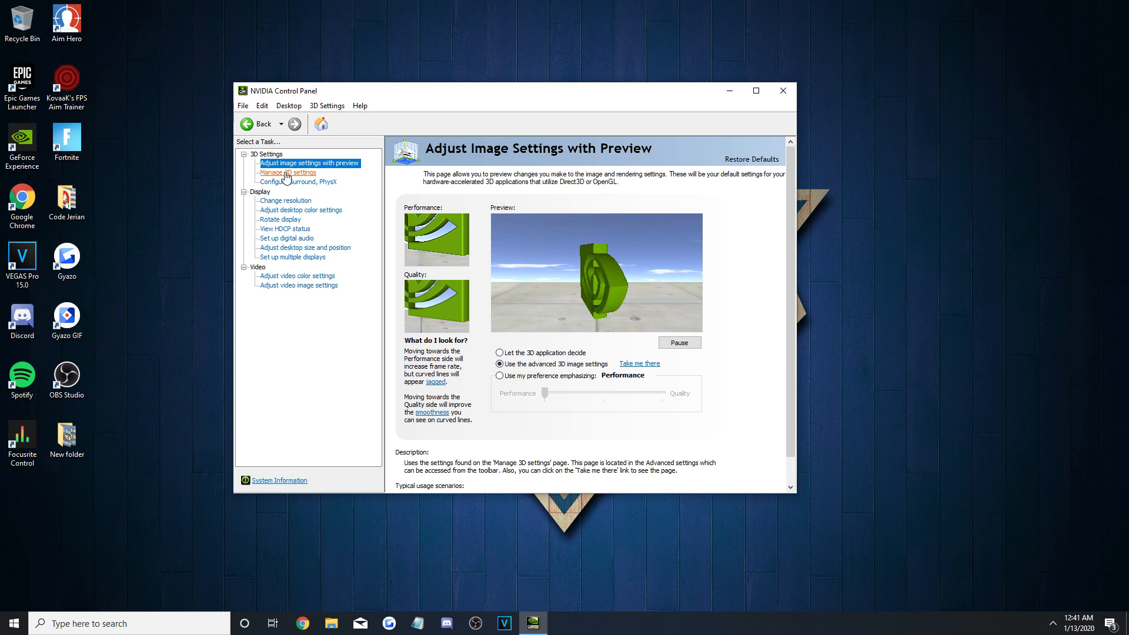
Review Manage 3D settings' global list, checking Power management mode and Texture filtering quality.
click(288, 172)
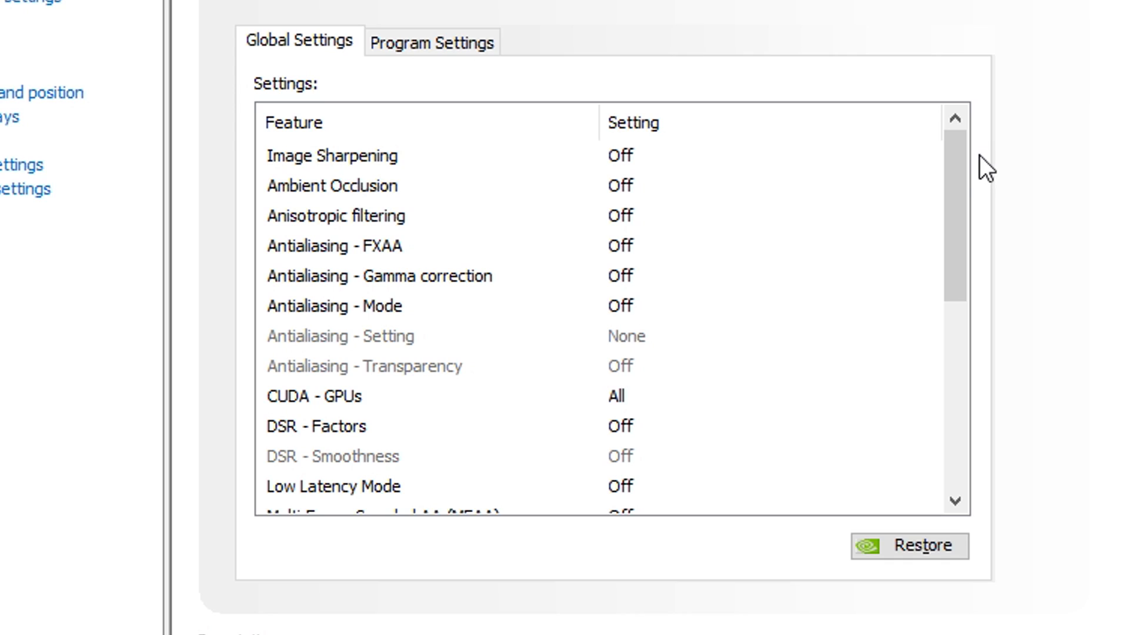
scroll(down, 3)
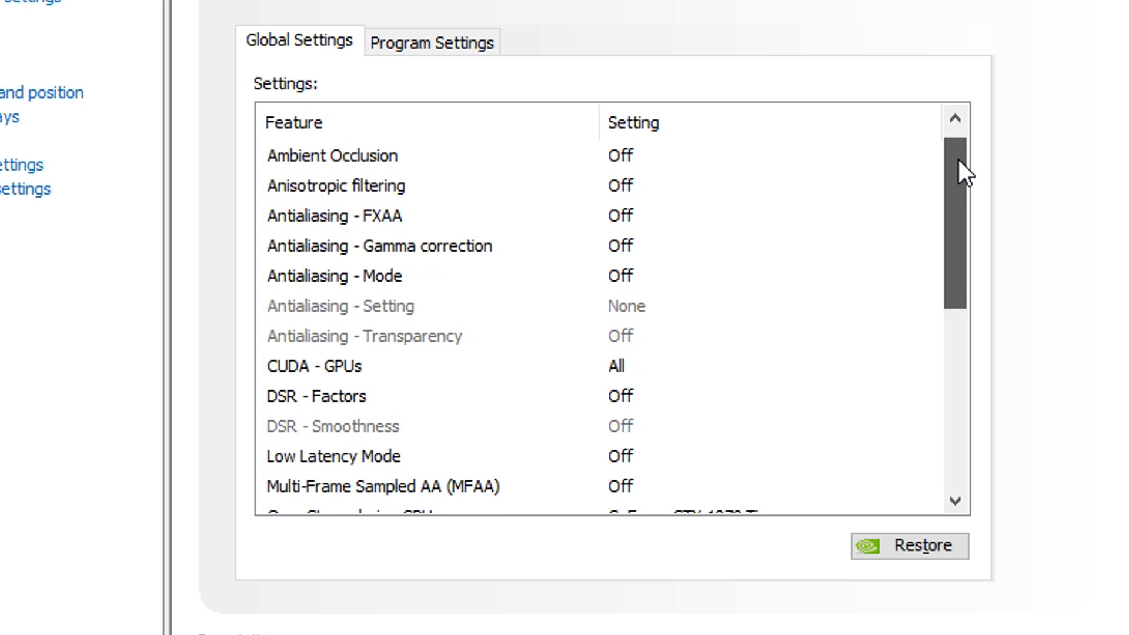
scroll(down, 3)
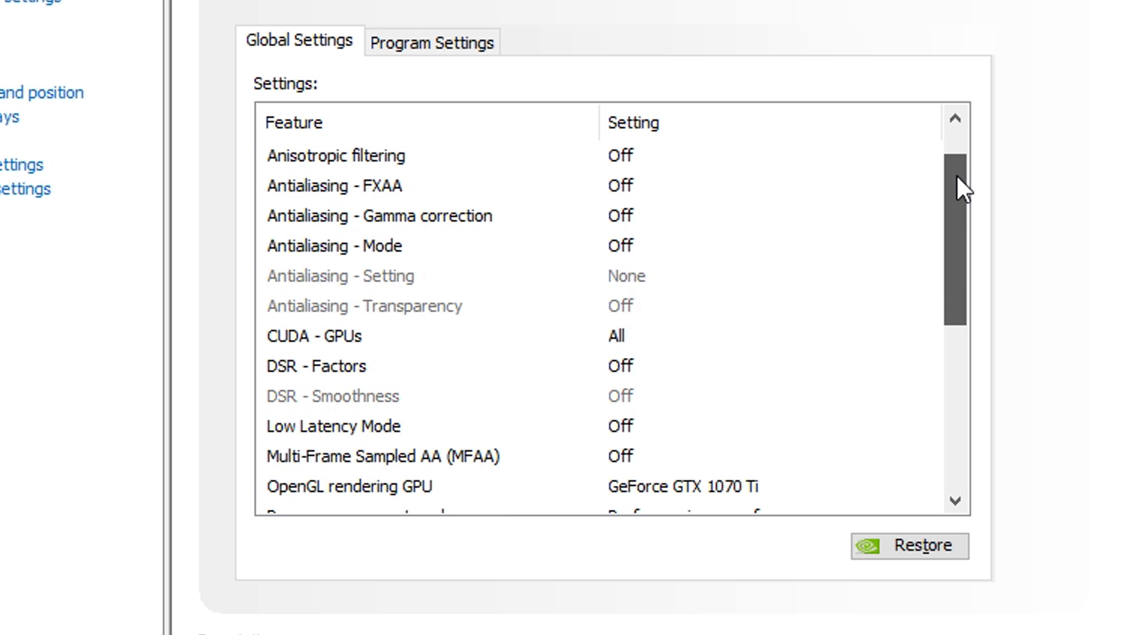
scroll(down, 3)
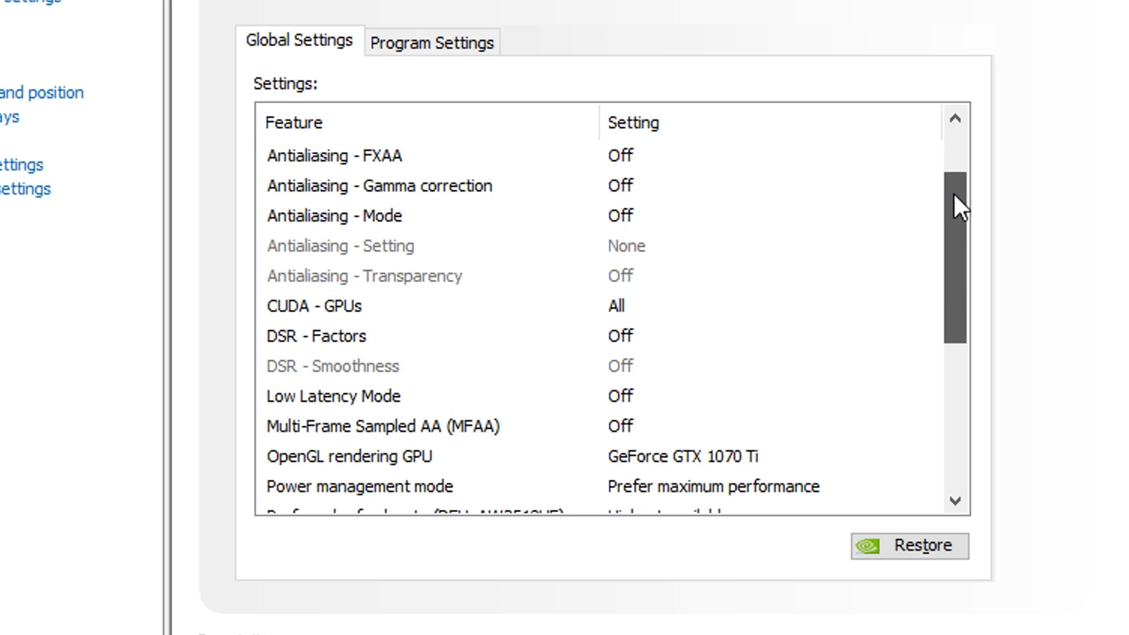
scroll(down, 3)
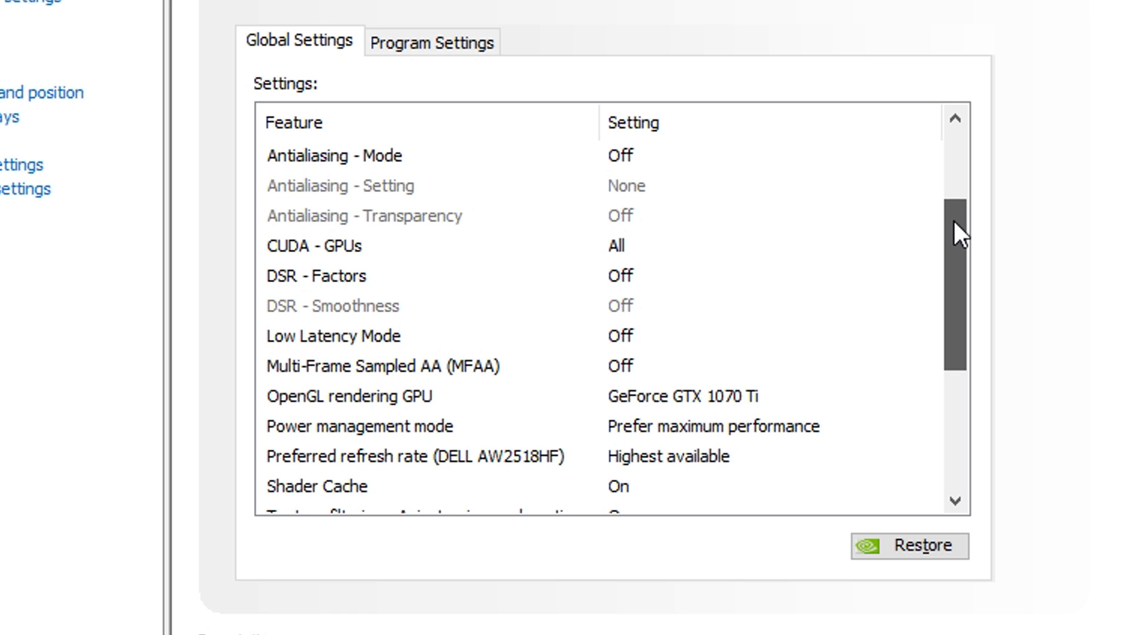
scroll(down, 3)
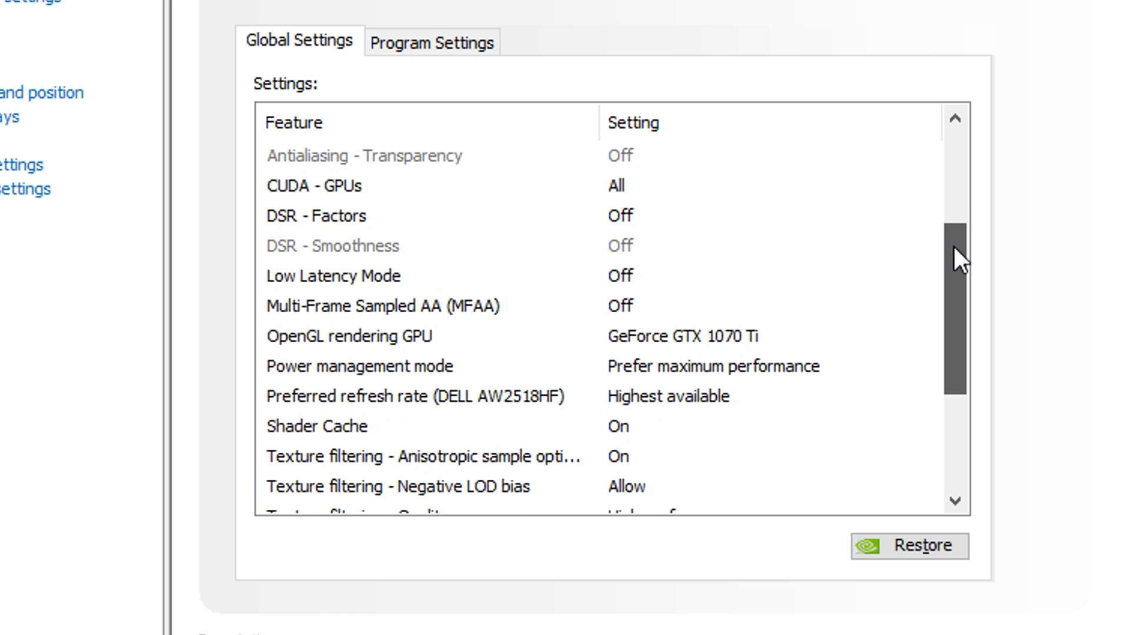
scroll(down, 3)
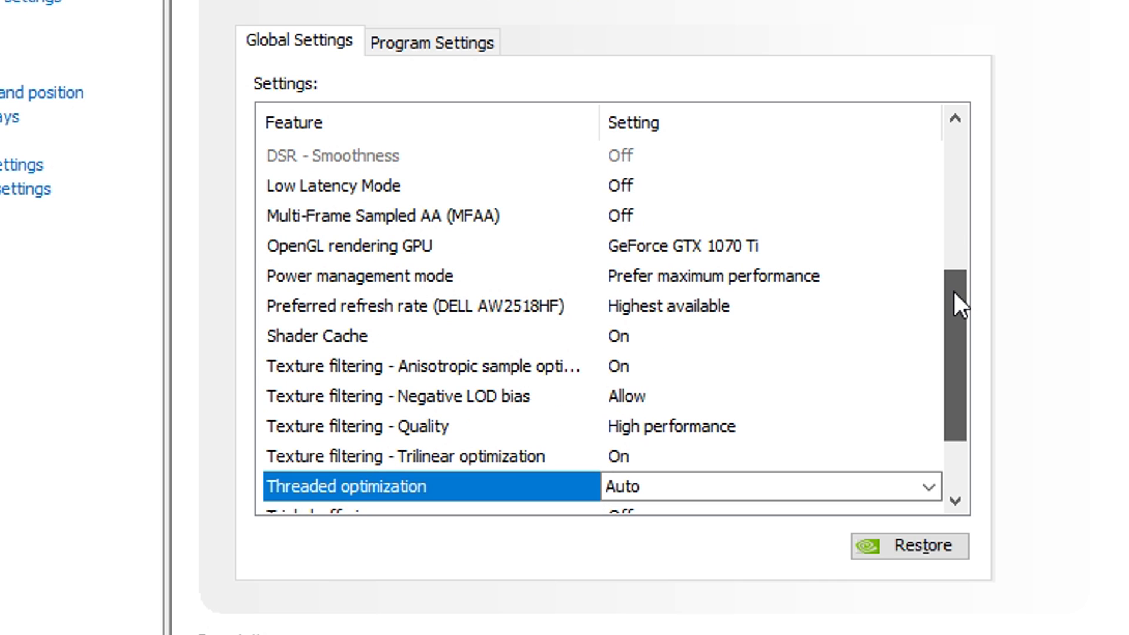
scroll(down, 3)
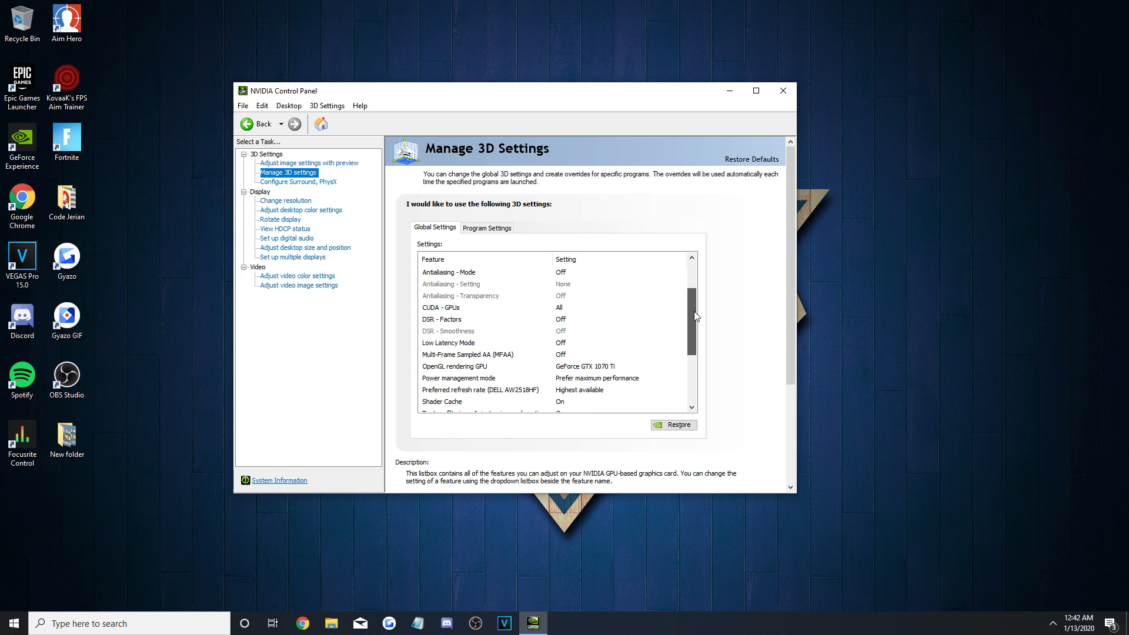
scroll(up, 3)
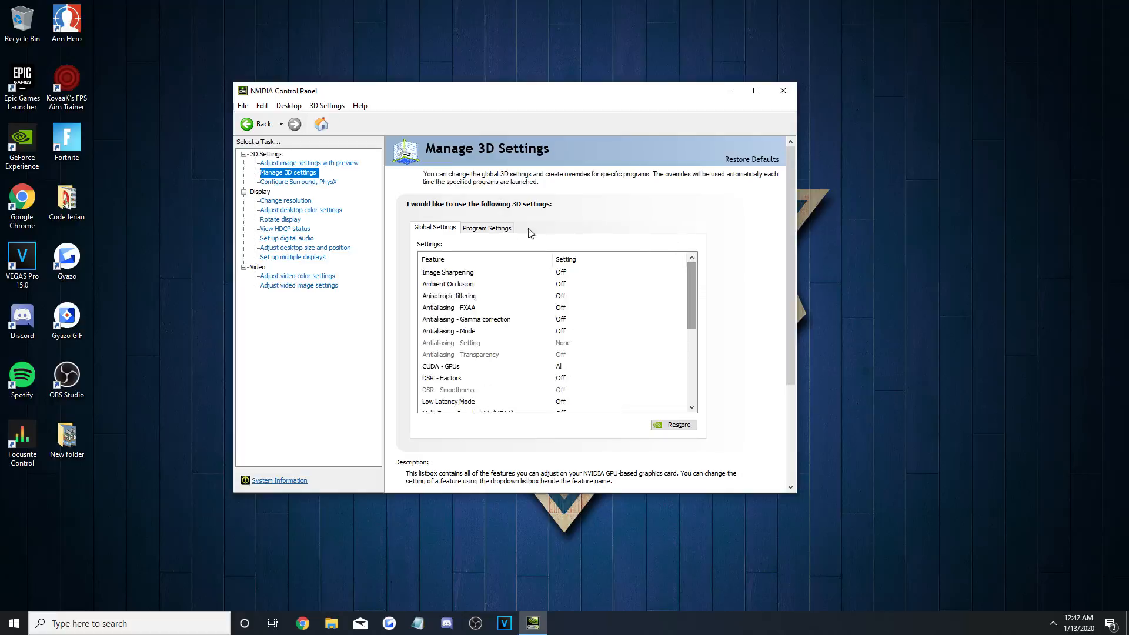